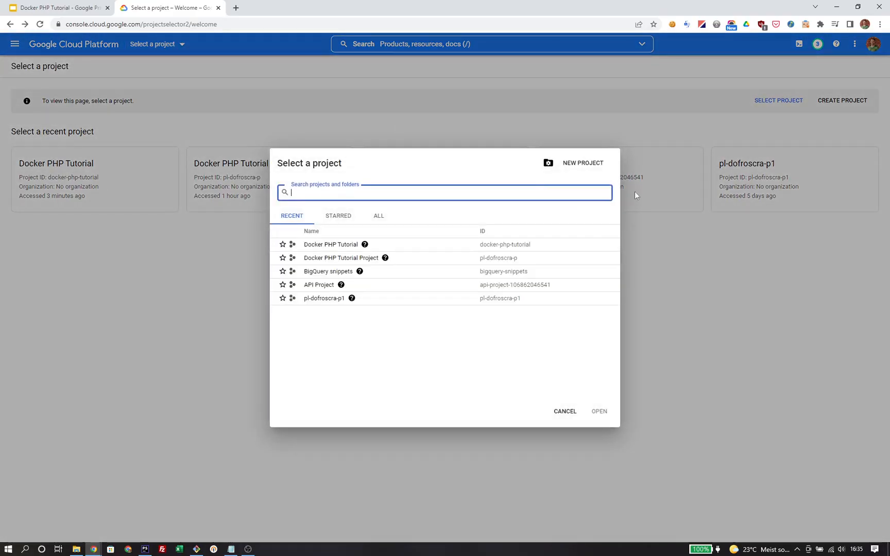
Step: Create the project 'Our Docker Tutorial' with the suggested ID our-docker-tutorial
{"action": "left_click", "coordinate": [582, 162]}
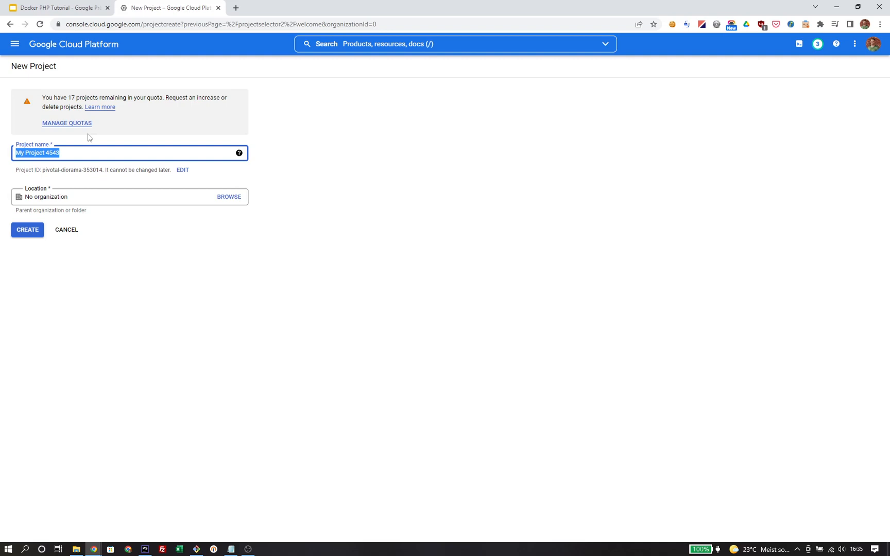
{"action": "type", "text": "Our Docker Tutorial"}
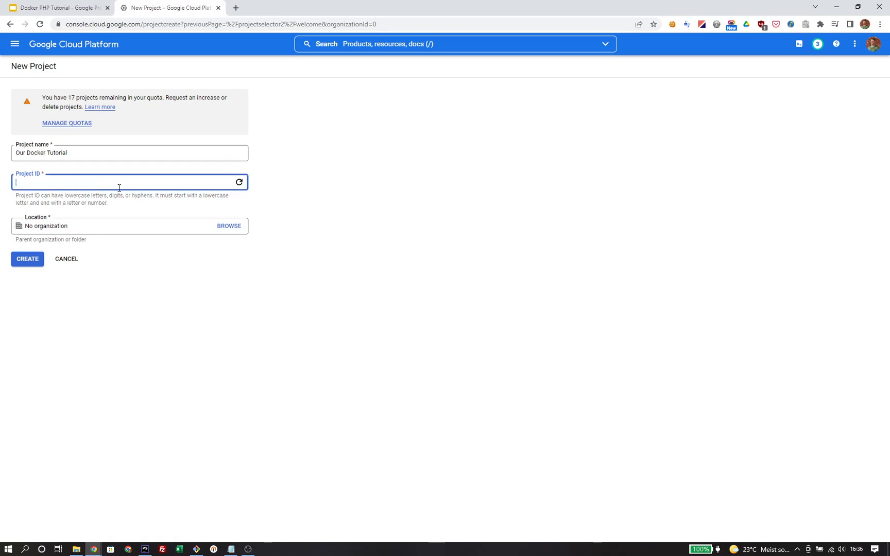
{"action": "type", "text": "docker"}
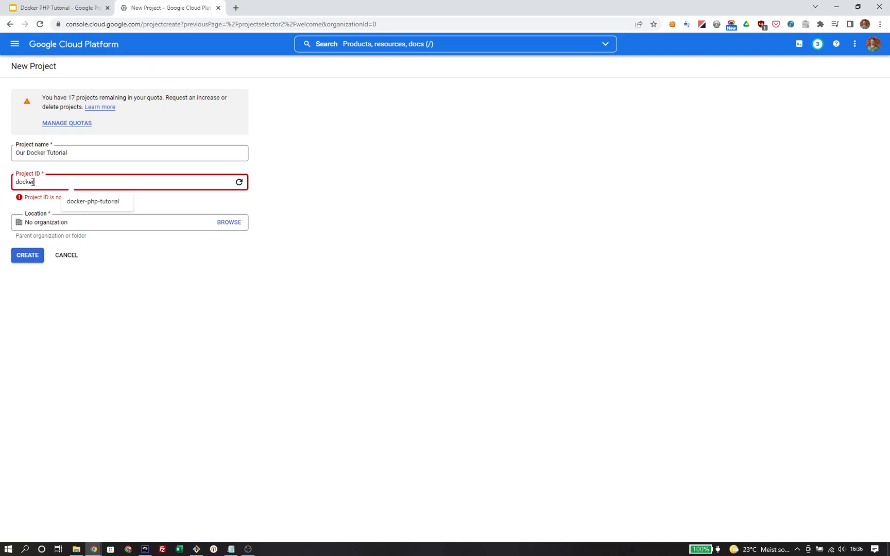
{"action": "left_click", "coordinate": [92, 201]}
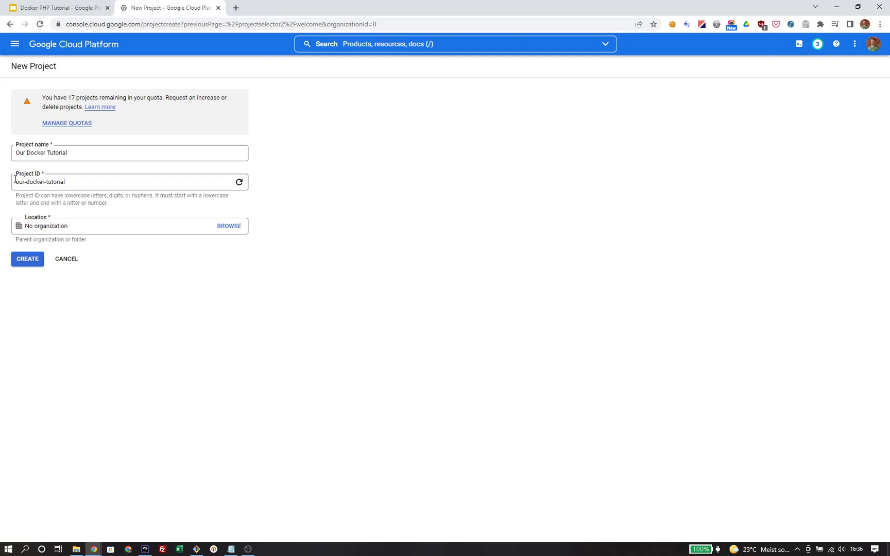
{"action": "left_click", "coordinate": [27, 258]}
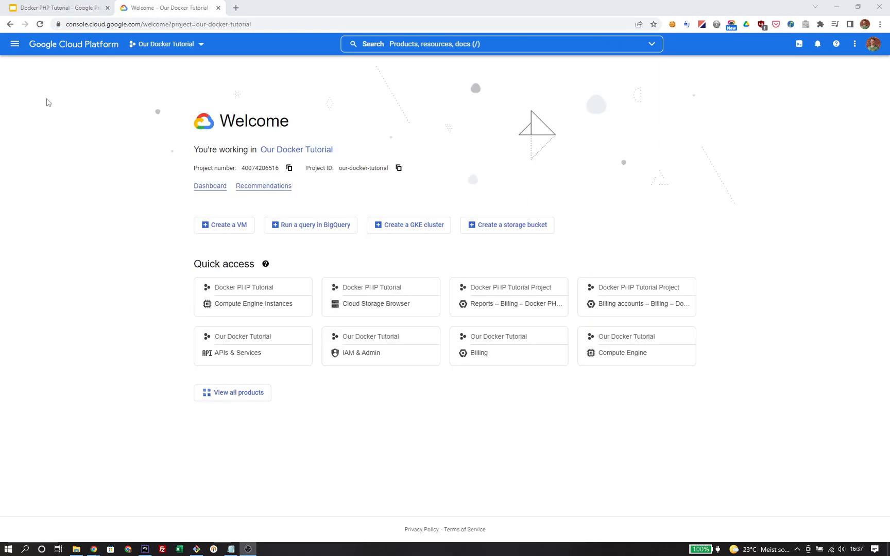
Step: Find Container Registry in the product list and enable the Google Container Registry API
{"action": "left_click", "coordinate": [15, 44]}
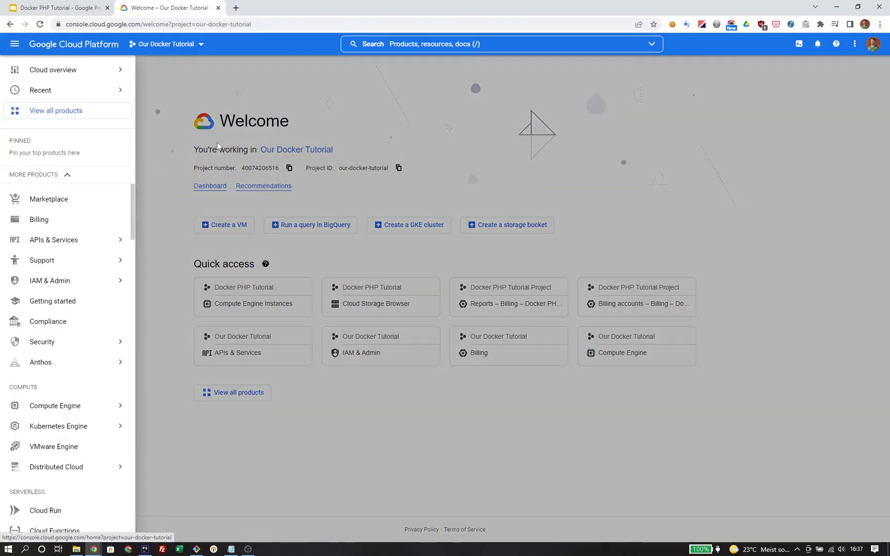
{"action": "mouse_move", "coordinate": [423, 203]}
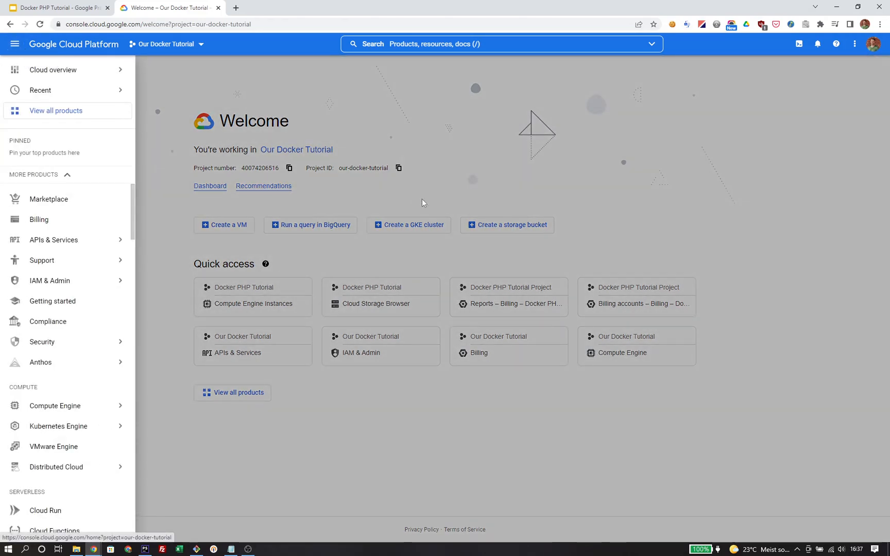
{"action": "type", "text": "container"}
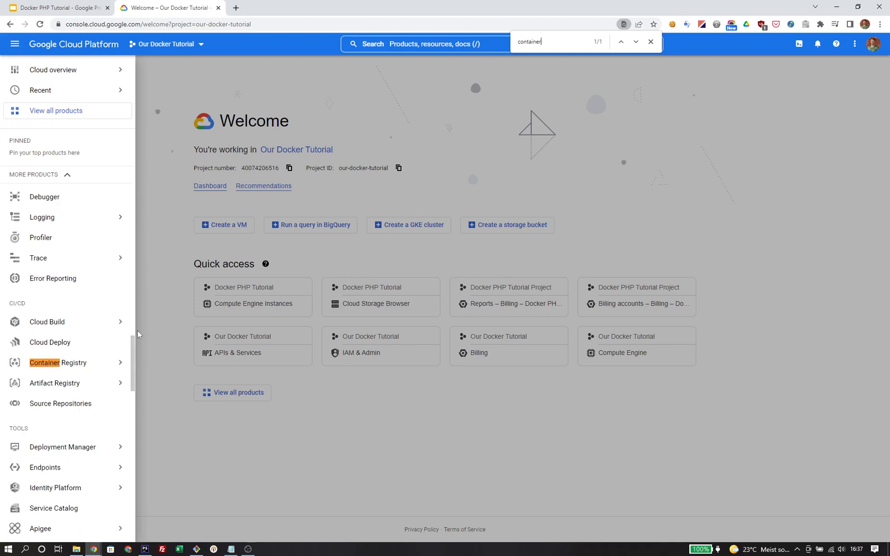
{"action": "mouse_move", "coordinate": [122, 362]}
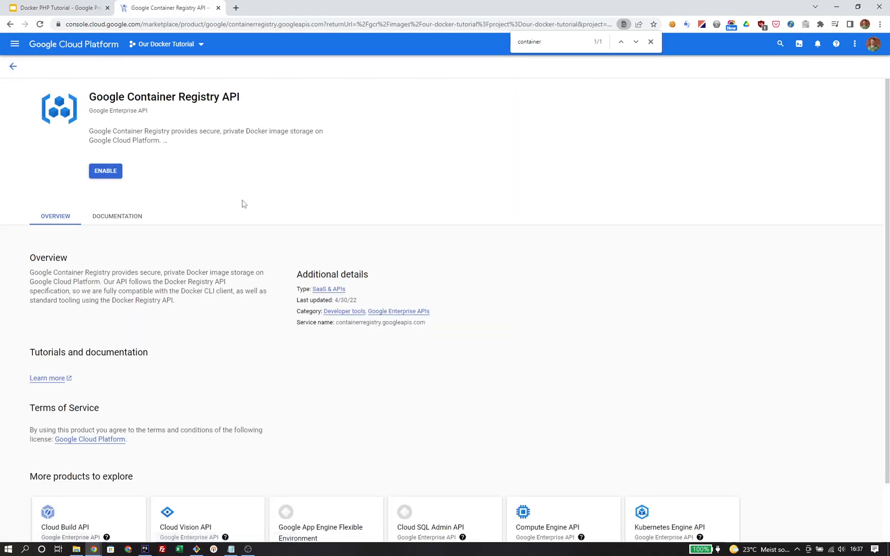
{"action": "mouse_move", "coordinate": [188, 176]}
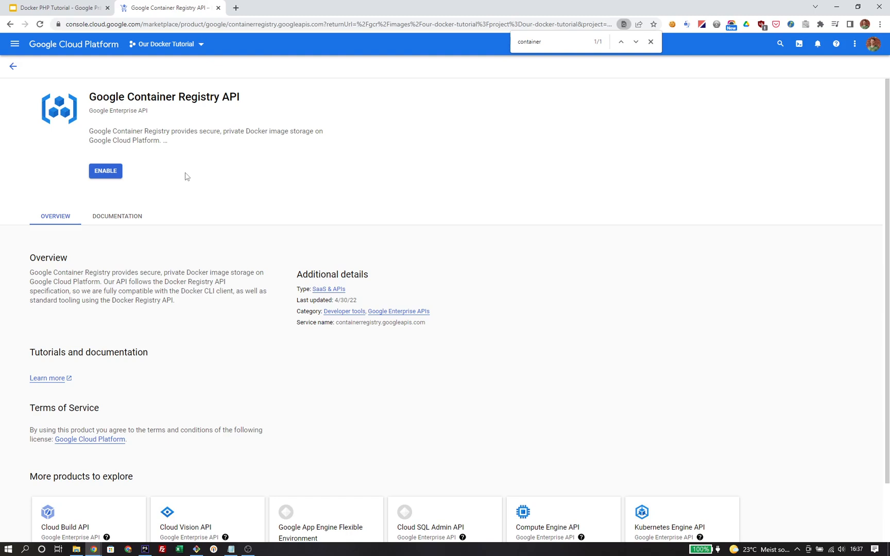
{"action": "left_click", "coordinate": [105, 172]}
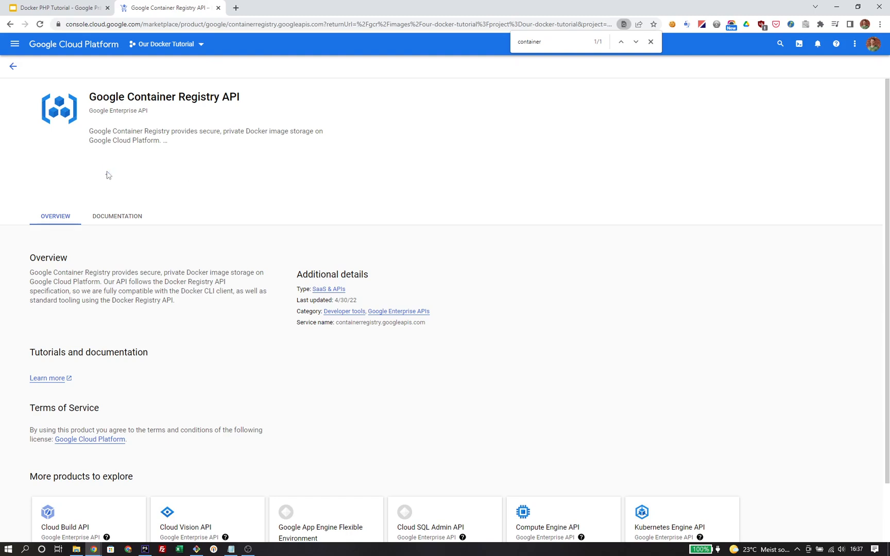
{"action": "mouse_move", "coordinate": [227, 175]}
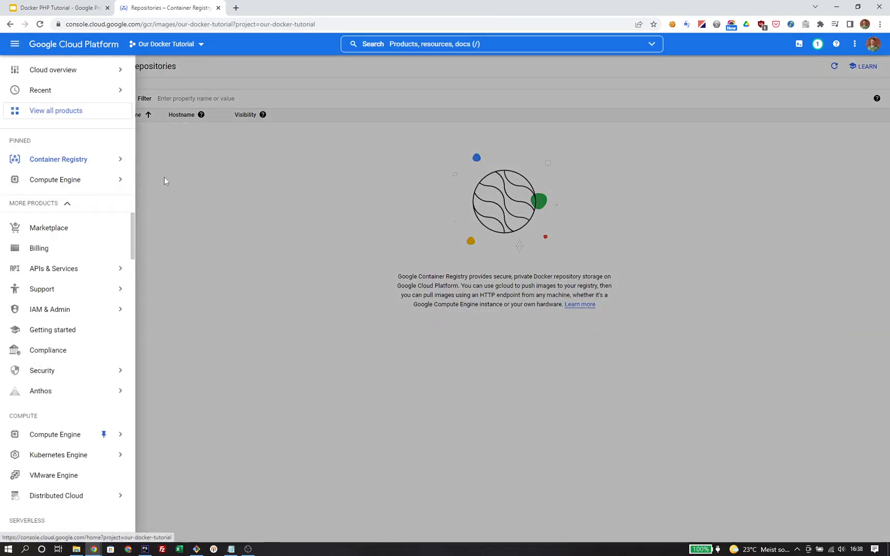
{"action": "mouse_move", "coordinate": [112, 143]}
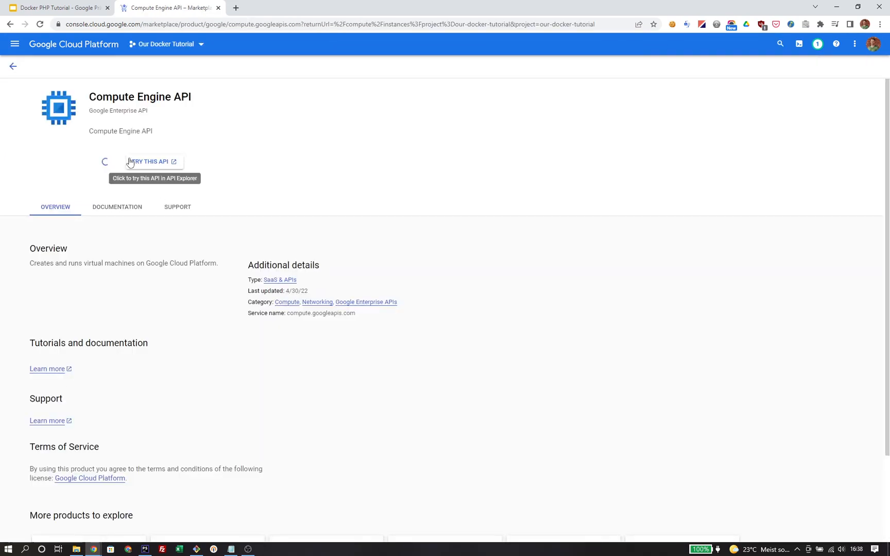
Step: Enable the Secret Manager API, then search the product list for cloud storage
{"action": "left_click", "coordinate": [14, 43]}
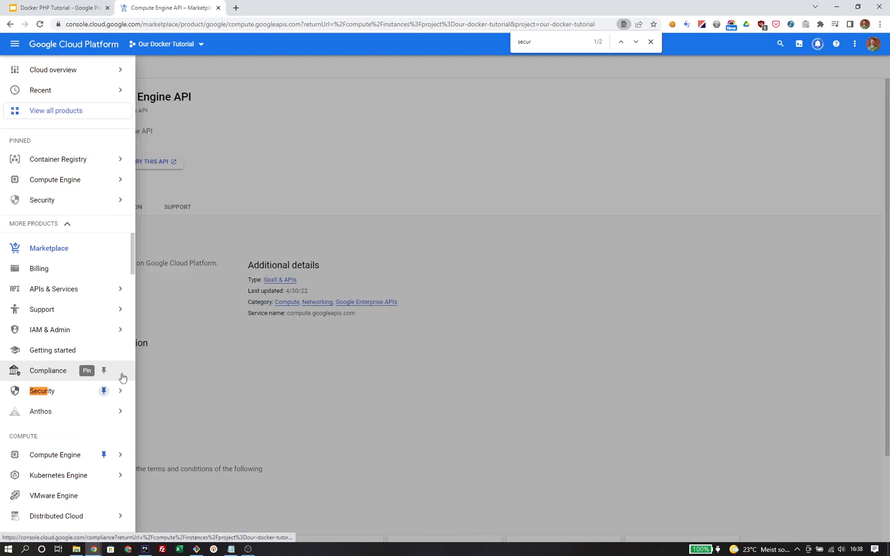
{"action": "mouse_move", "coordinate": [41, 391]}
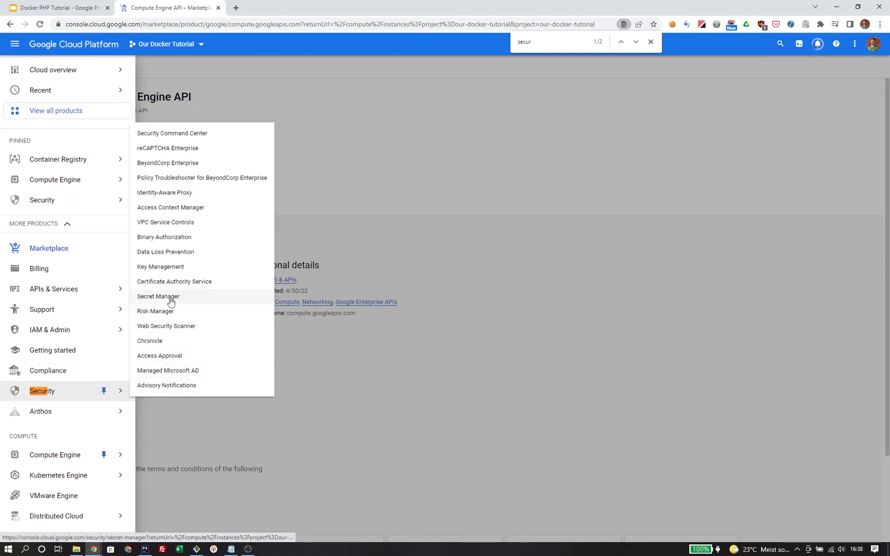
{"action": "left_click", "coordinate": [158, 297]}
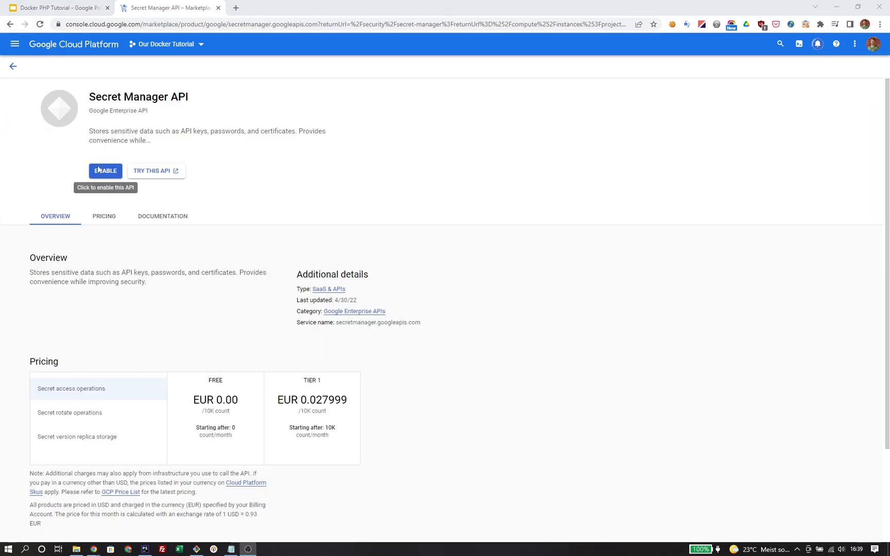
{"action": "left_click", "coordinate": [105, 171]}
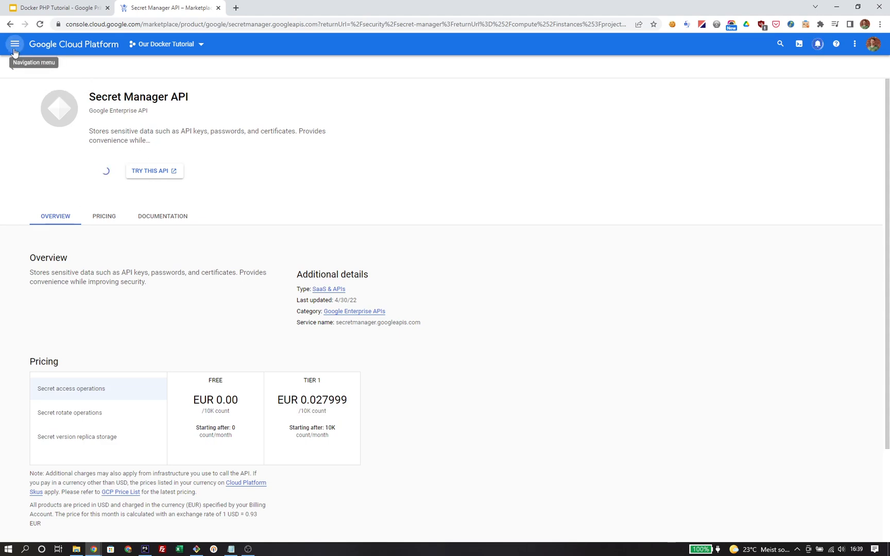
{"action": "left_click", "coordinate": [15, 43]}
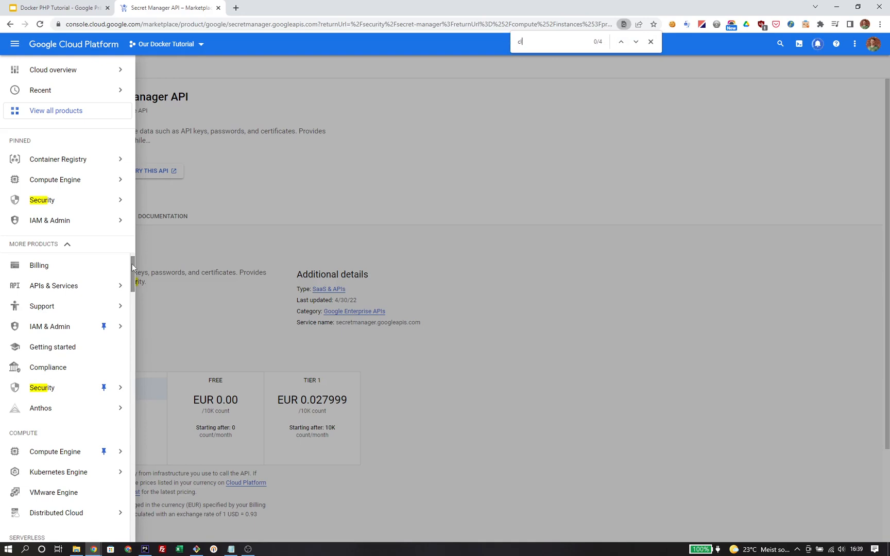
{"action": "type", "text": "cloud str"}
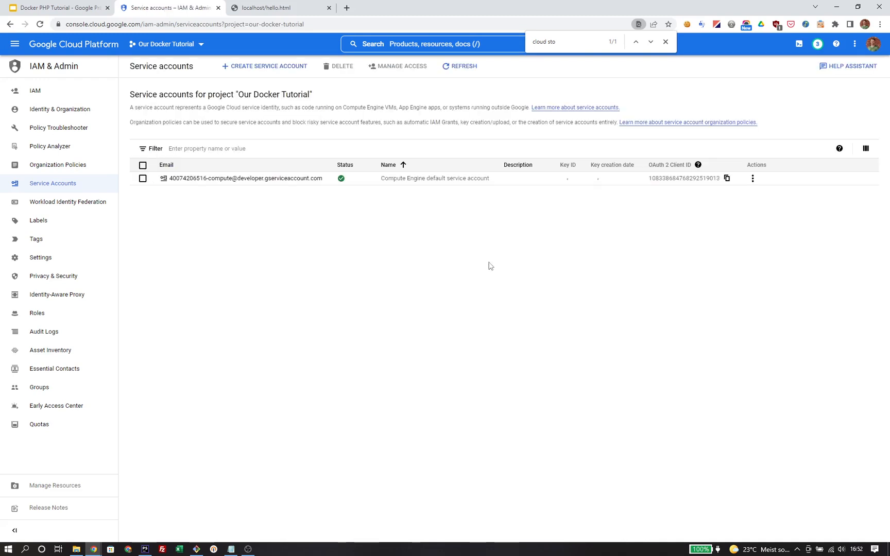
Step: Create a service account named 'Deployment Service account' with its own account ID
{"action": "left_click", "coordinate": [264, 66]}
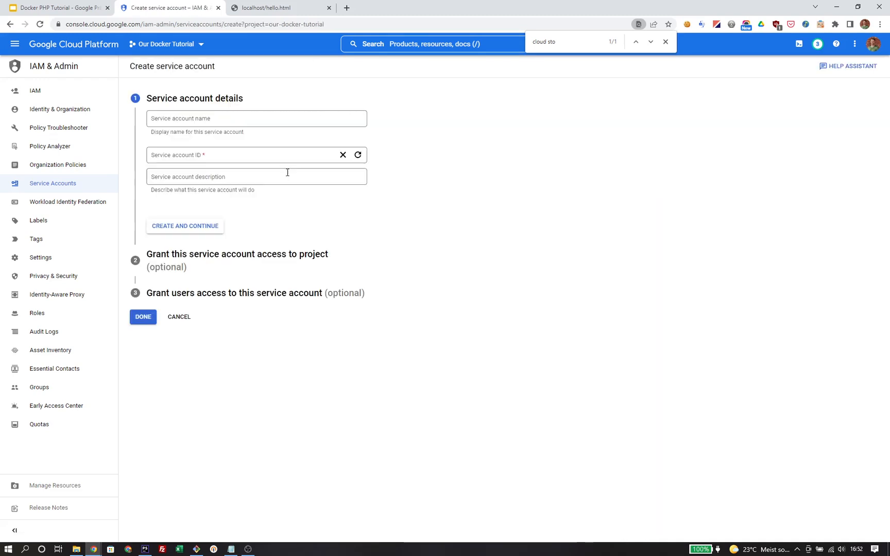
{"action": "left_click", "coordinate": [255, 118]}
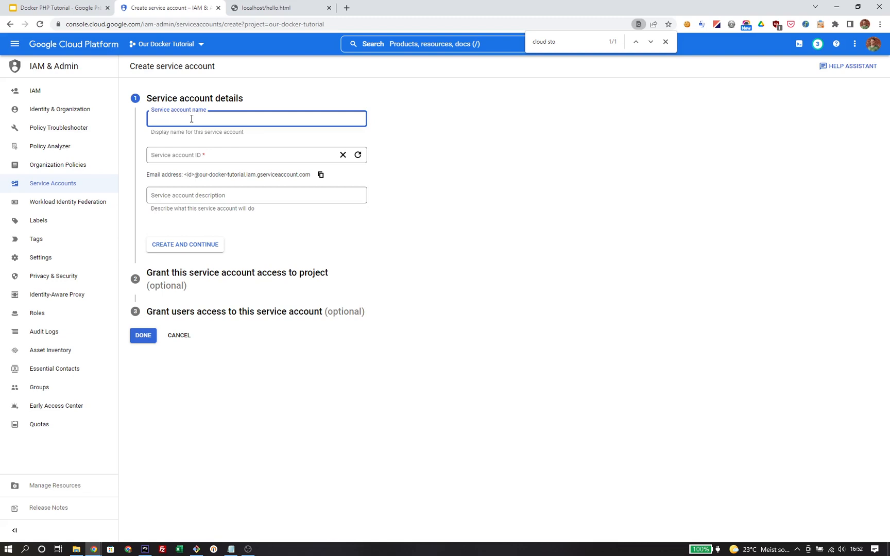
{"action": "type", "text": "D"}
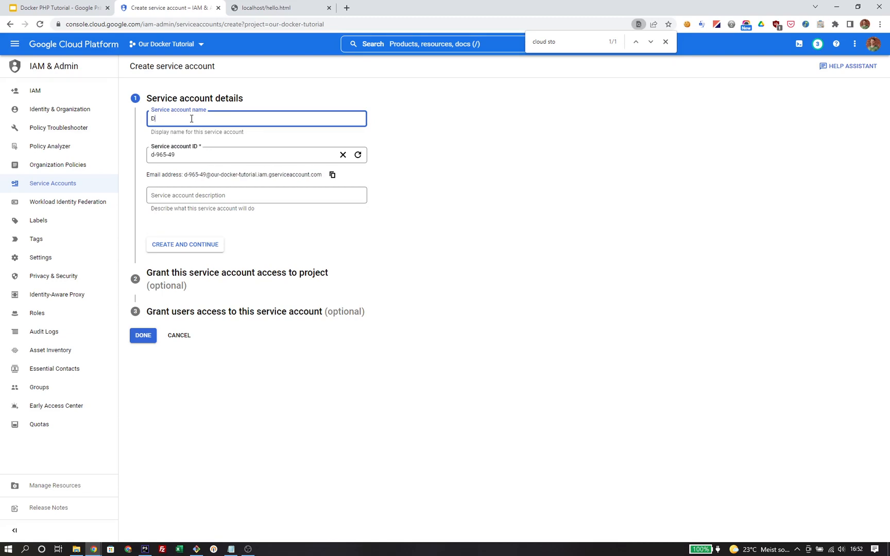
{"action": "type", "text": "Deployment"}
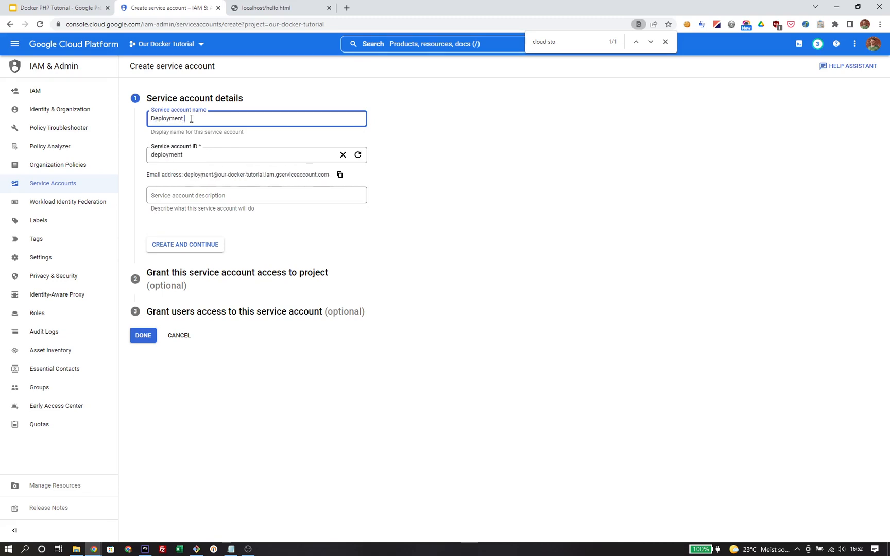
{"action": "type", "text": "Service account"}
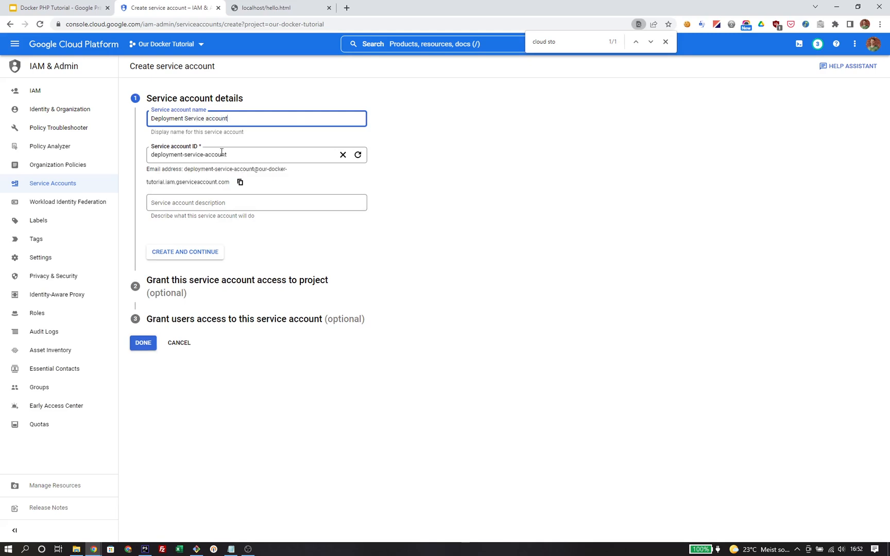
{"action": "double_click", "coordinate": [204, 154]}
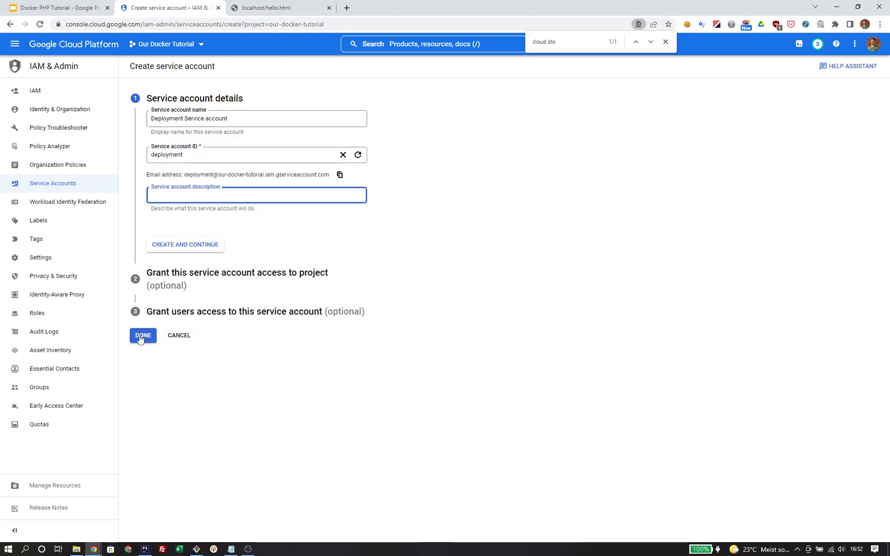
{"action": "left_click", "coordinate": [142, 336]}
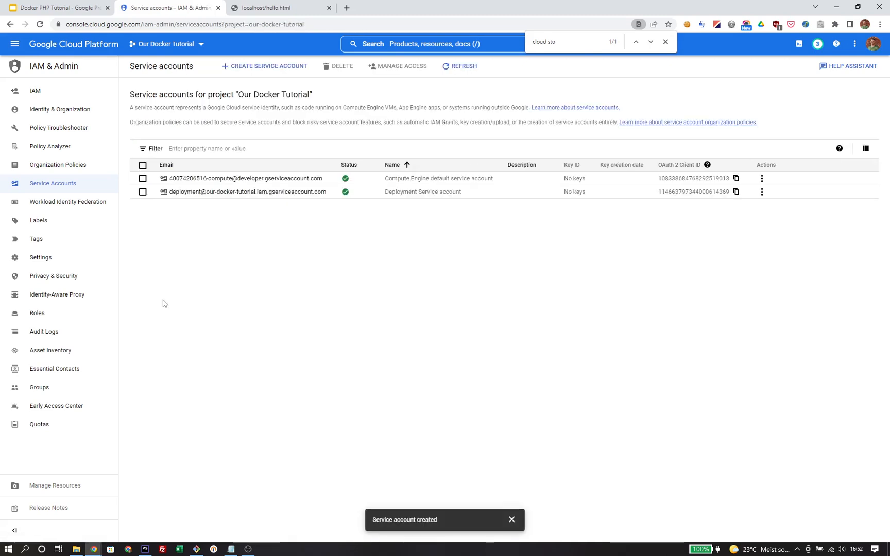
{"action": "mouse_move", "coordinate": [349, 235]}
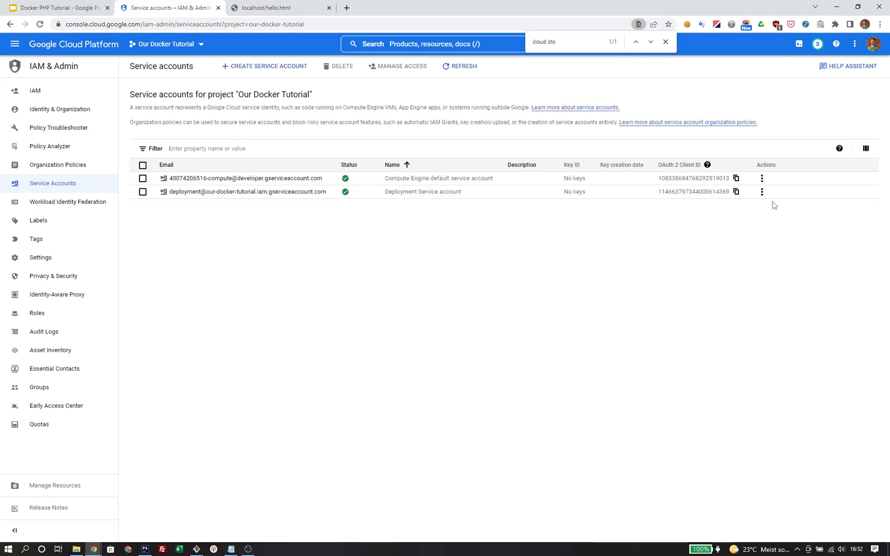
Step: Create a new JSON private key for the Deployment Service account via Manage keys
{"action": "left_click", "coordinate": [761, 192]}
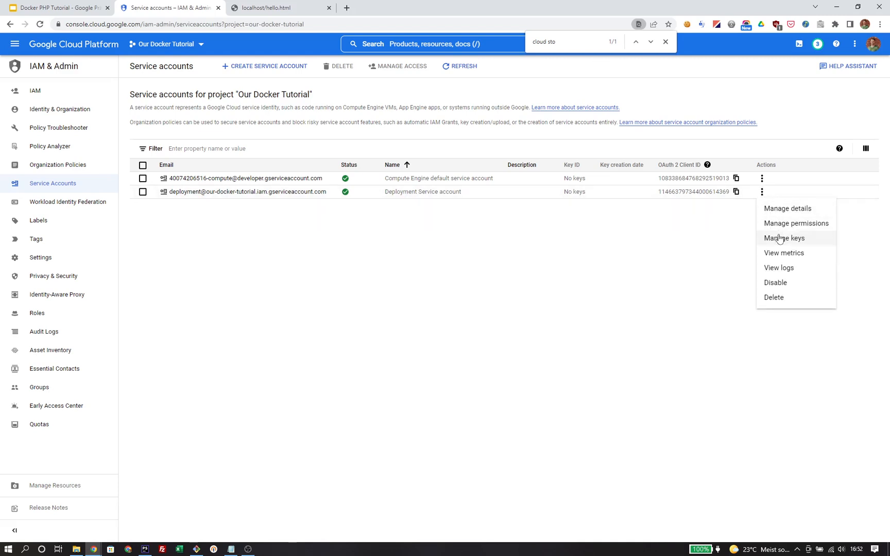
{"action": "left_click", "coordinate": [785, 238]}
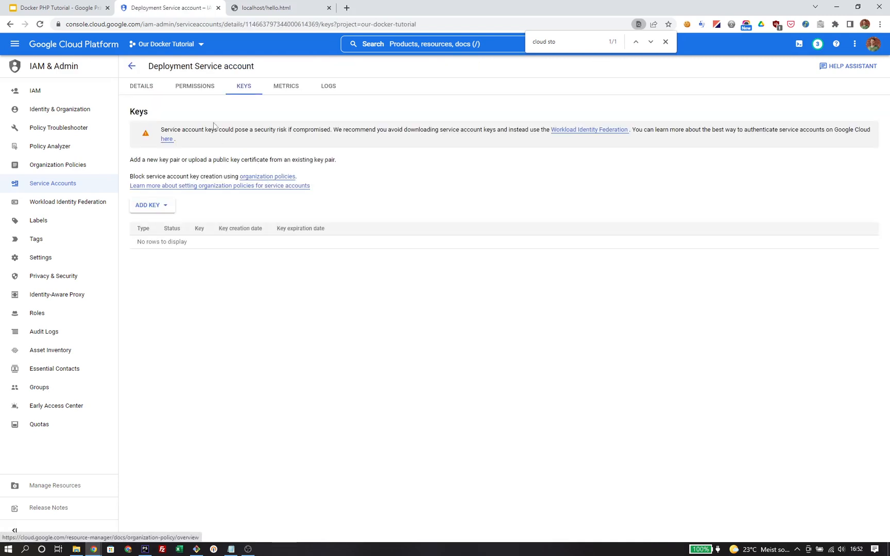
{"action": "left_click", "coordinate": [149, 205]}
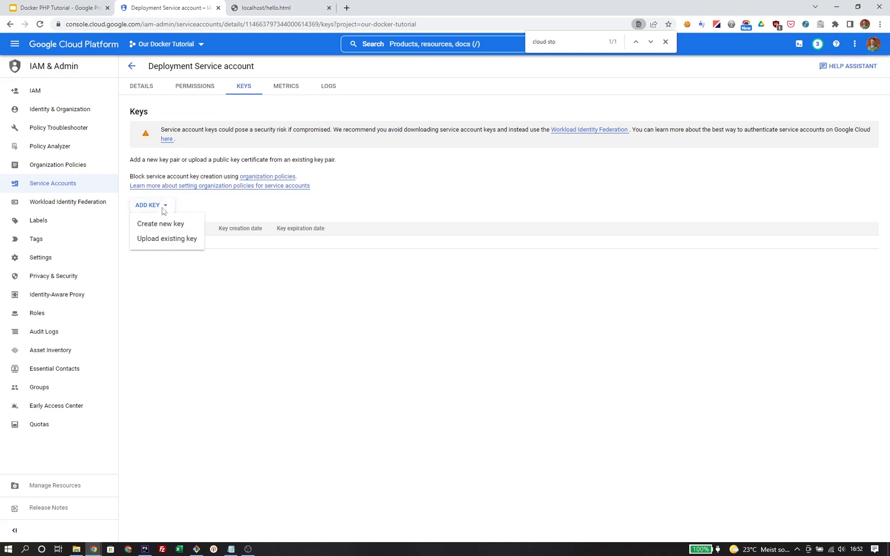
{"action": "left_click", "coordinate": [160, 224]}
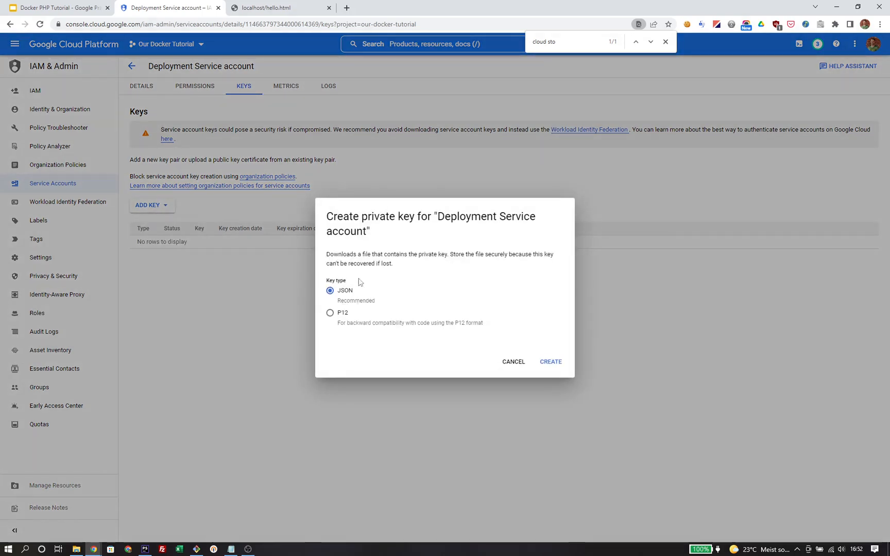
{"action": "left_click", "coordinate": [549, 362]}
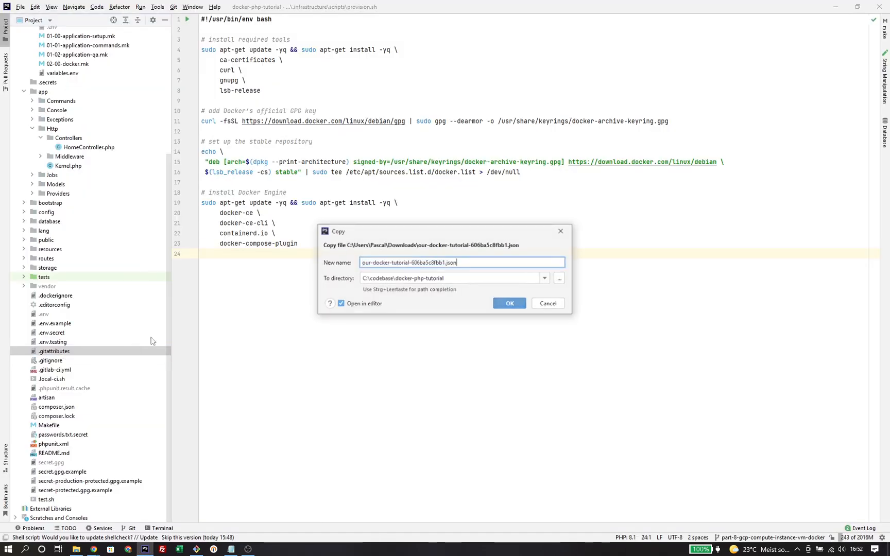
Step: Copy the key into the project root as gcp-service-account-key.json and bring up the terminal
{"action": "left_click", "coordinate": [509, 303]}
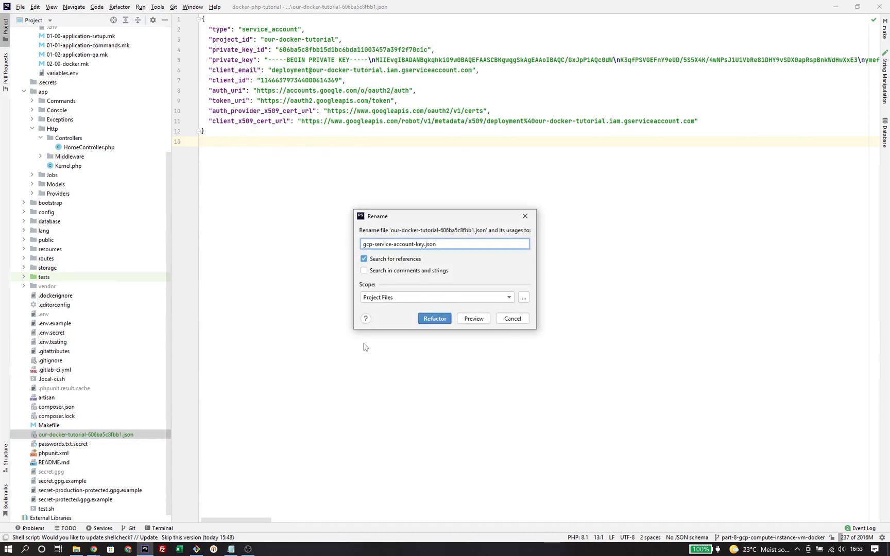
{"action": "left_click", "coordinate": [434, 319]}
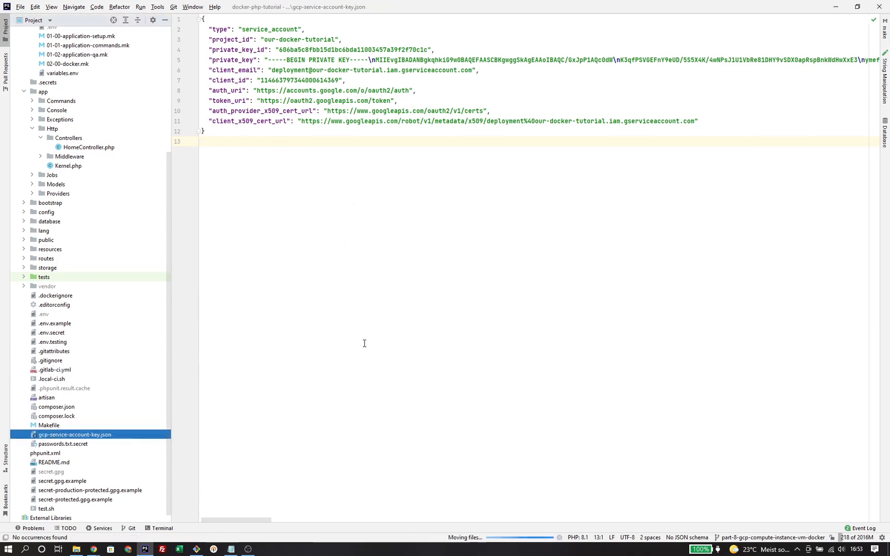
{"action": "left_click", "coordinate": [231, 551]}
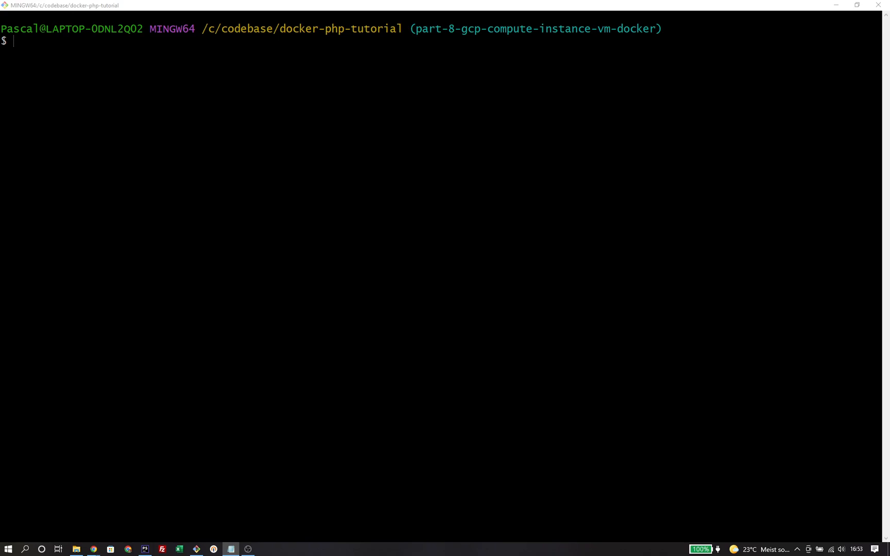
Step: Log Docker in to gcr.io with _json_key from the key file and start building my-nginx from a heredoc Dockerfile
{"action": "type", "text": "cat \"$key\" | docker login -u _json_key --password-stdin https://gcr.io"}
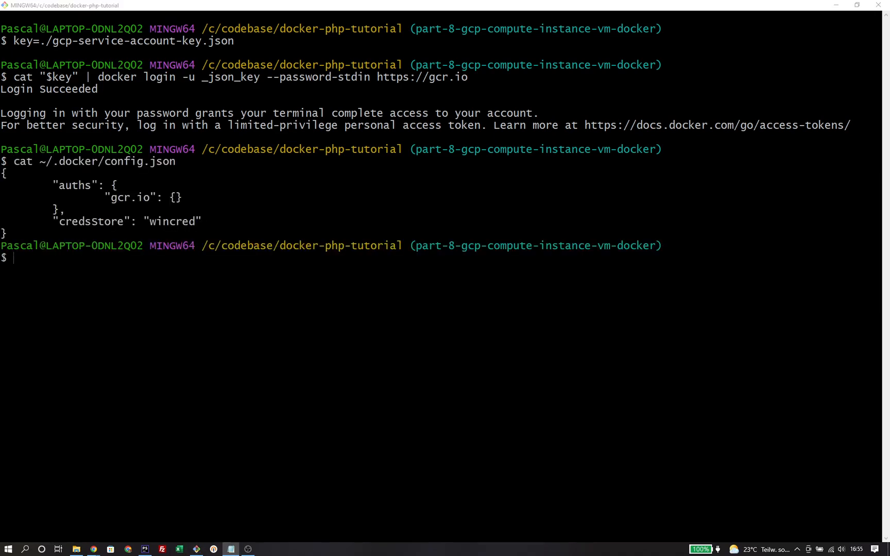
{"action": "type", "text": "docker build -t my-nginx -f - . <<EOF"}
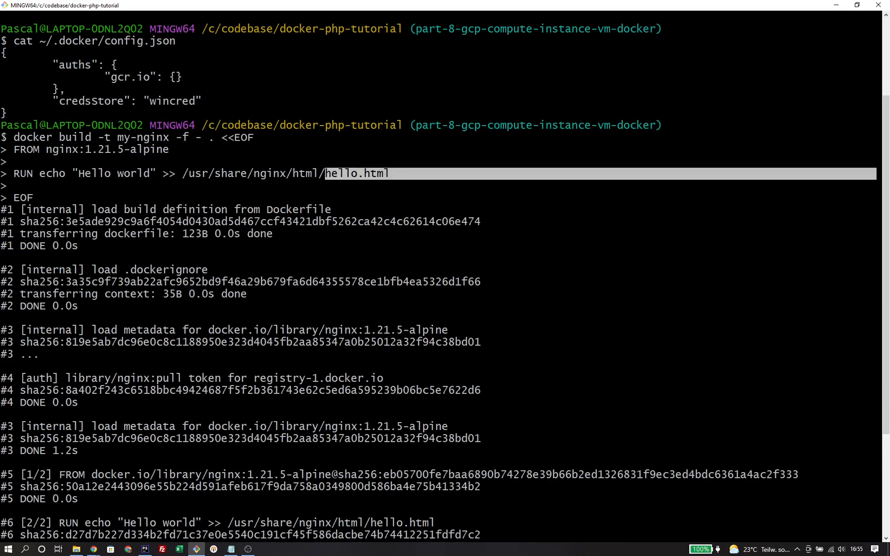
Step: Run my-nginx detached on port 80:80, then push my-nginx
{"action": "scroll", "scroll_direction": "down", "scroll_amount": 3}
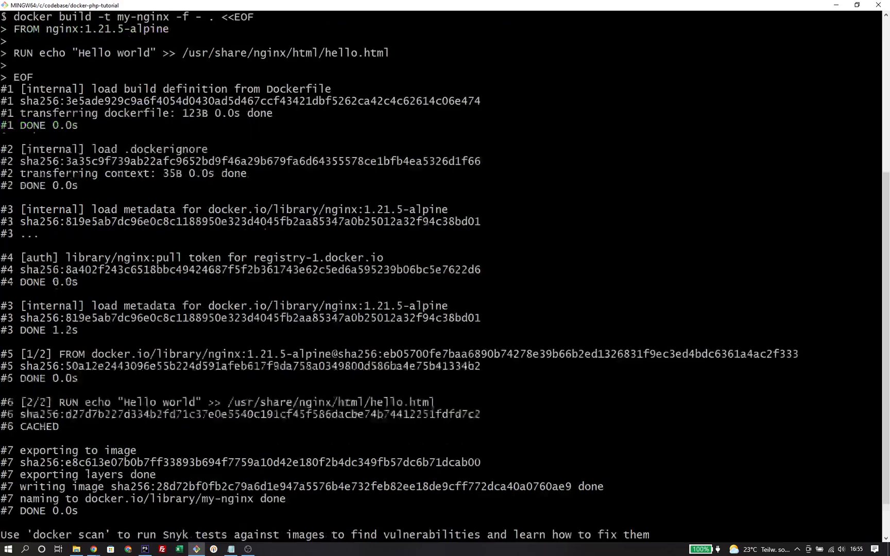
{"action": "type", "text": "docker run -d -p 80:80 my-nginx"}
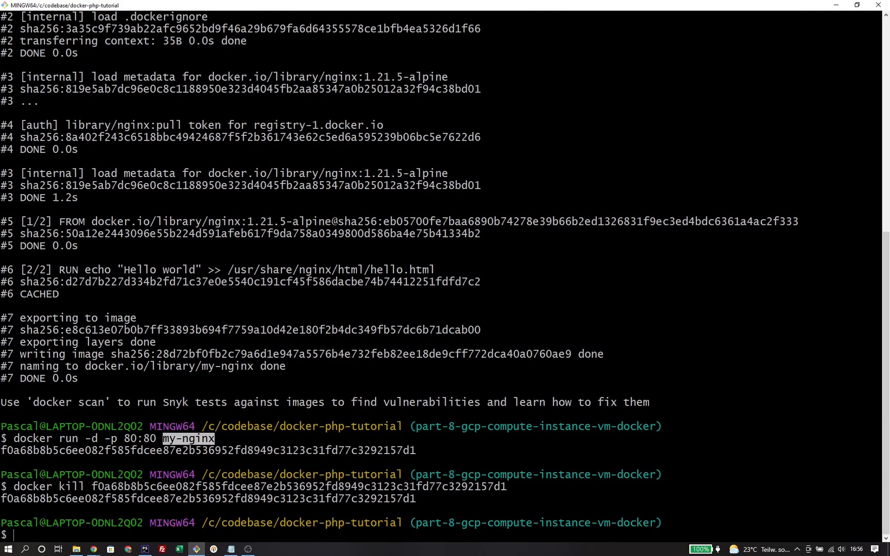
{"action": "type", "text": "docker push my-nginx"}
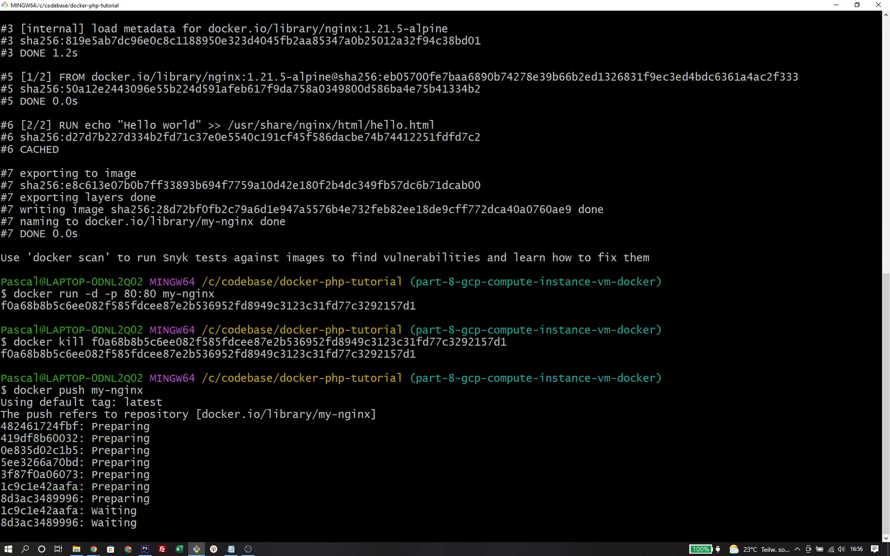
Step: Start a gcr.io/our-docker-tuto... command and abandon it with Ctrl+C
{"action": "scroll", "scroll_direction": "down", "scroll_amount": 3}
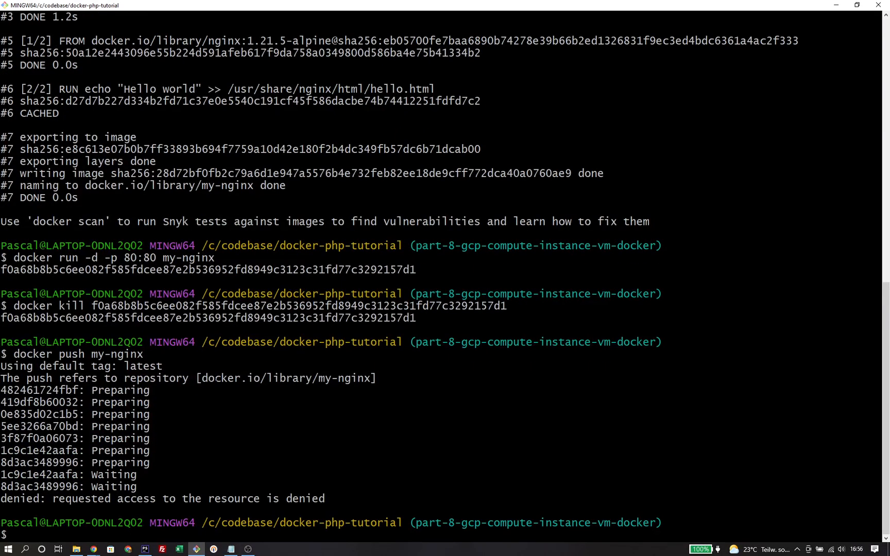
{"action": "double_click", "coordinate": [215, 378]}
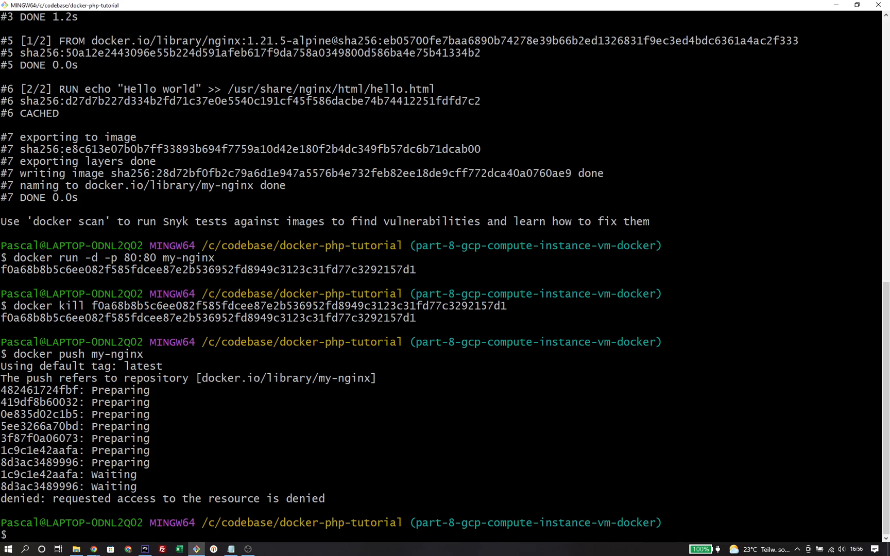
{"action": "type", "text": "gc"}
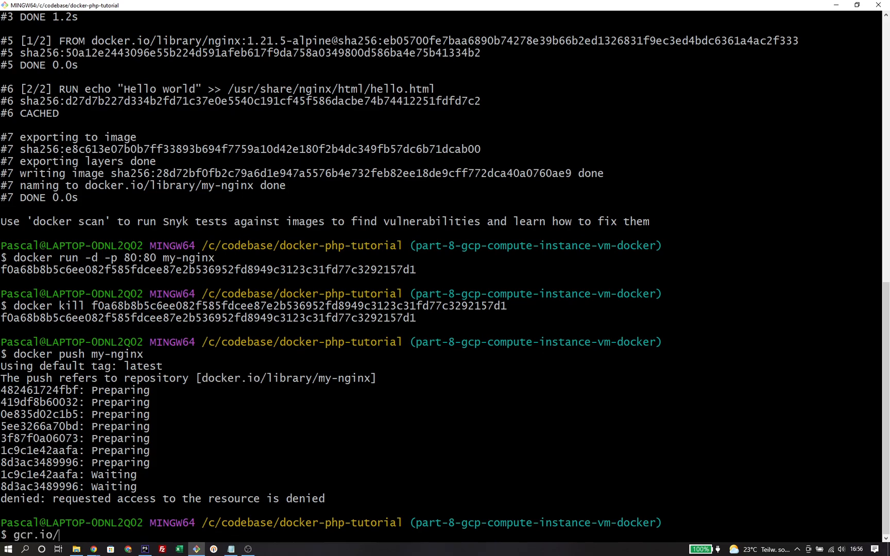
{"action": "type", "text": "our"}
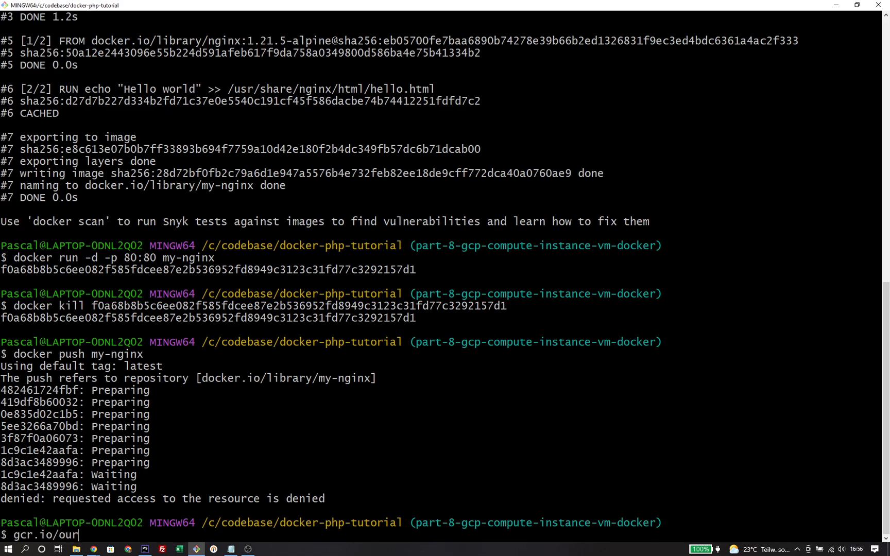
{"action": "type", "text": "-docker-tutorial"}
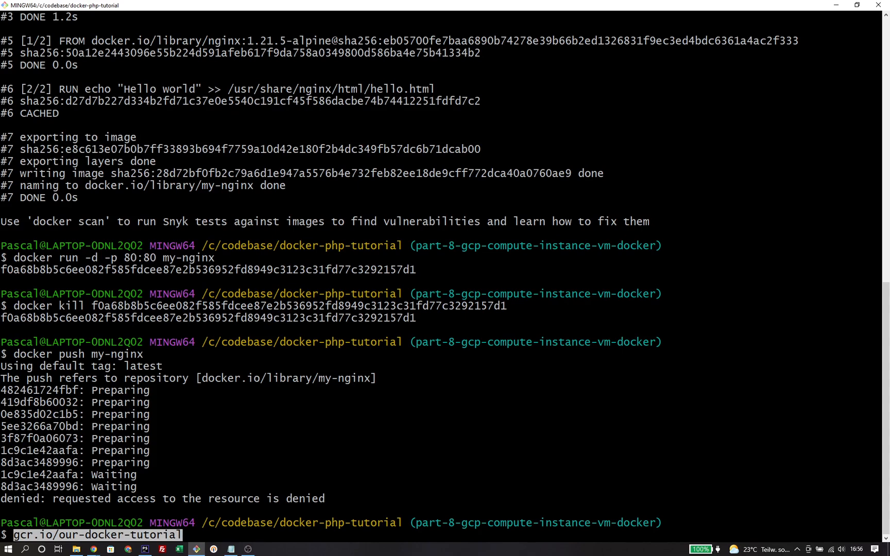
{"action": "key", "text": "ctrl+c"}
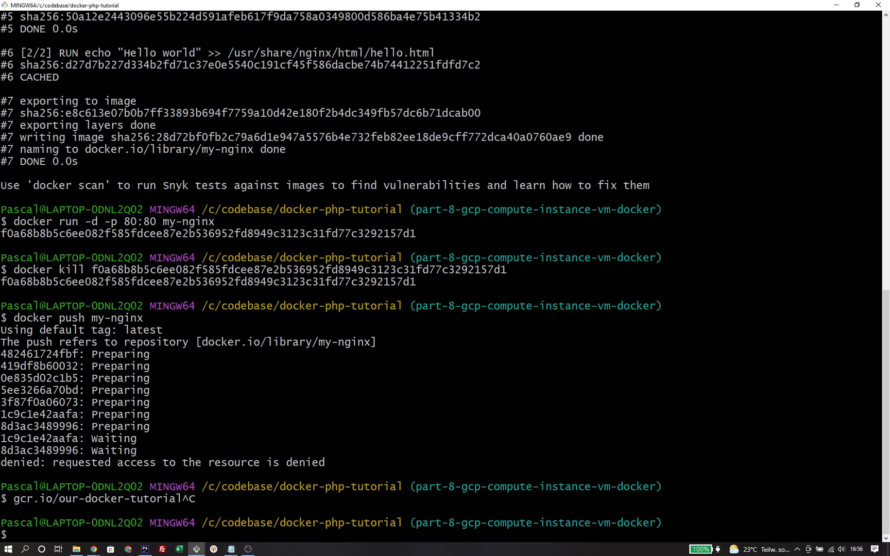
Step: Tag my-nginx as gcr.io/our-docker-tutorial/my-nginx, push it, and select the registry path in the denied output
{"action": "type", "text": "docker tag"}
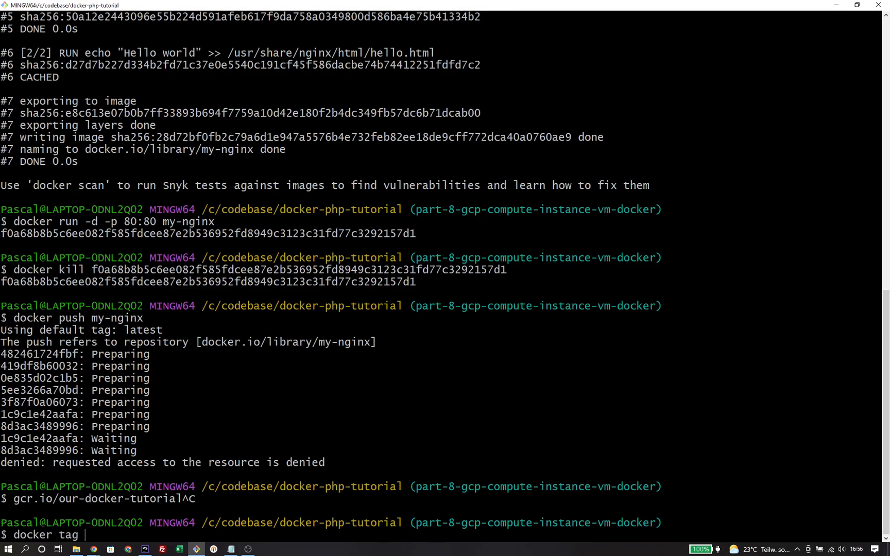
{"action": "type", "text": "my-"}
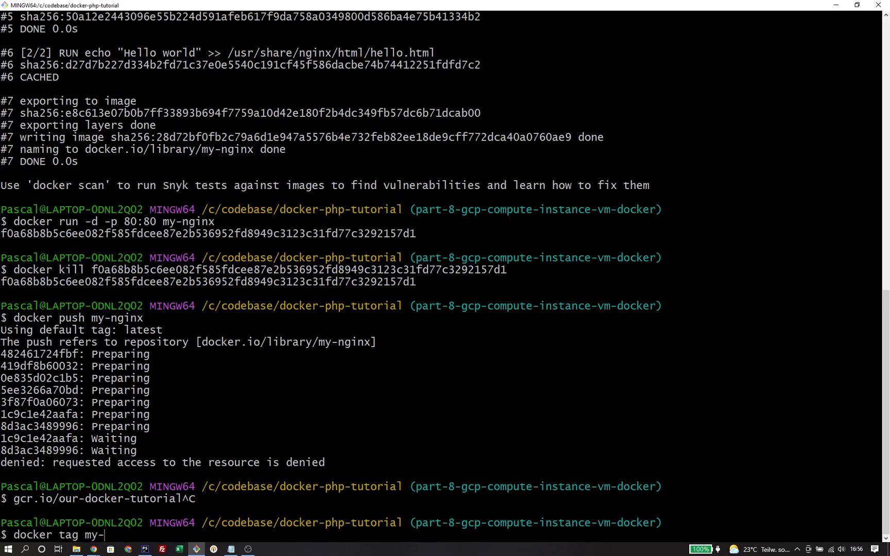
{"action": "type", "text": "nginx"}
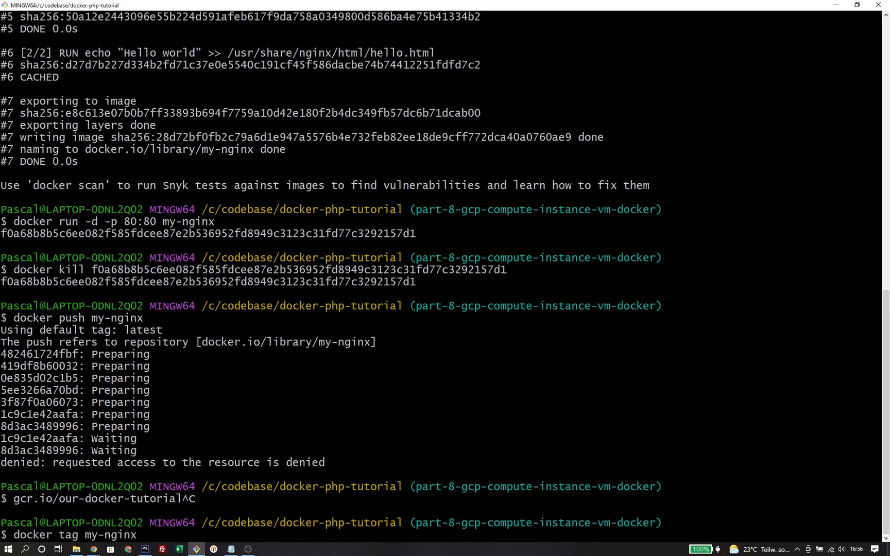
{"action": "type", "text": "gcr.io/our-docker-tutorial/"}
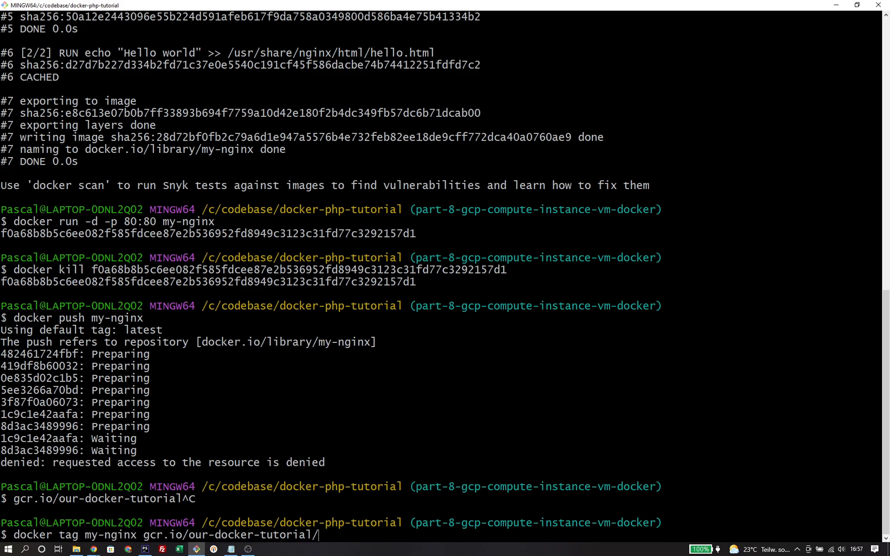
{"action": "type", "text": "my-nginx"}
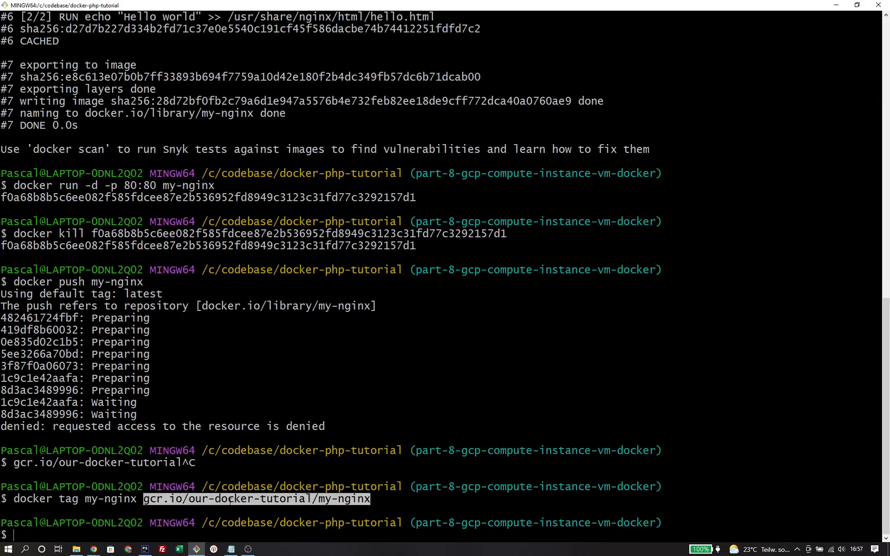
{"action": "type", "text": "docker push gcr.io/our-docker-tutorial/my-nginx"}
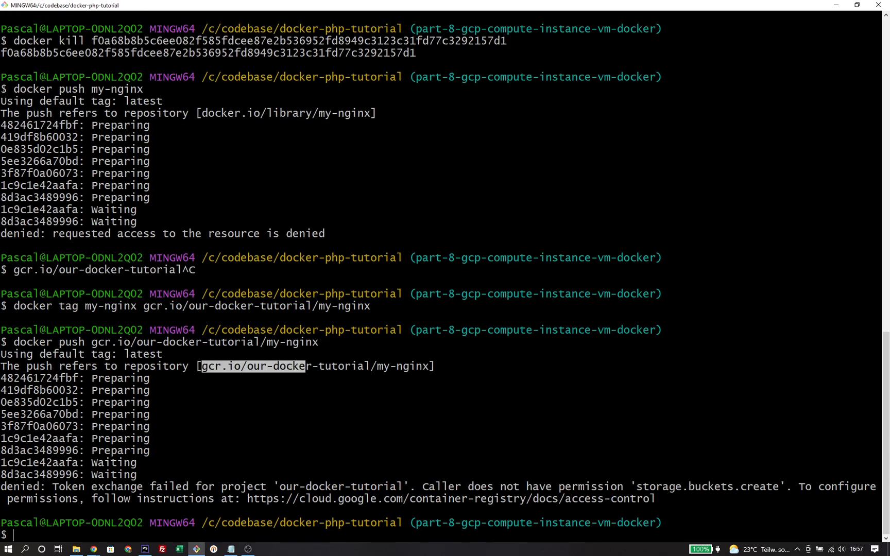
{"action": "left_click_drag", "start_coordinate": [200, 365], "coordinate": [368, 366]}
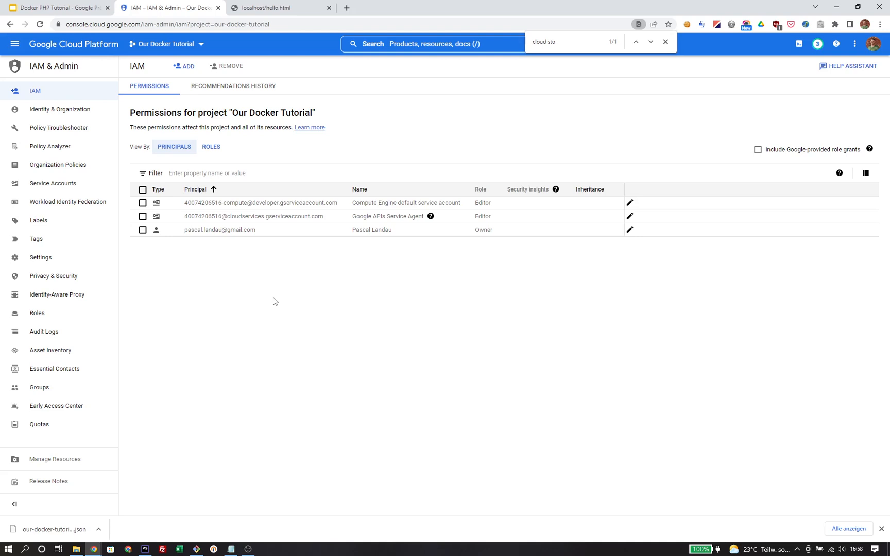
{"action": "mouse_move", "coordinate": [236, 270]}
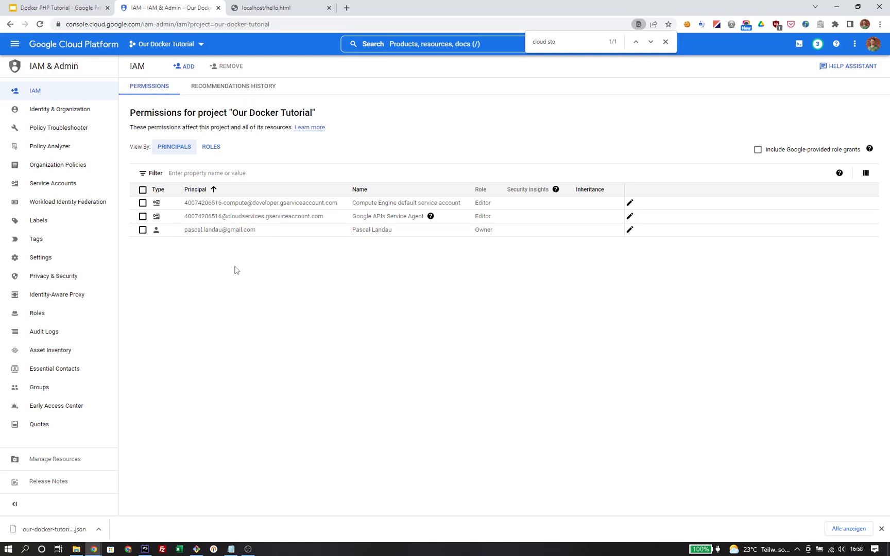
{"action": "mouse_move", "coordinate": [241, 255]}
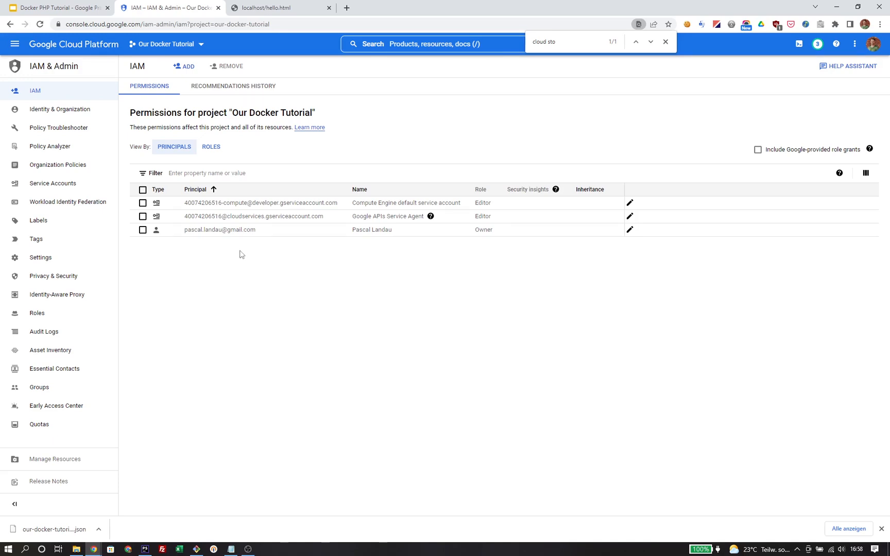
{"action": "mouse_move", "coordinate": [254, 235]}
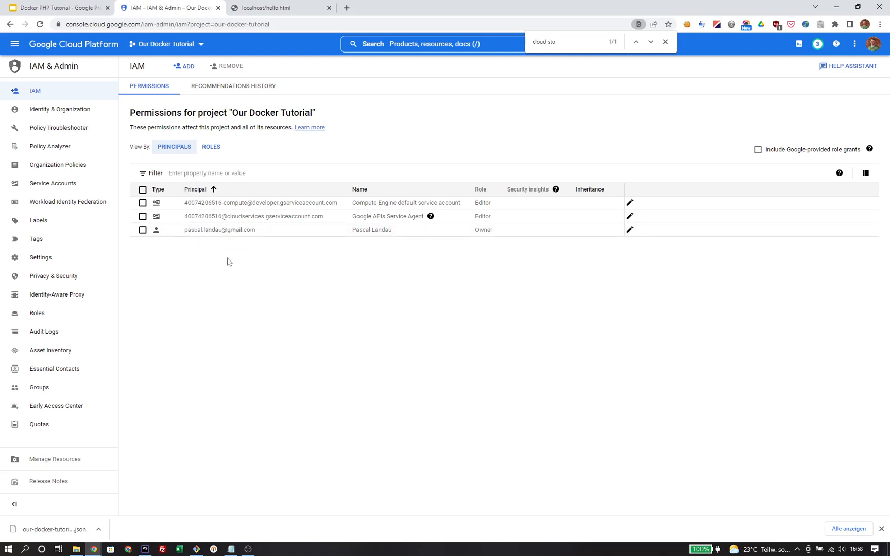
{"action": "mouse_move", "coordinate": [147, 549]}
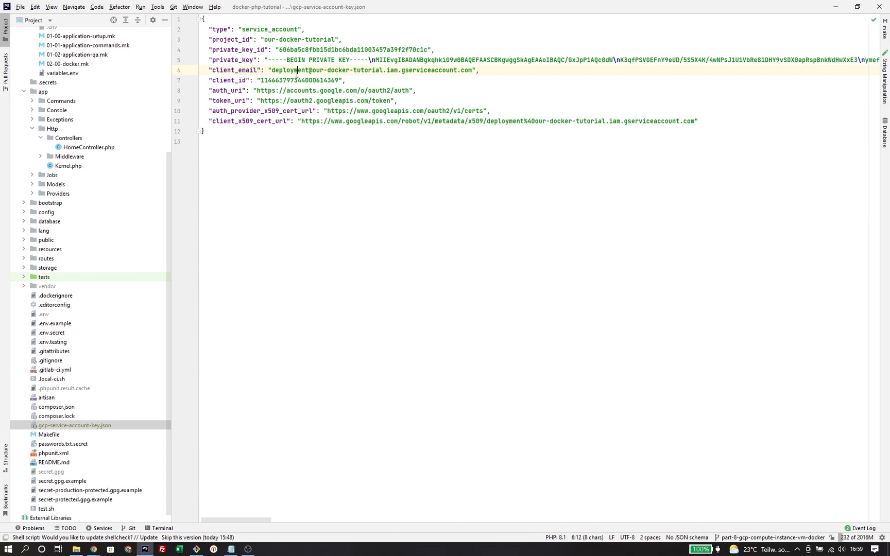
Step: Select the service account email in the client_email value of gcp-service-account-key.json
{"action": "double_click", "coordinate": [289, 70]}
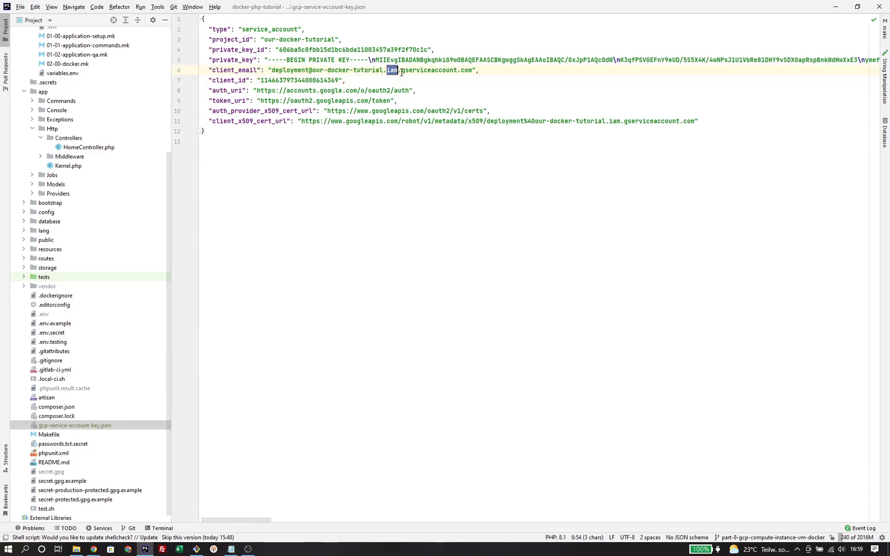
{"action": "double_click", "coordinate": [429, 70]}
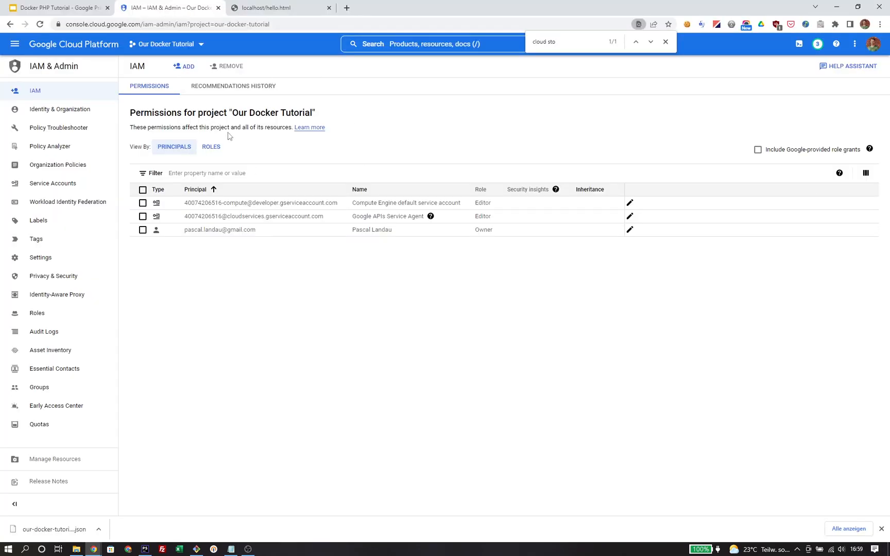
{"action": "left_click", "coordinate": [183, 66]}
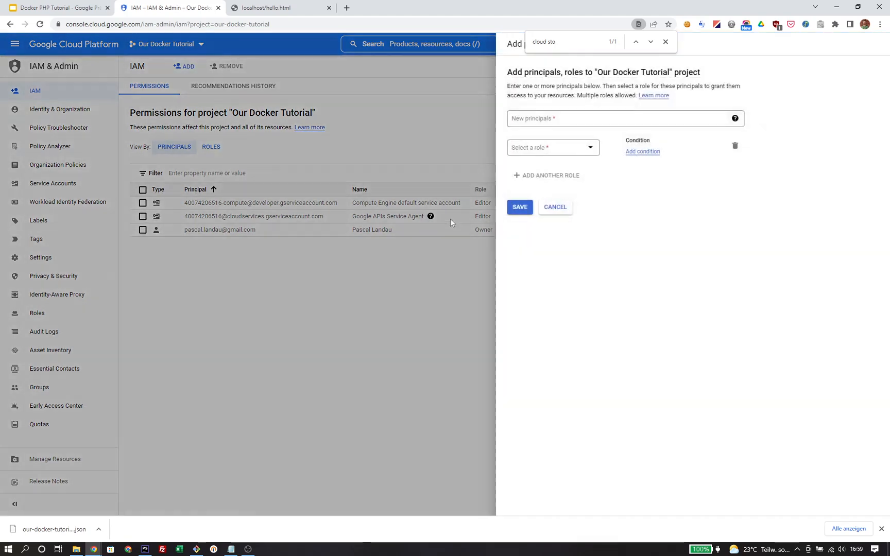
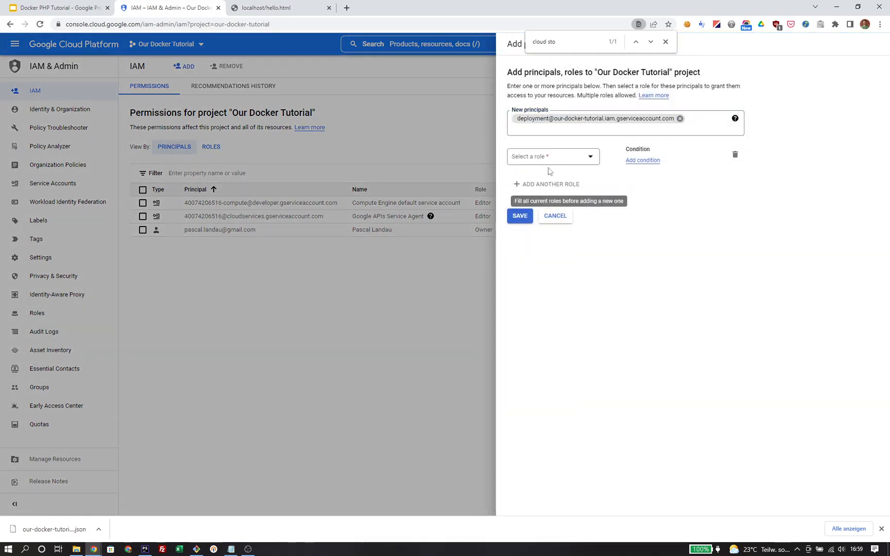
{"action": "left_click", "coordinate": [552, 156]}
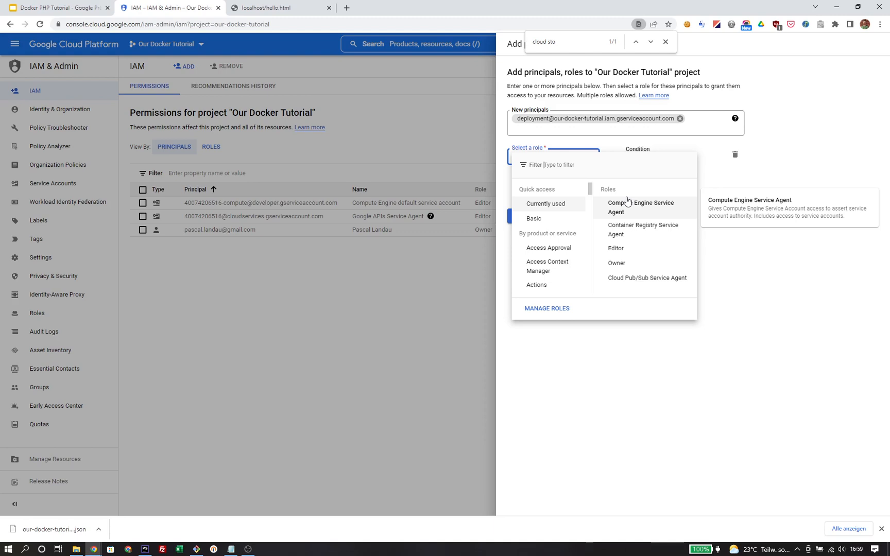
{"action": "type", "text": "Storage Admin"}
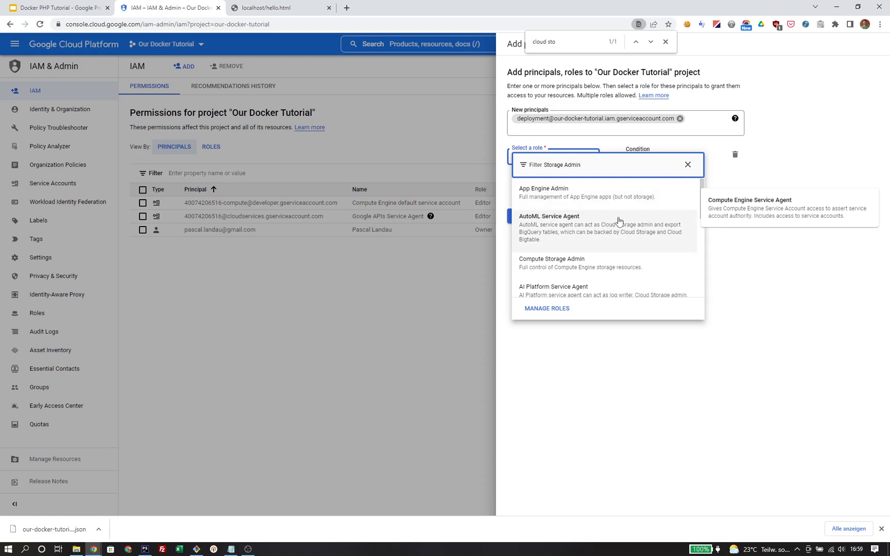
{"action": "left_click", "coordinate": [550, 259]}
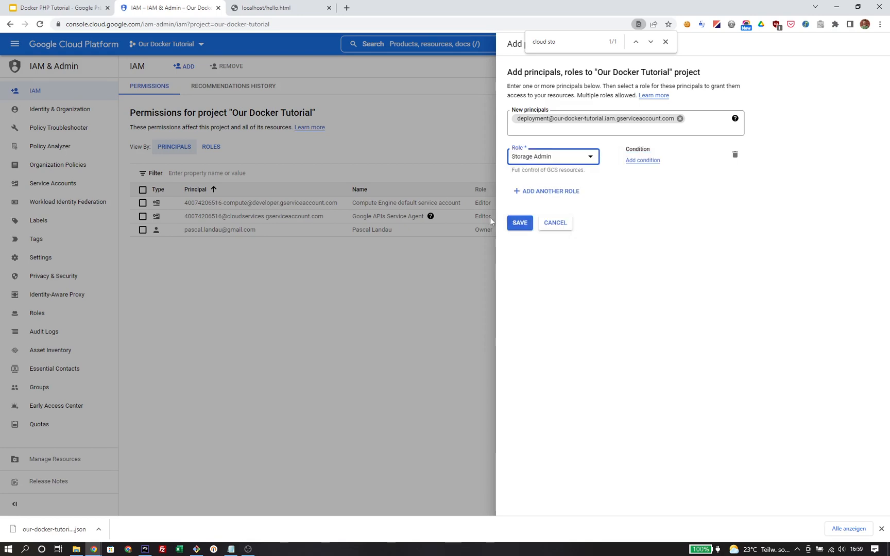
{"action": "left_click", "coordinate": [519, 223]}
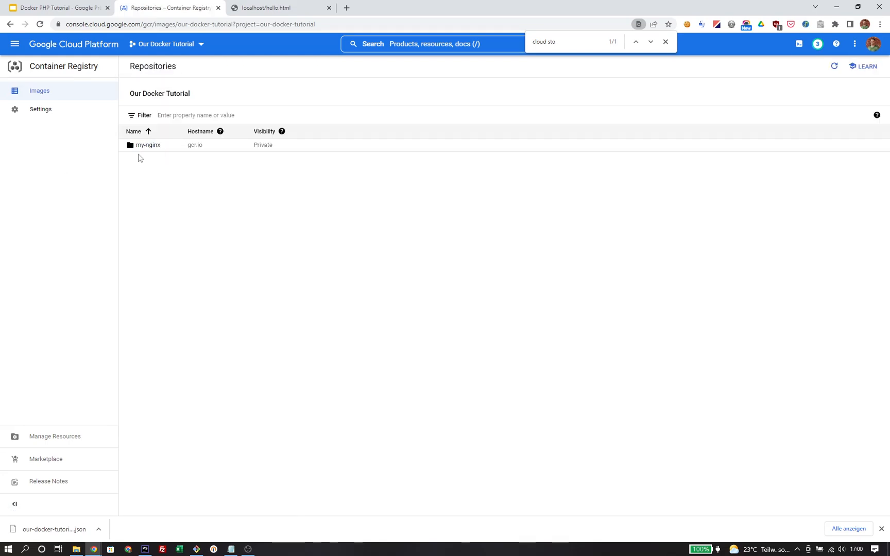
Step: Browse the artifacts bucket's containers/images folder showing the my-nginx image layers
{"action": "left_click", "coordinate": [14, 43]}
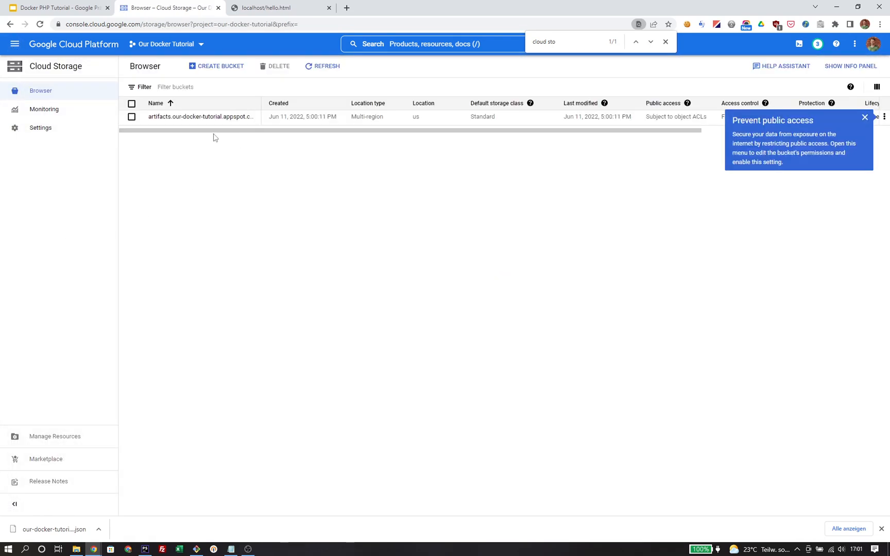
{"action": "mouse_move", "coordinate": [171, 117]}
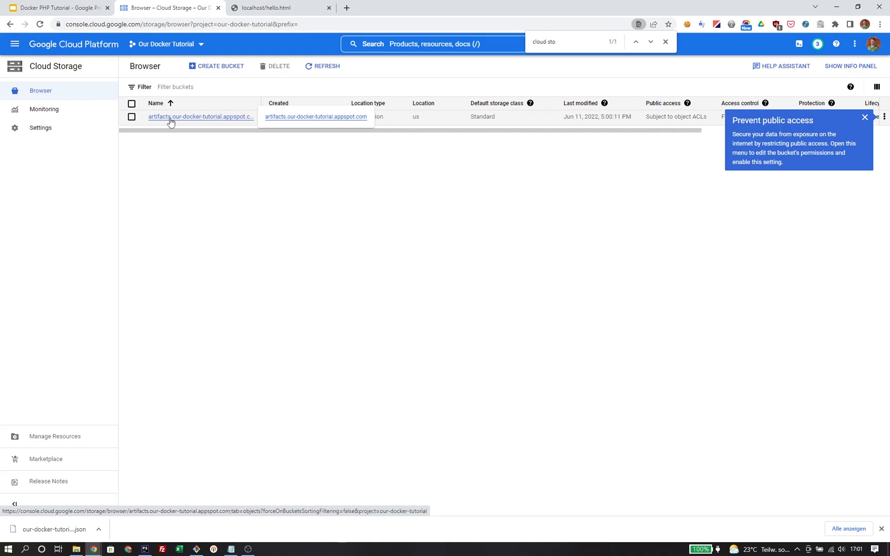
{"action": "left_click", "coordinate": [200, 118]}
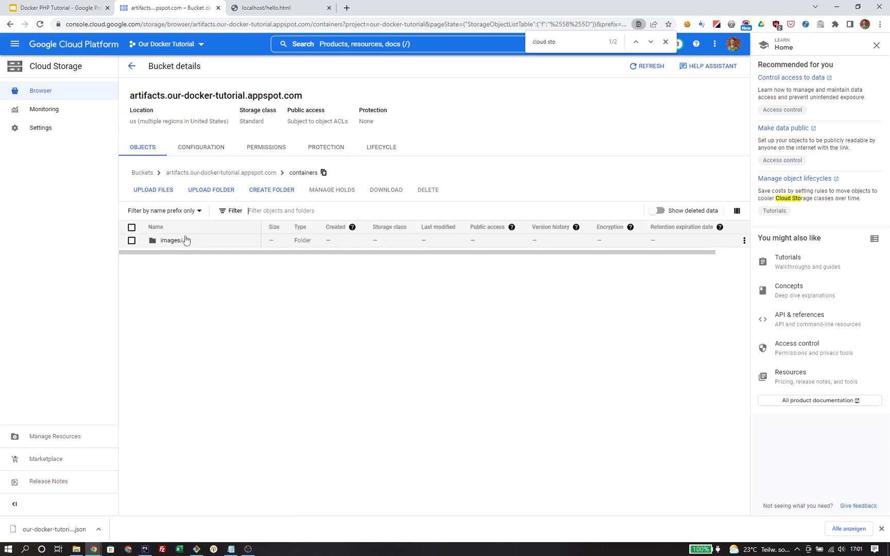
{"action": "left_click", "coordinate": [171, 240]}
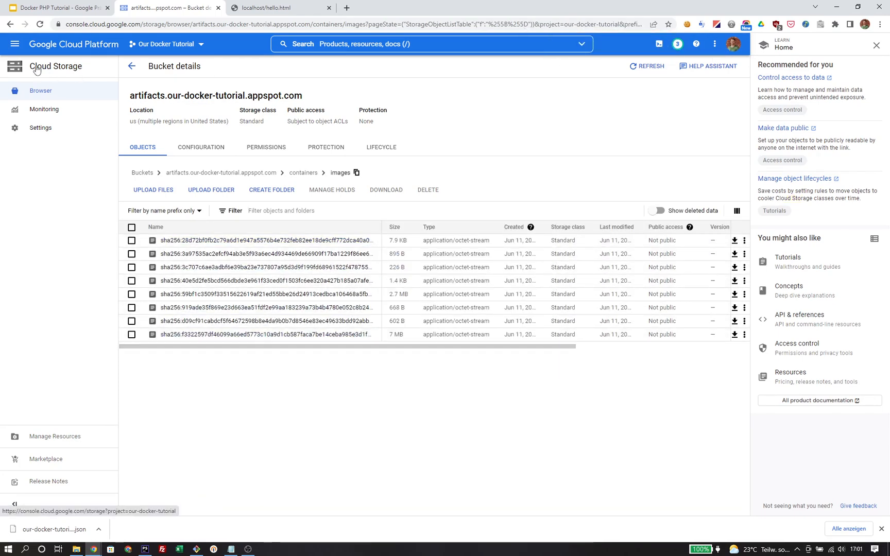
{"action": "left_click", "coordinate": [14, 44]}
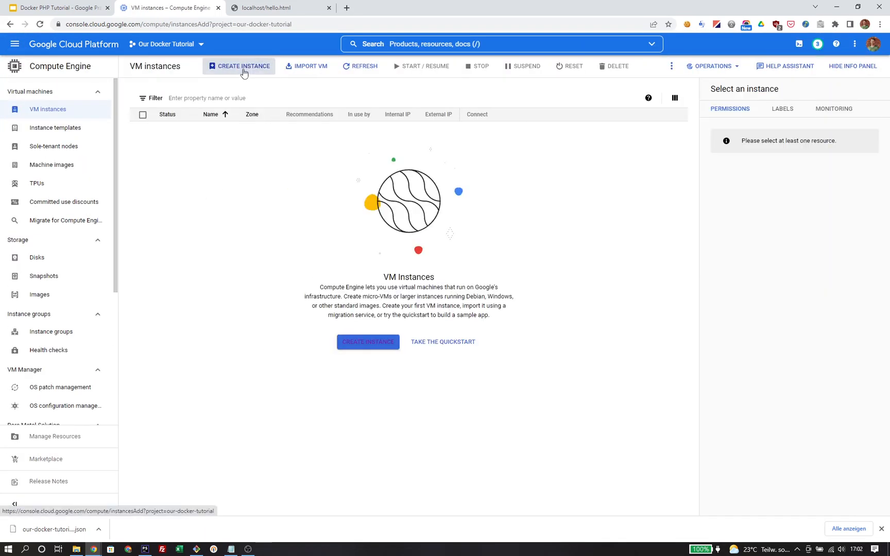
Step: Begin a new VM instance named test-instance with the e2-micro machine type
{"action": "left_click", "coordinate": [238, 66]}
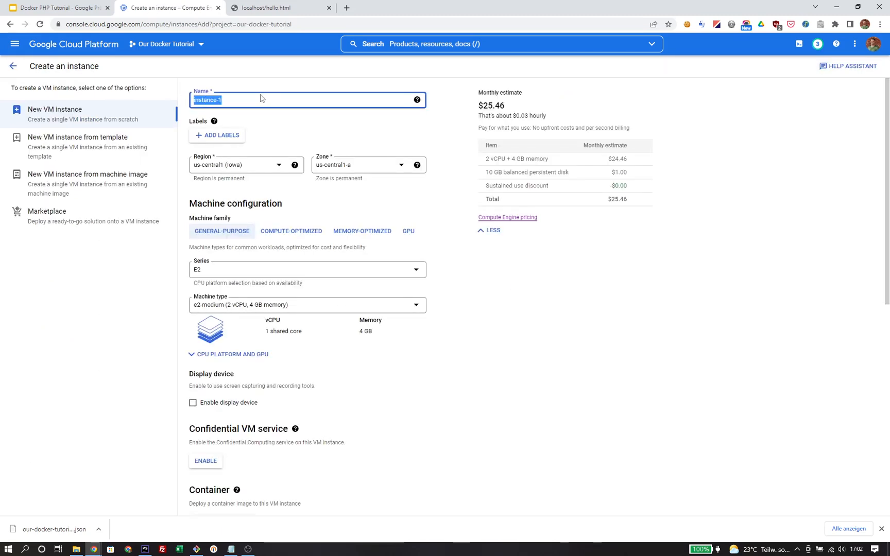
{"action": "type", "text": "test-instance"}
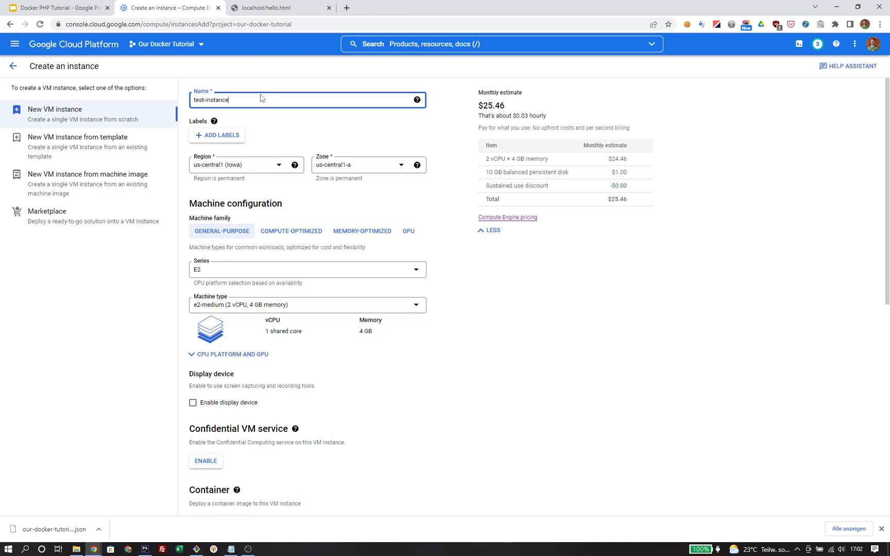
{"action": "left_click", "coordinate": [307, 305]}
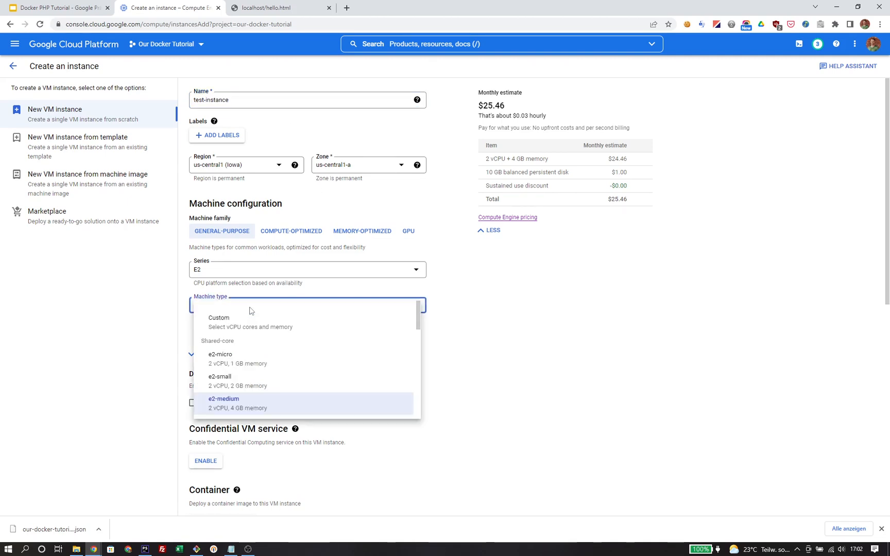
{"action": "left_click", "coordinate": [220, 358]}
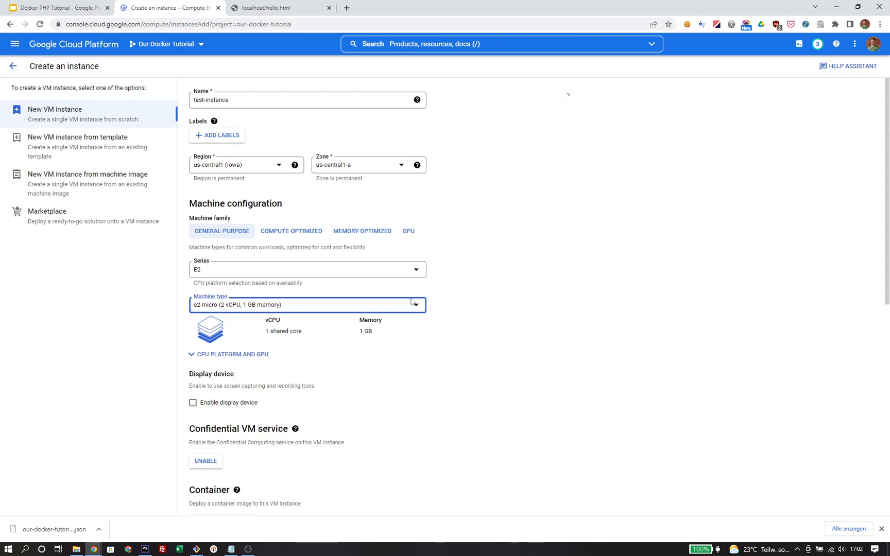
Step: Assign the Deployment Service account, allow HTTP traffic, and reveal the advanced options
{"action": "scroll", "scroll_direction": "down", "scroll_amount": 3}
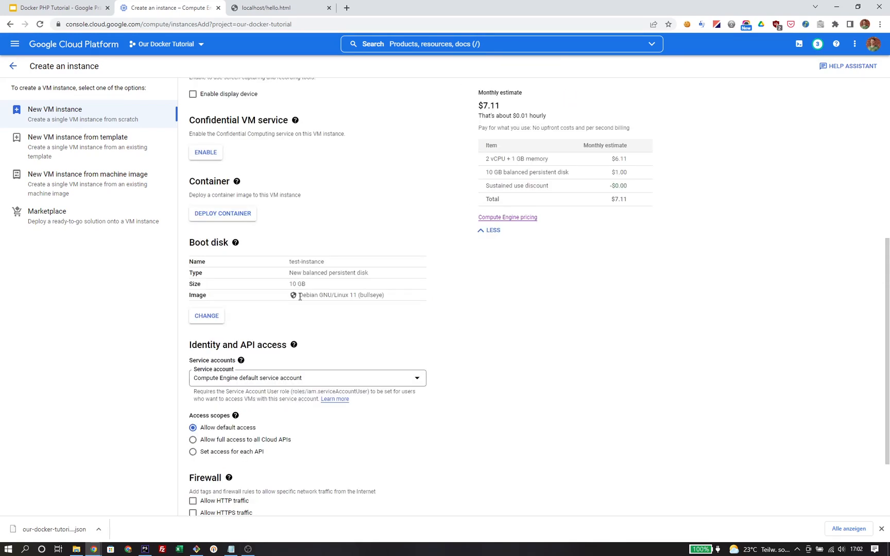
{"action": "double_click", "coordinate": [341, 295]}
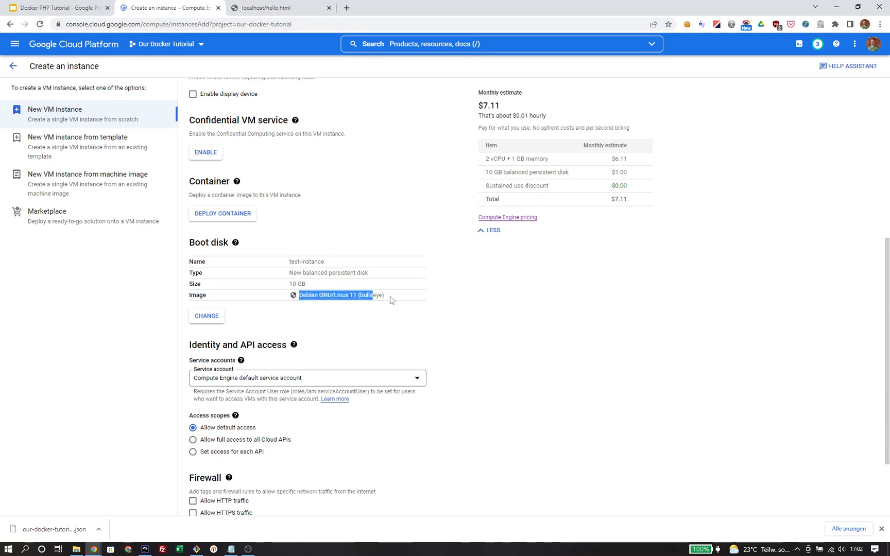
{"action": "left_click", "coordinate": [308, 378]}
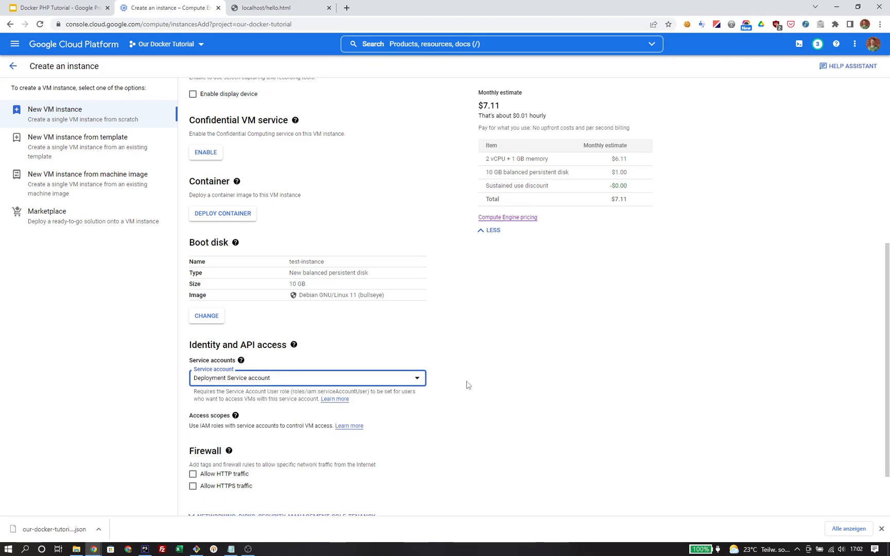
{"action": "scroll", "scroll_direction": "down", "scroll_amount": 3}
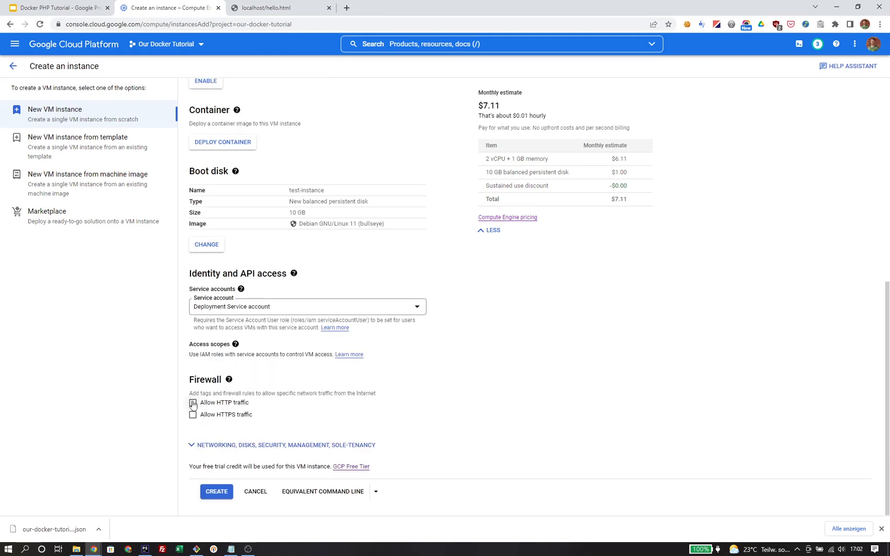
{"action": "left_click", "coordinate": [193, 403]}
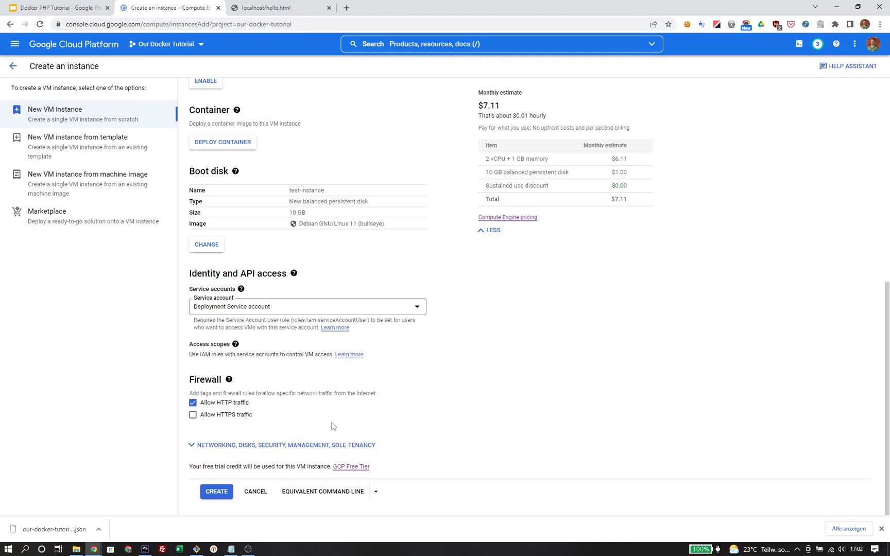
{"action": "left_click", "coordinate": [282, 445]}
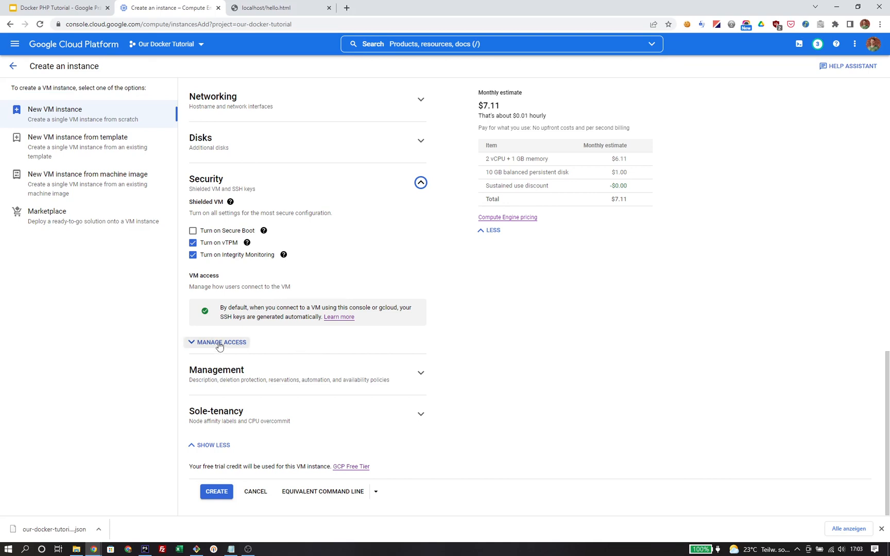
Step: Under Security > Manage Access, add an empty manually generated SSH key entry
{"action": "left_click", "coordinate": [221, 342]}
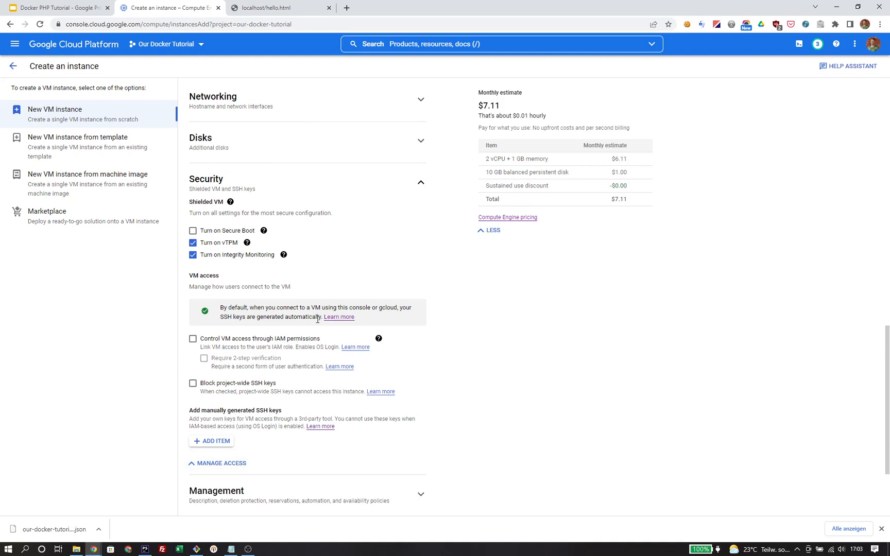
{"action": "scroll", "scroll_direction": "down", "scroll_amount": 3}
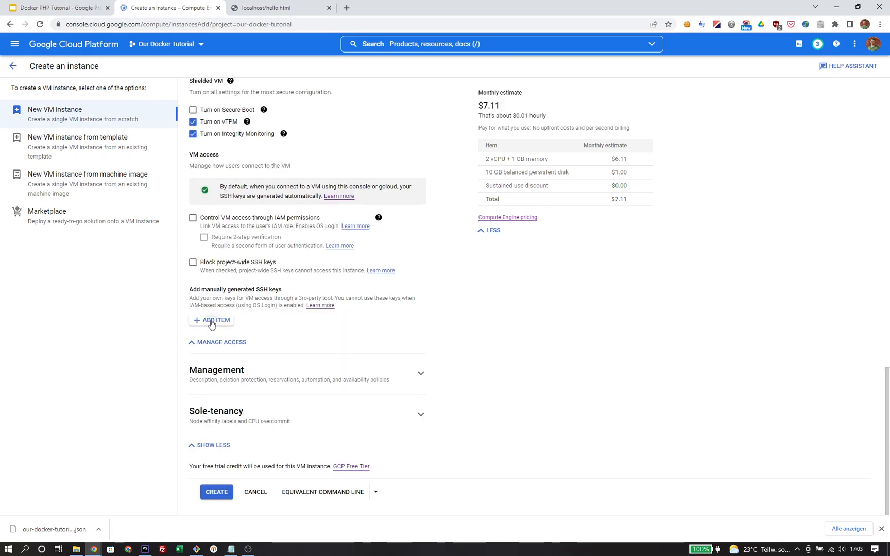
{"action": "left_click", "coordinate": [211, 320]}
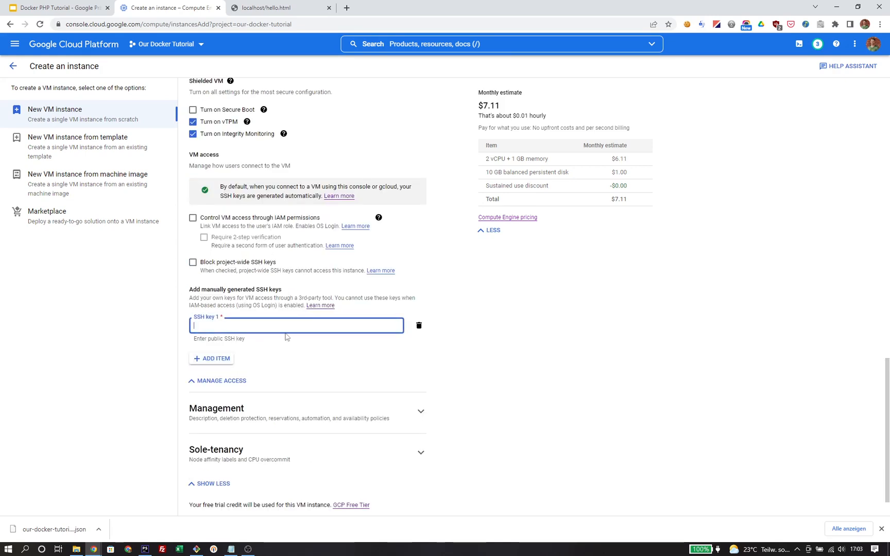
{"action": "mouse_move", "coordinate": [279, 435]}
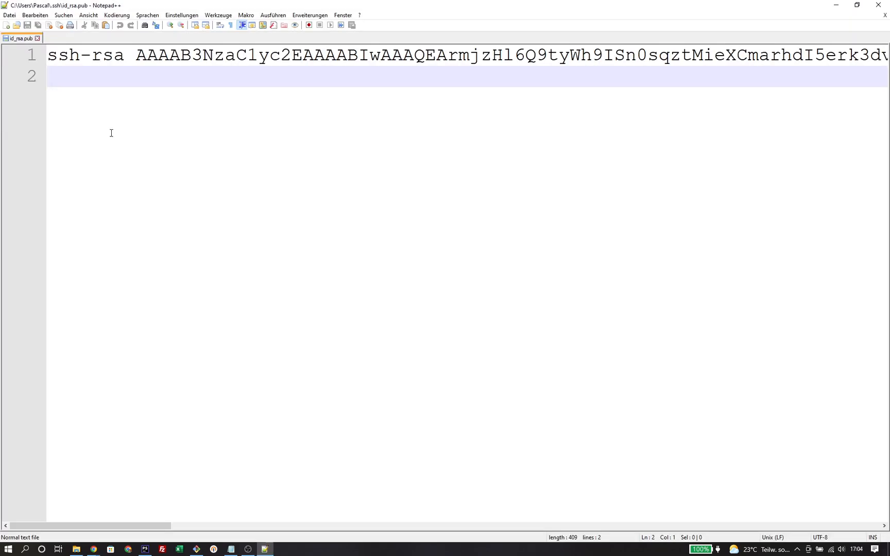
{"action": "mouse_move", "coordinate": [819, 408]}
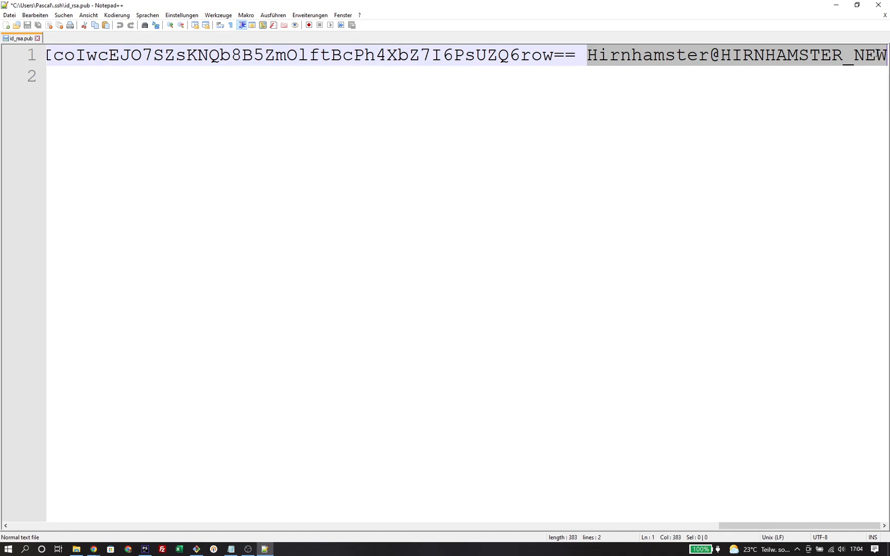
Step: Replace the id_rsa.pub key's trailing comment with 'hello' and select the whole key to copy
{"action": "type", "text": "hello"}
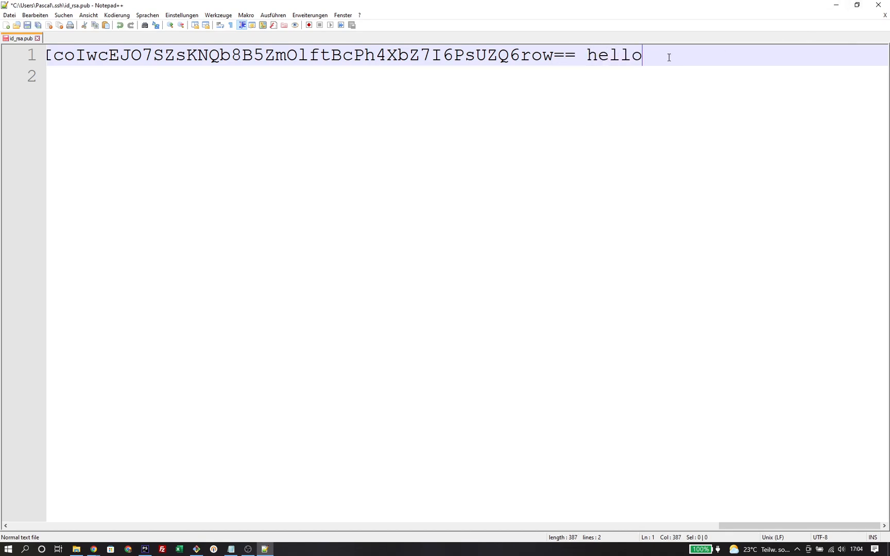
{"action": "key", "text": "ctrl+a"}
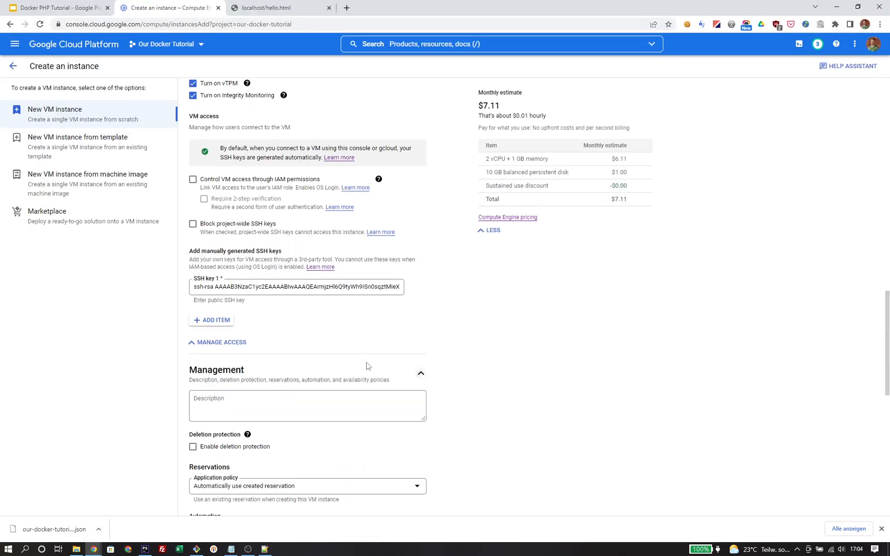
Step: Set the VM provisioning model to Spot with Stop on termination and create test-instance
{"action": "scroll", "scroll_direction": "down", "scroll_amount": 3}
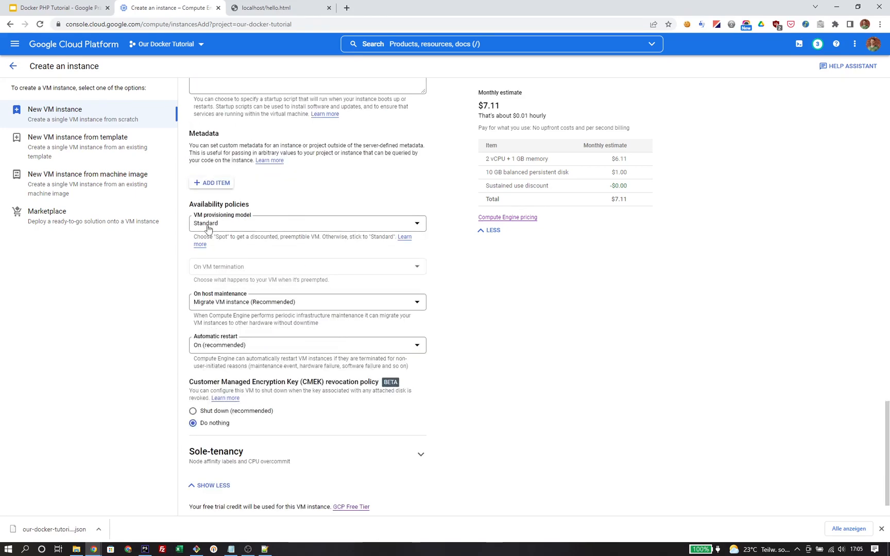
{"action": "left_click", "coordinate": [307, 222]}
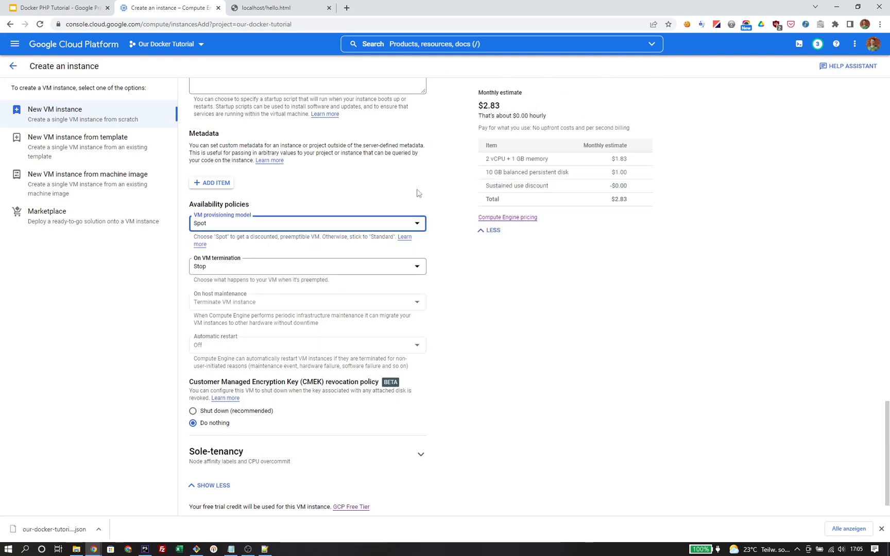
{"action": "mouse_move", "coordinate": [253, 271]}
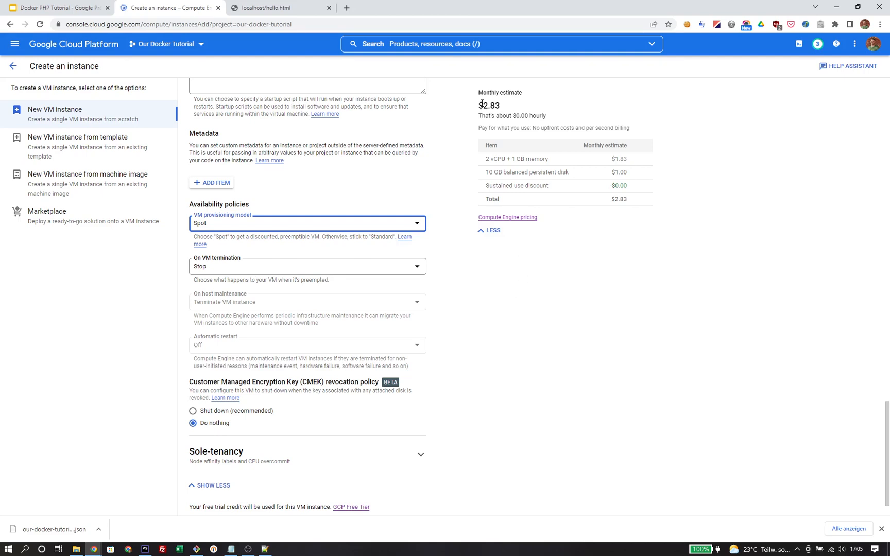
{"action": "scroll", "scroll_direction": "down", "scroll_amount": 3}
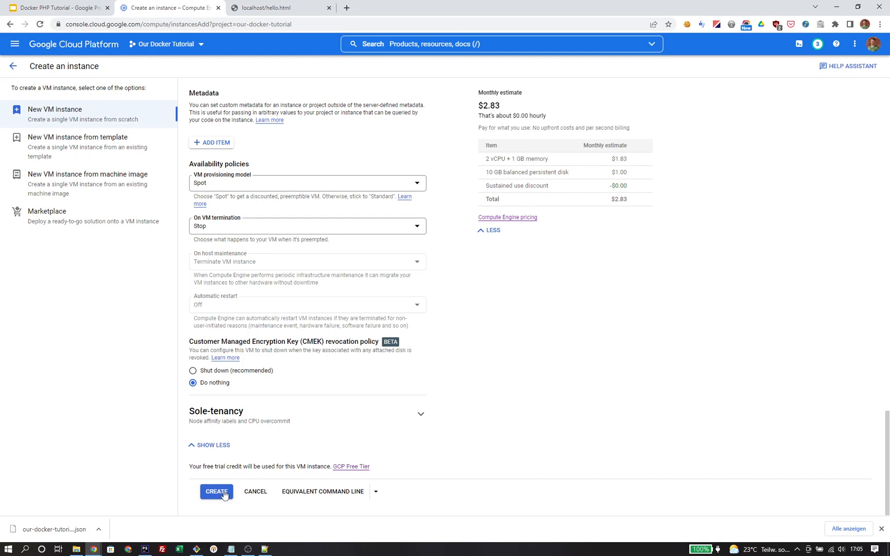
{"action": "left_click", "coordinate": [216, 491]}
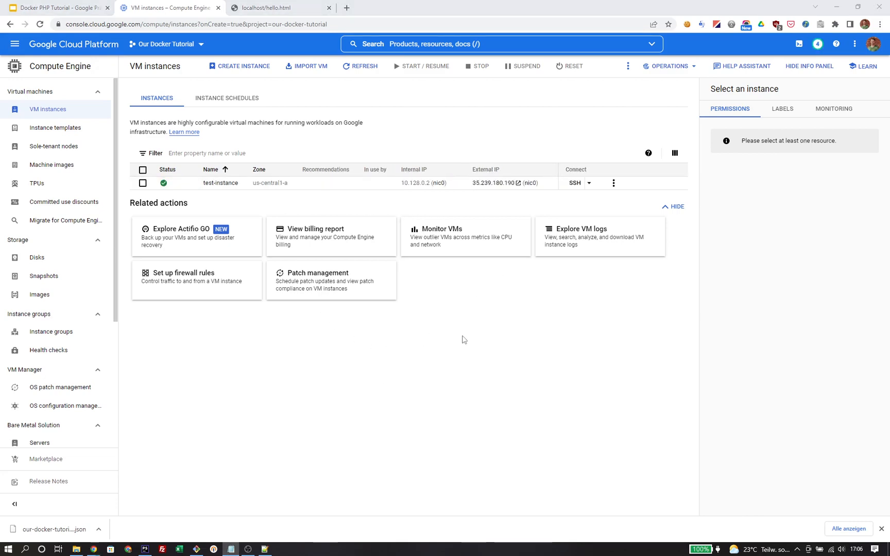
{"action": "mouse_move", "coordinate": [350, 202]}
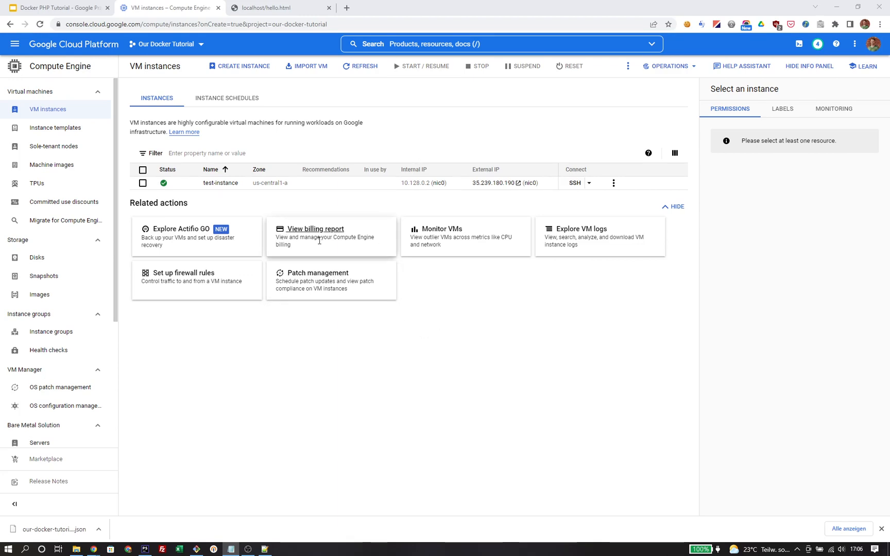
{"action": "mouse_move", "coordinate": [221, 199]}
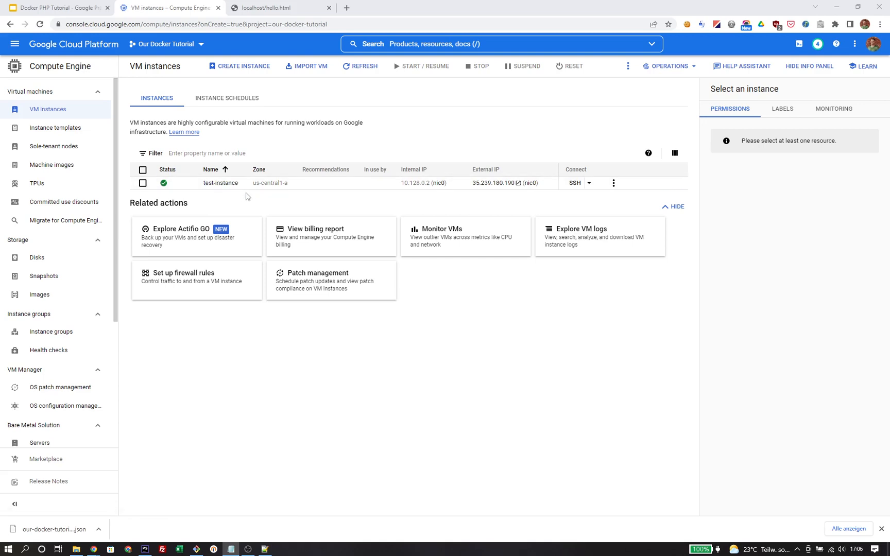
{"action": "mouse_move", "coordinate": [293, 197]}
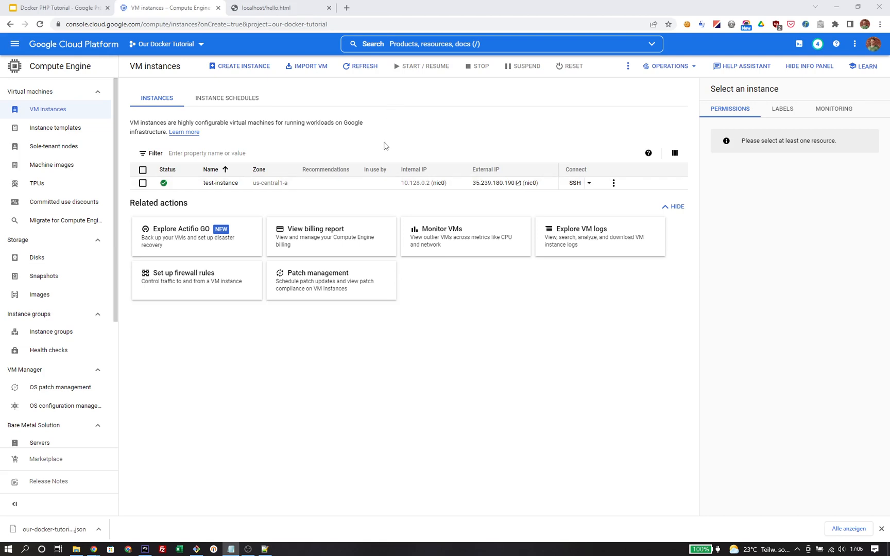
{"action": "mouse_move", "coordinate": [323, 142]}
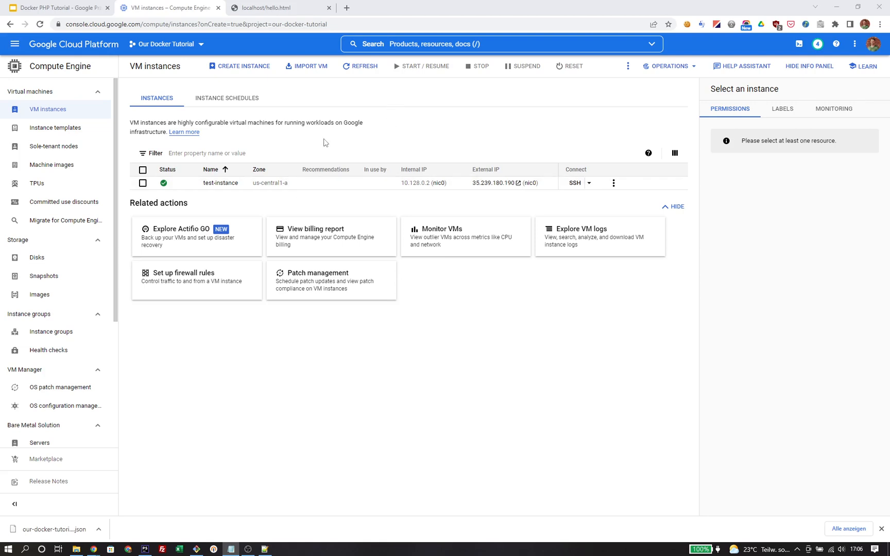
{"action": "left_click", "coordinate": [499, 43]}
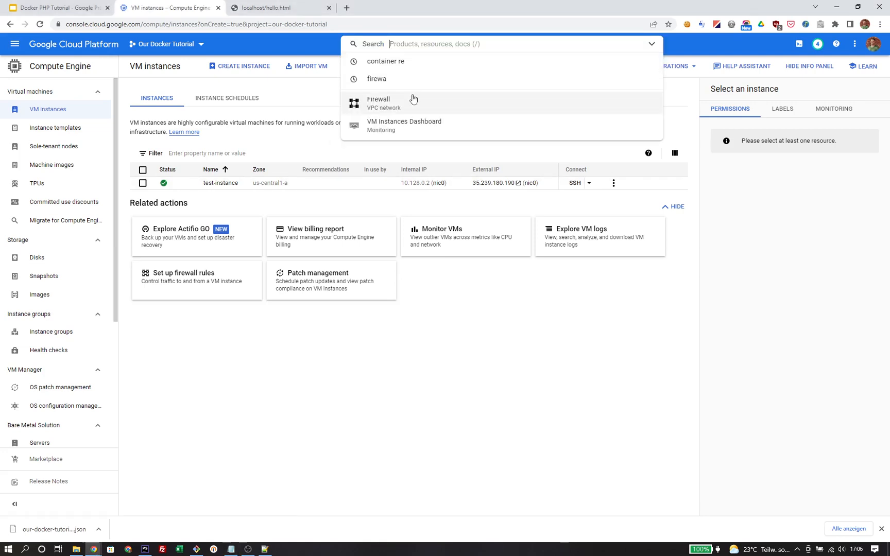
{"action": "left_click", "coordinate": [378, 103]}
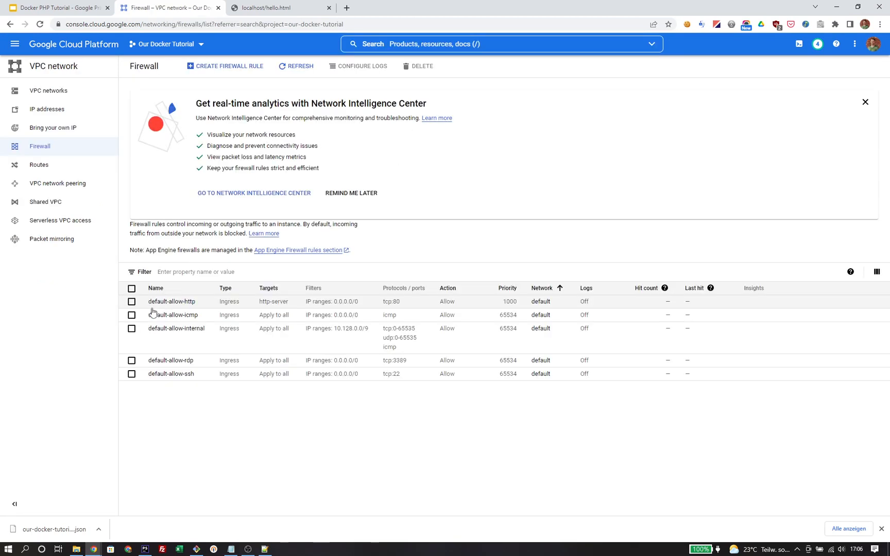
{"action": "mouse_move", "coordinate": [171, 302]}
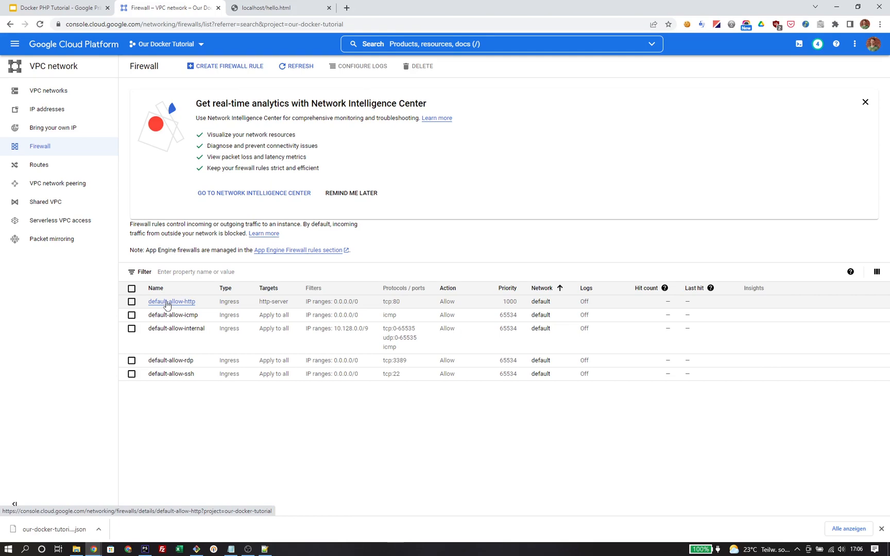
{"action": "mouse_move", "coordinate": [270, 317]}
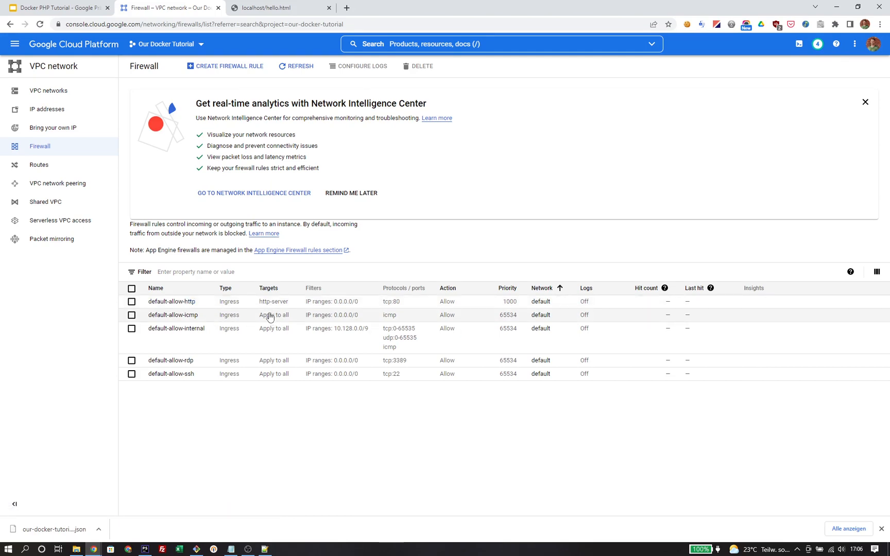
{"action": "mouse_move", "coordinate": [290, 307]}
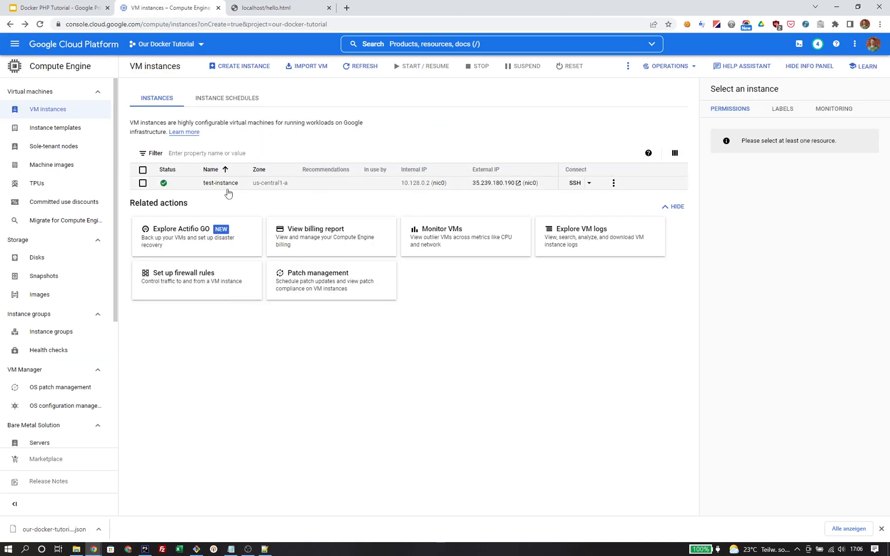
{"action": "left_click", "coordinate": [221, 182]}
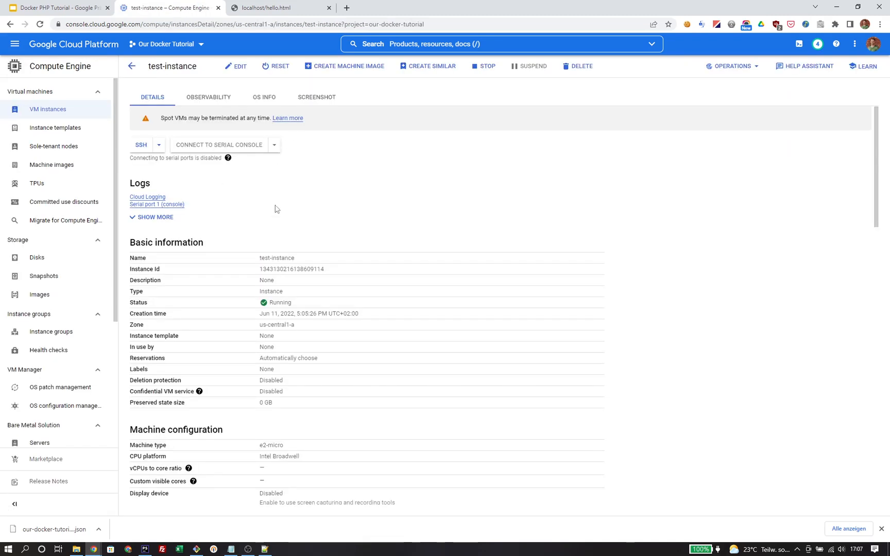
{"action": "scroll", "scroll_direction": "down", "scroll_amount": 3}
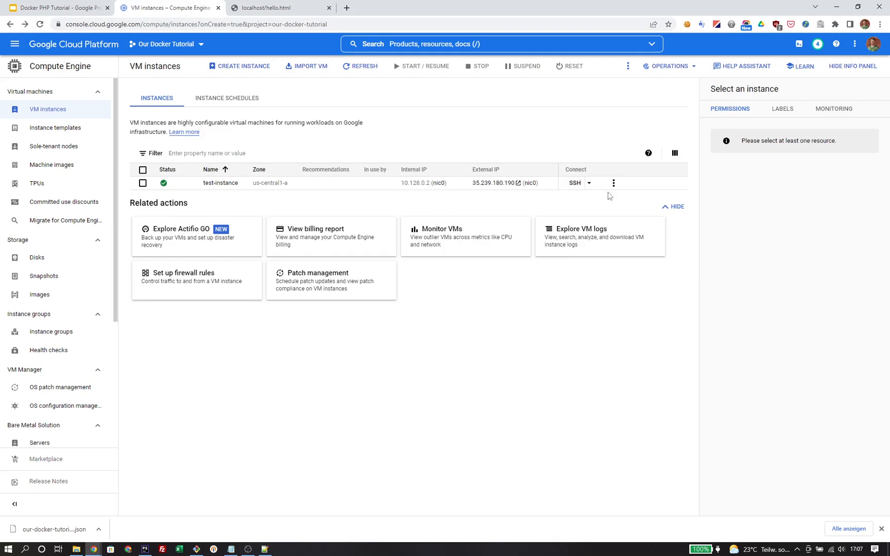
{"action": "left_click", "coordinate": [614, 182]}
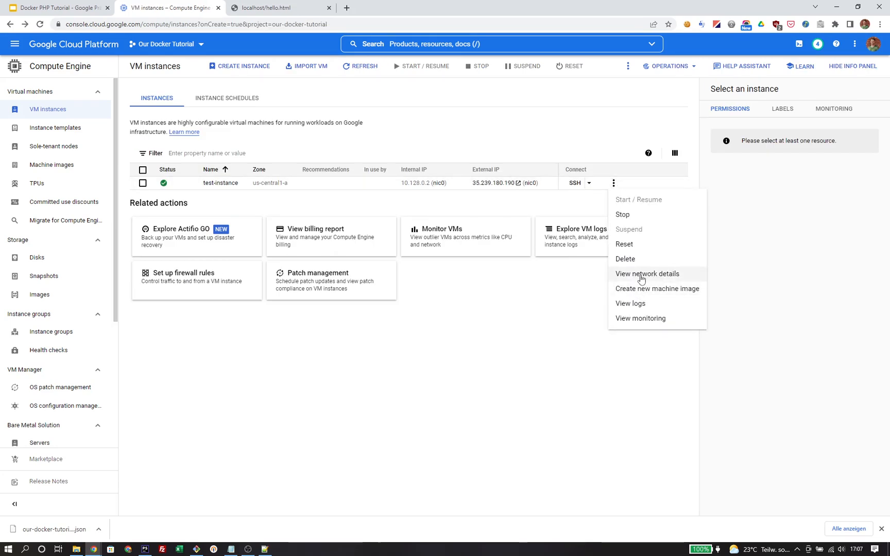
{"action": "left_click", "coordinate": [647, 274]}
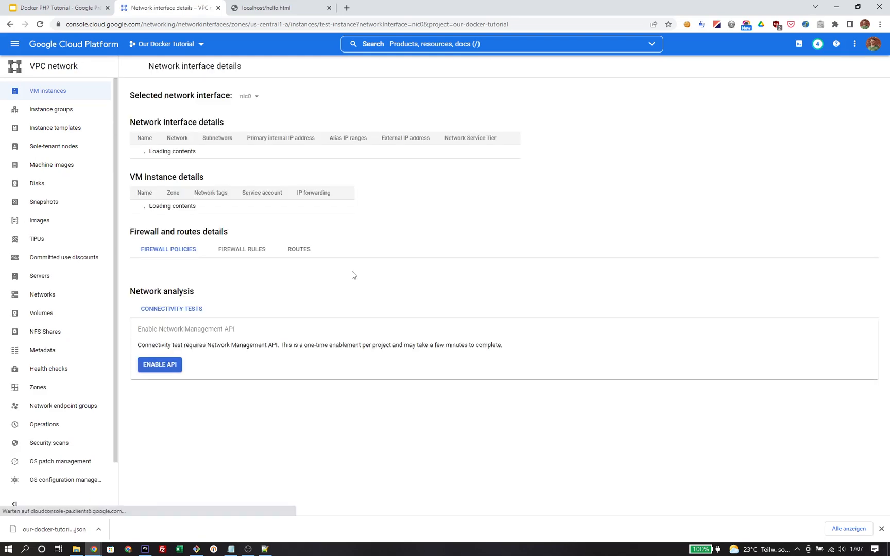
{"action": "left_click", "coordinate": [168, 248]}
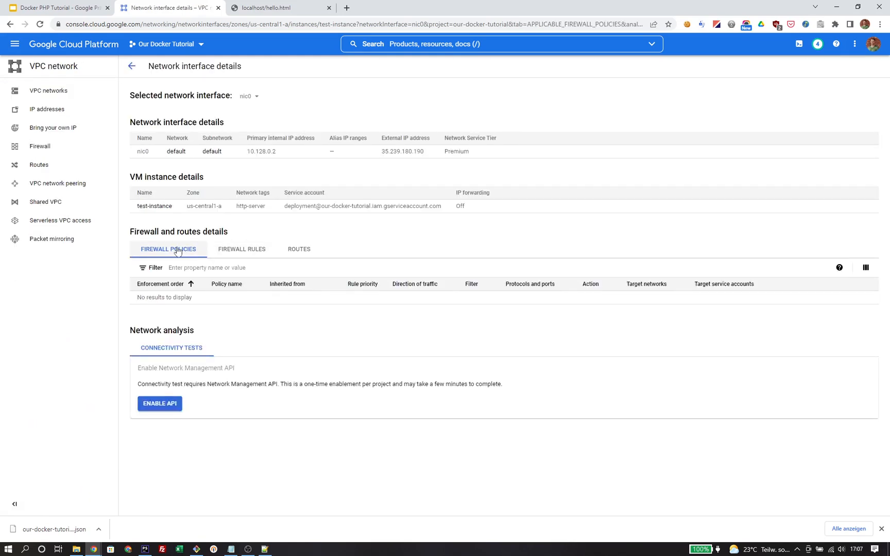
{"action": "left_click", "coordinate": [241, 248]}
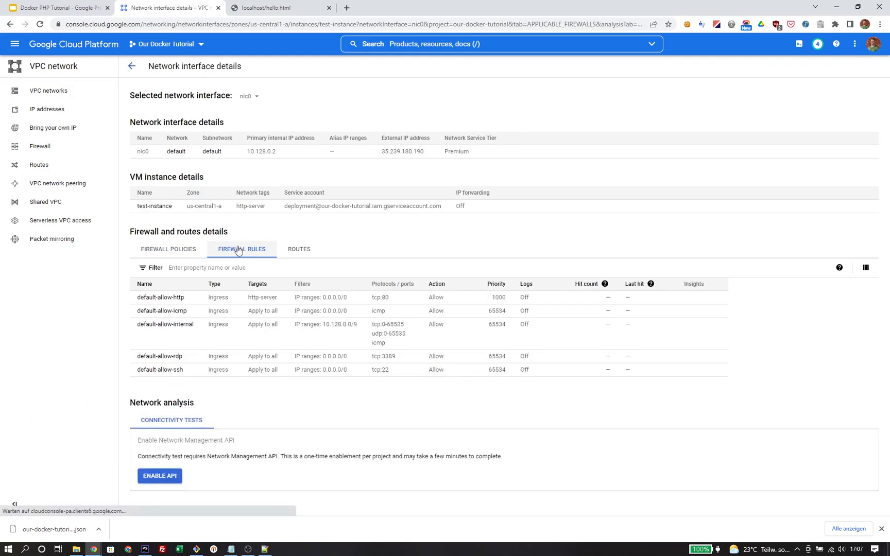
{"action": "left_click", "coordinate": [241, 250]}
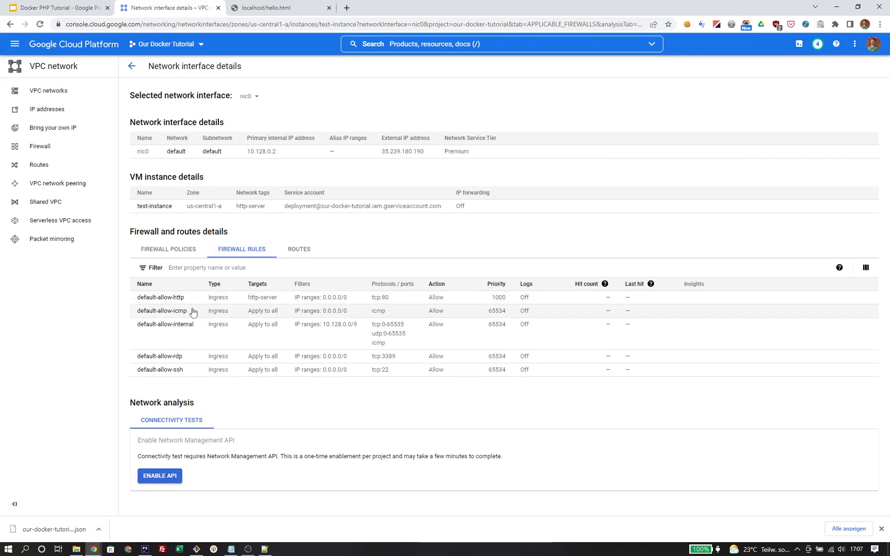
{"action": "mouse_move", "coordinate": [161, 297]}
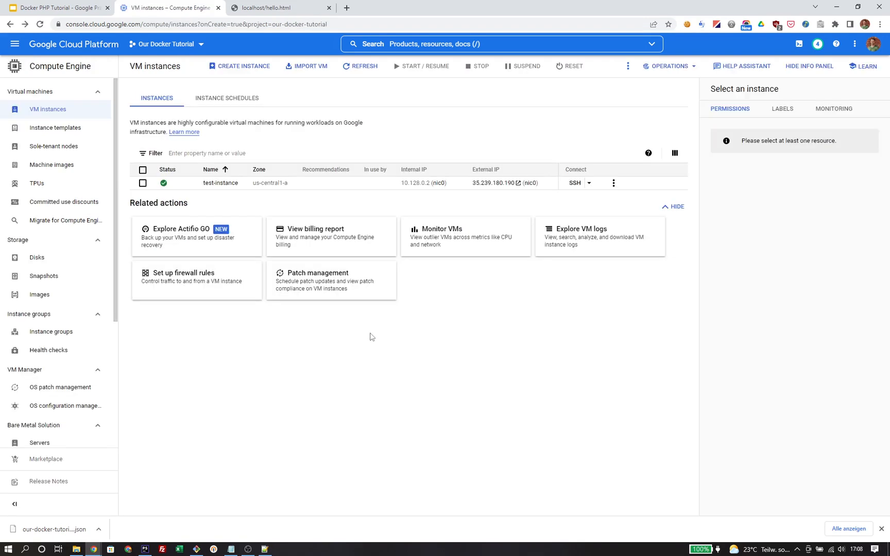
{"action": "mouse_move", "coordinate": [370, 254]}
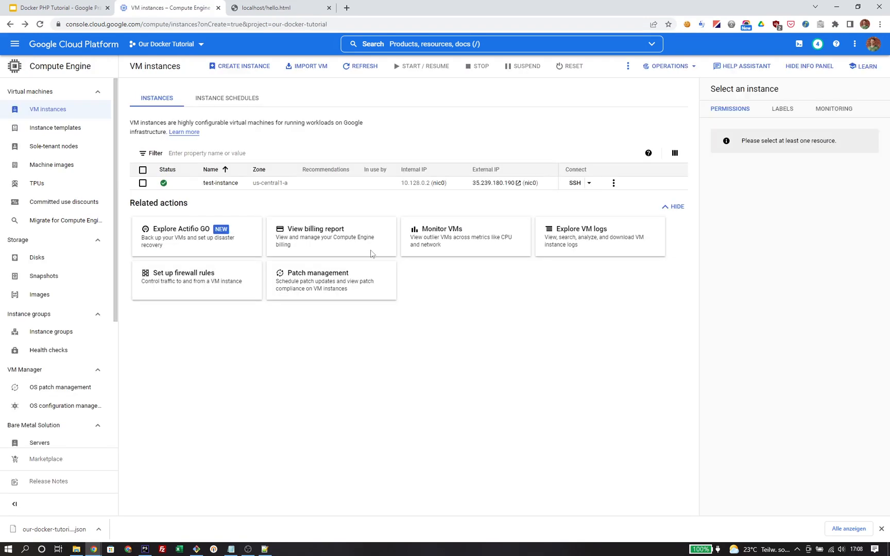
{"action": "mouse_move", "coordinate": [536, 187]}
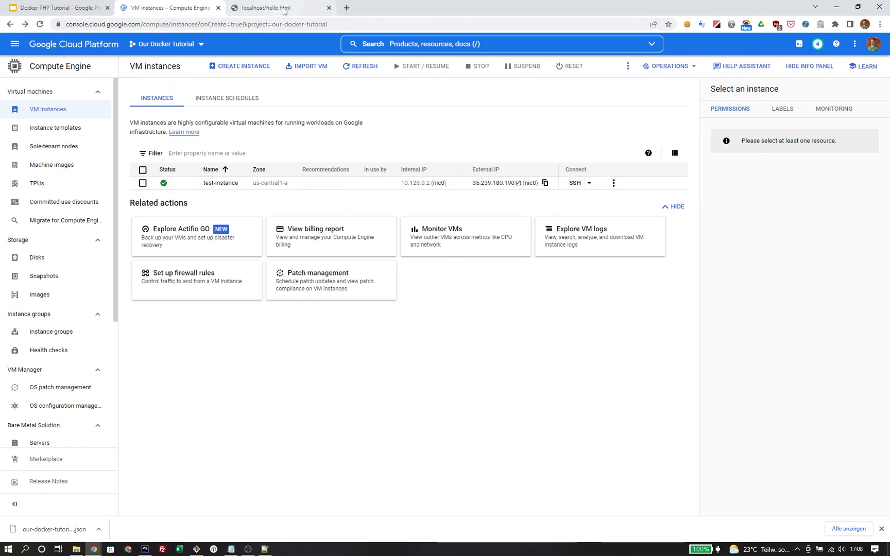
Step: Try the external IP 35.239.180.190 in the localhost tab, getting connection refused, then return to VM instances
{"action": "left_click", "coordinate": [278, 7]}
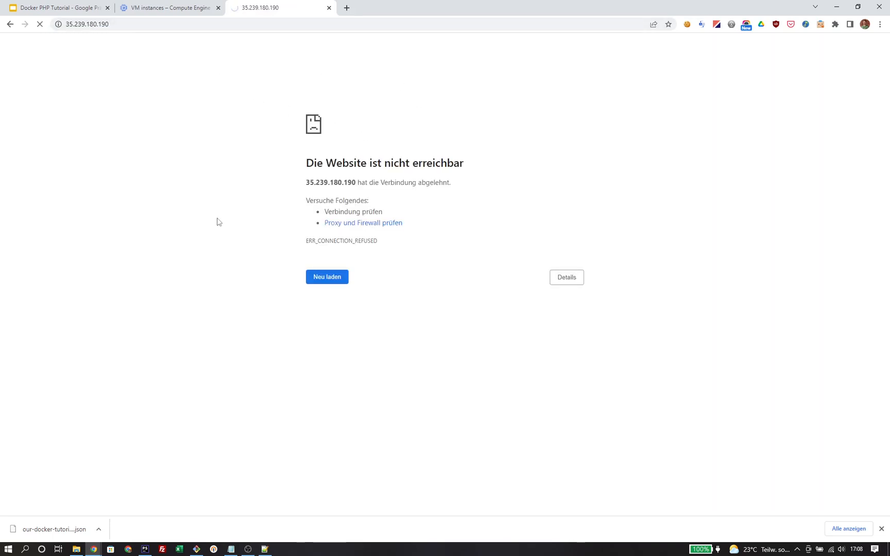
{"action": "left_click", "coordinate": [169, 7]}
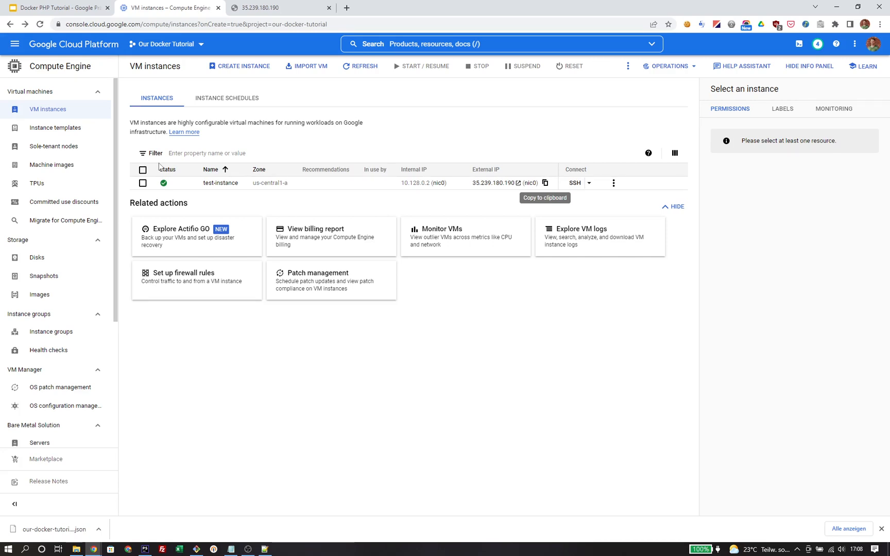
{"action": "mouse_move", "coordinate": [611, 316]}
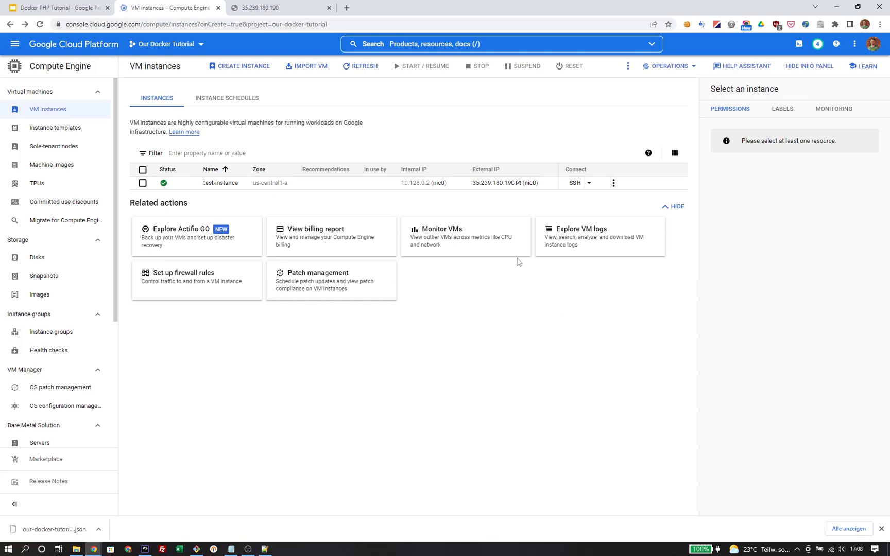
{"action": "mouse_move", "coordinate": [565, 201]}
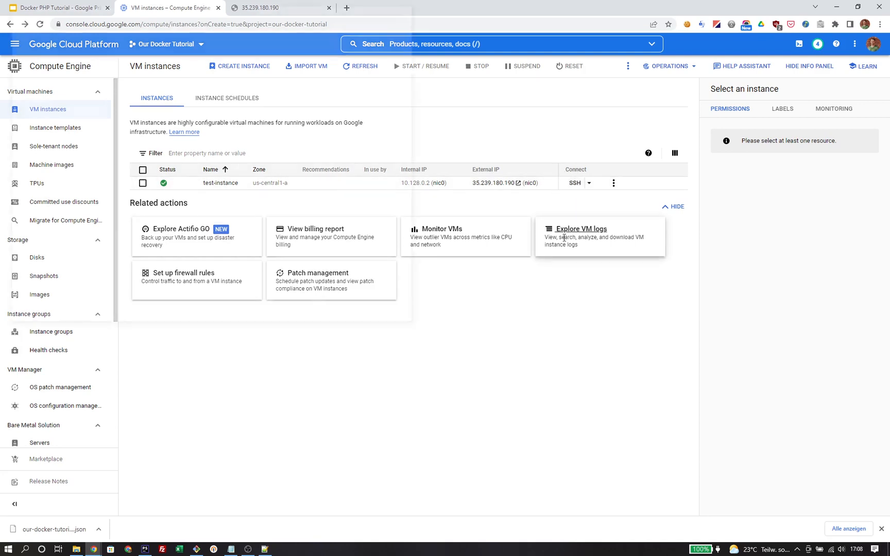
{"action": "left_click", "coordinate": [575, 183]}
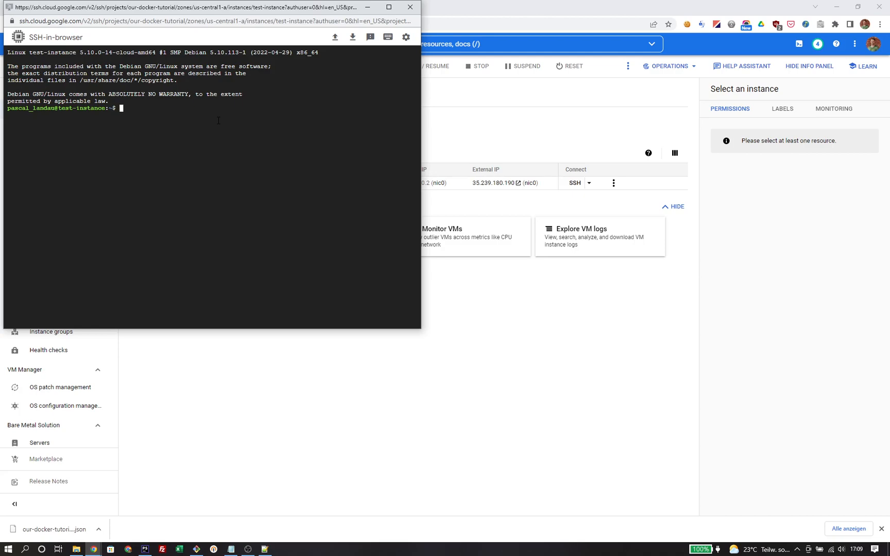
{"action": "type", "text": "whoami"}
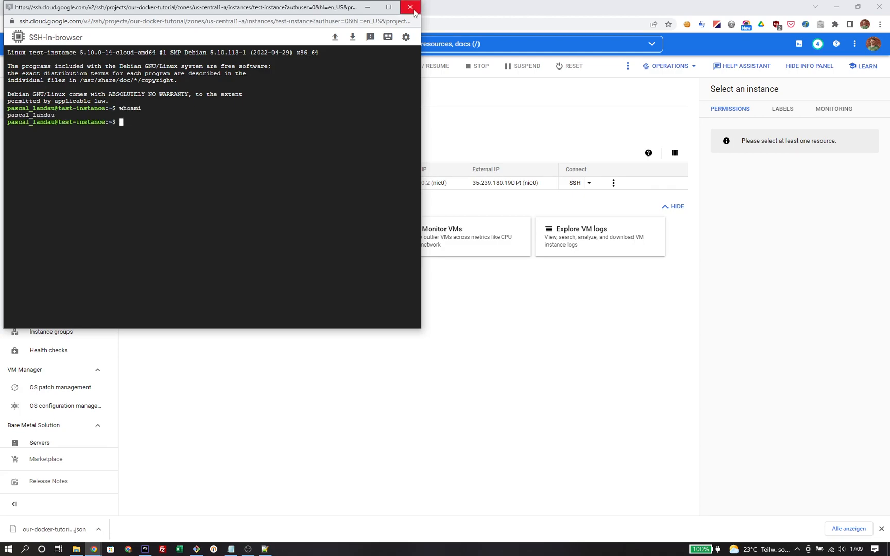
{"action": "left_click", "coordinate": [410, 6]}
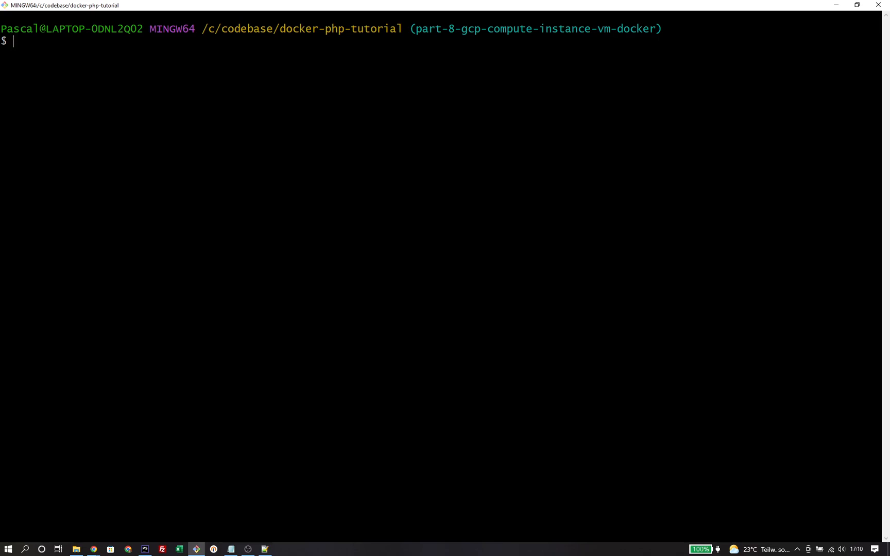
{"action": "type", "text": "ssh hello@35.239.180.190"}
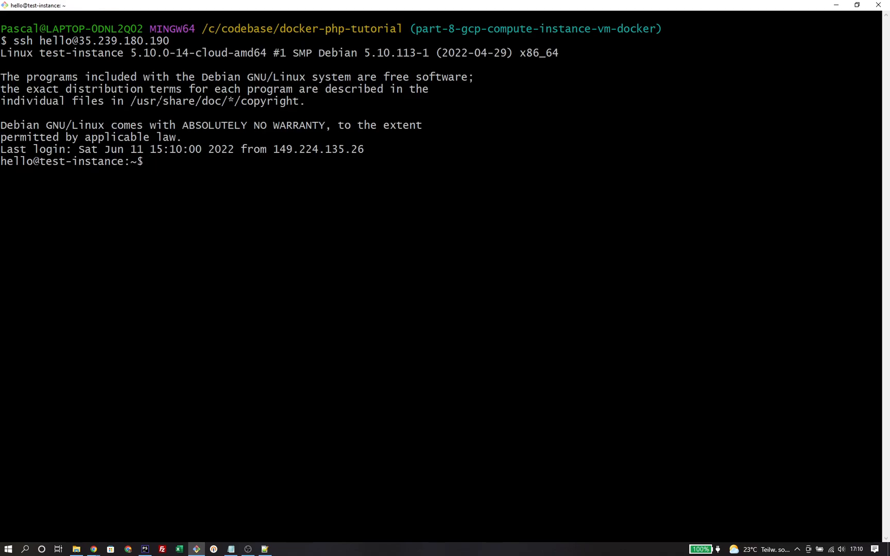
{"action": "type", "text": "whoami"}
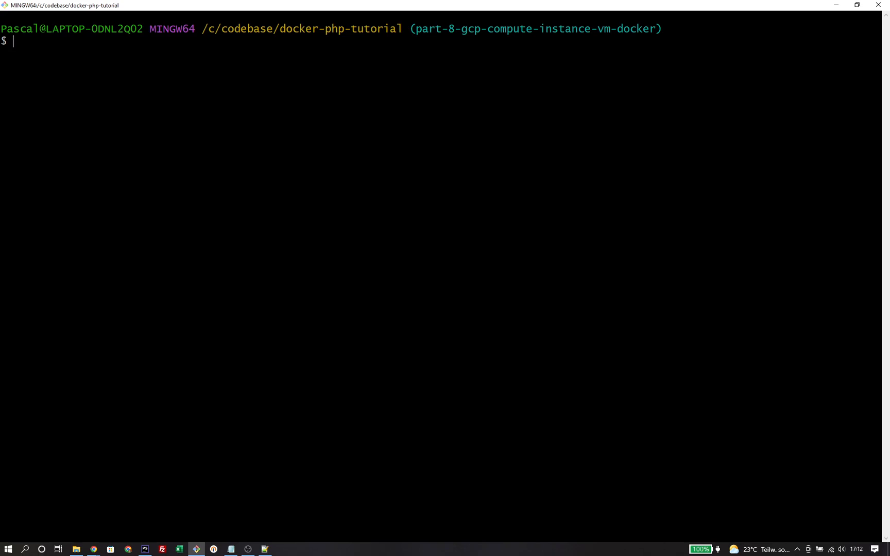
Step: Run gcloud version and activate the deployment service account with gcp-service-account-key.json
{"action": "type", "text": "gcloud v"}
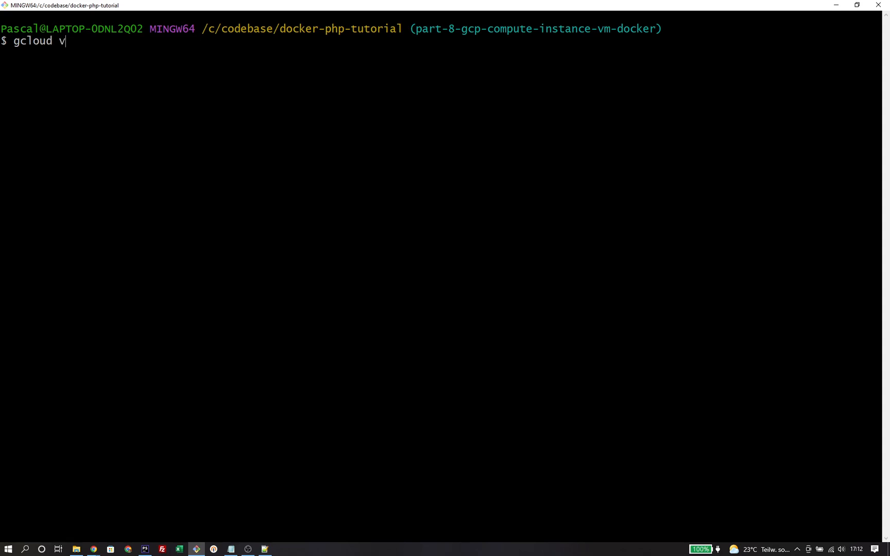
{"action": "type", "text": "ersion"}
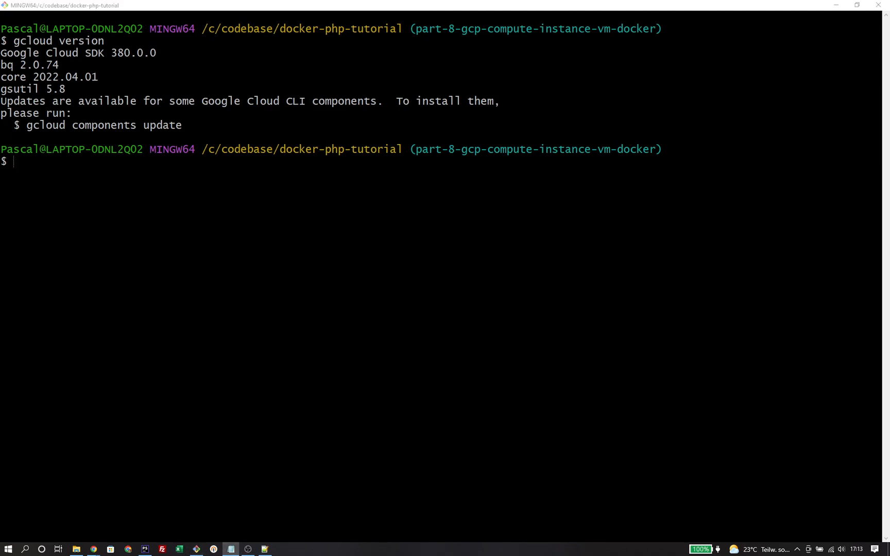
{"action": "type", "text": "gcloud auth activate-service-account --key-file=./gcp-service-account-key.json --project=our-docker-tutorial"}
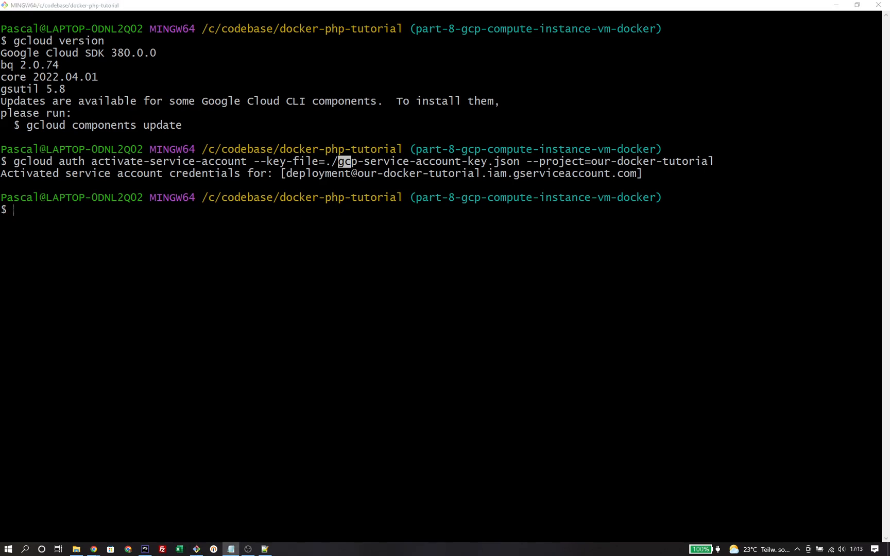
Step: Run gcloud compute ssh test-instance via IAP tunnel in us-central1-a; it fails lacking compute.instances.get
{"action": "type", "text": "gcloud compute ssh test-instance --zone us-central1-a --tunnel-through-iap --project=our-docker-tutorial"}
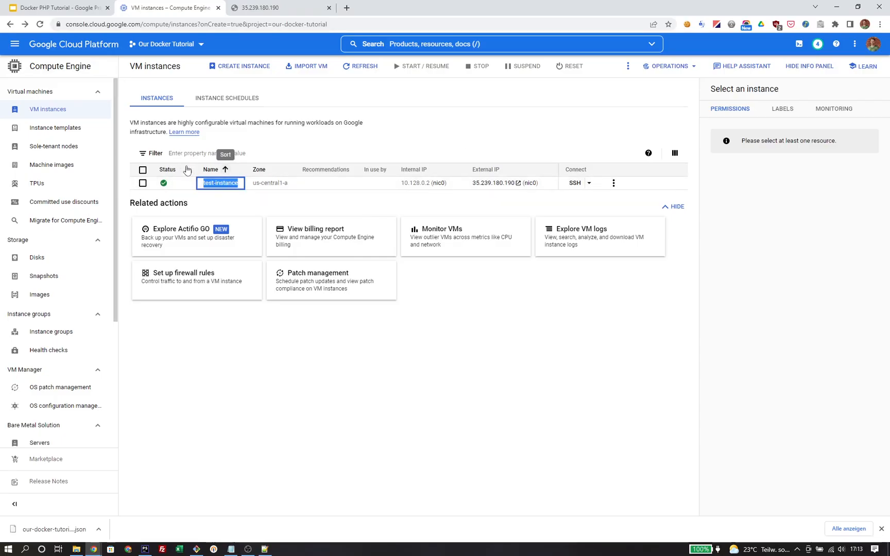
{"action": "key", "text": "alt+tab"}
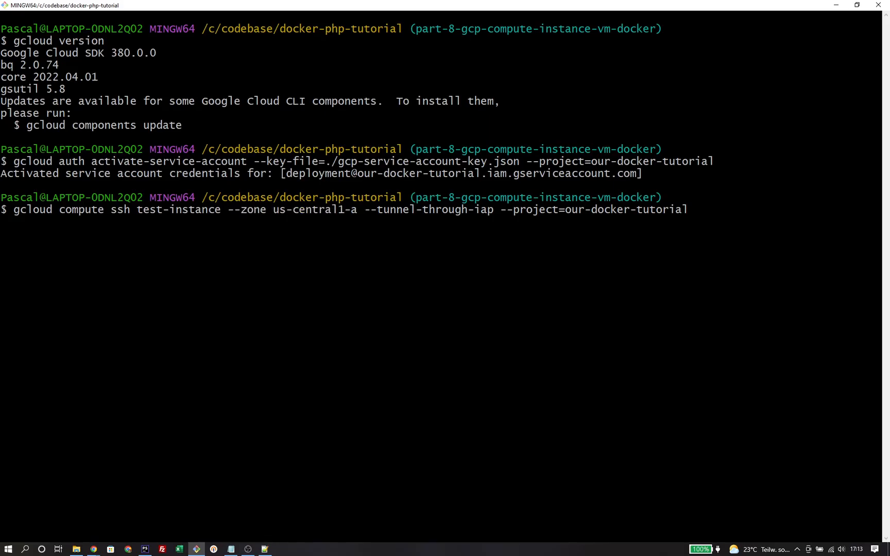
{"action": "double_click", "coordinate": [429, 209]}
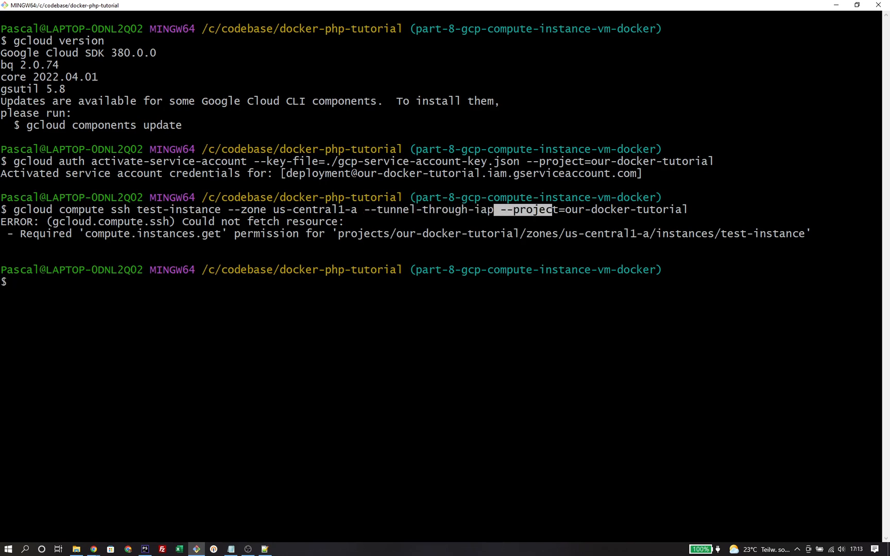
{"action": "left_click", "coordinate": [7, 283]}
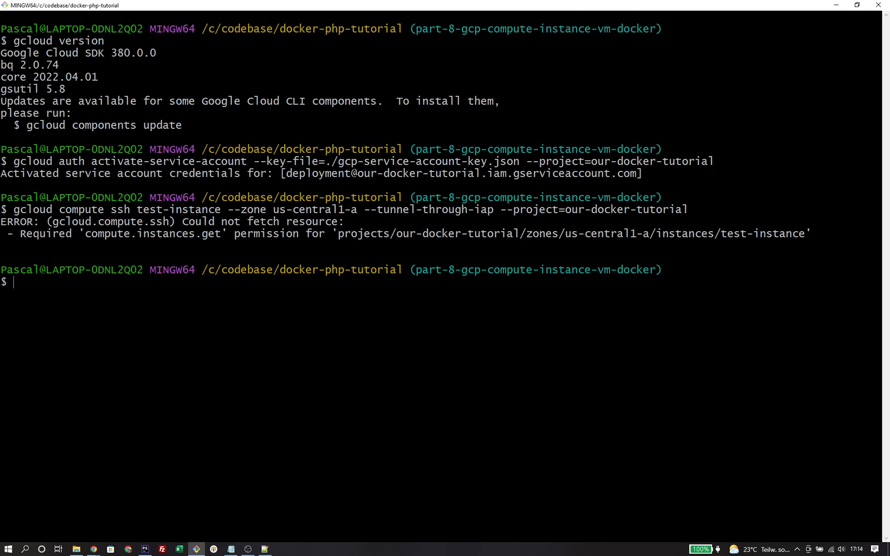
{"action": "double_click", "coordinate": [101, 233]}
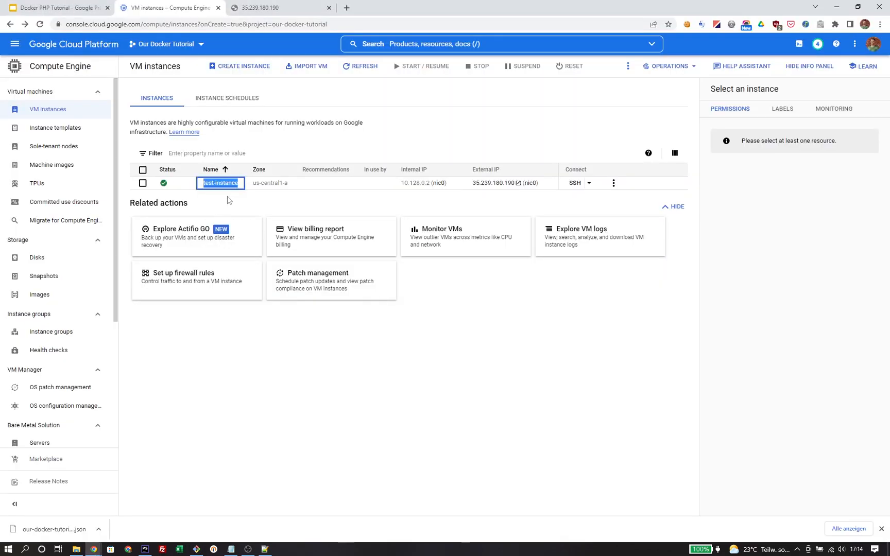
Step: Go to IAM & Admin > IAM and edit the deployment service account's roles
{"action": "left_click", "coordinate": [15, 43]}
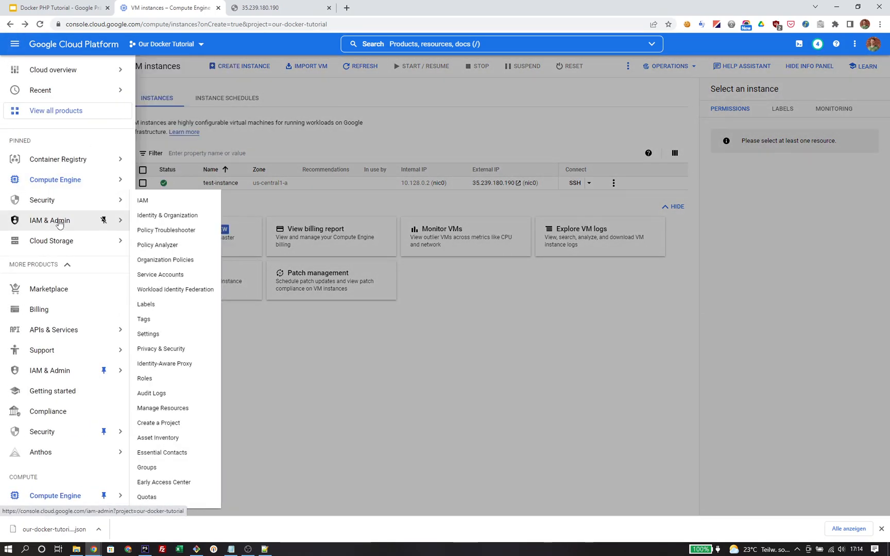
{"action": "left_click", "coordinate": [143, 201]}
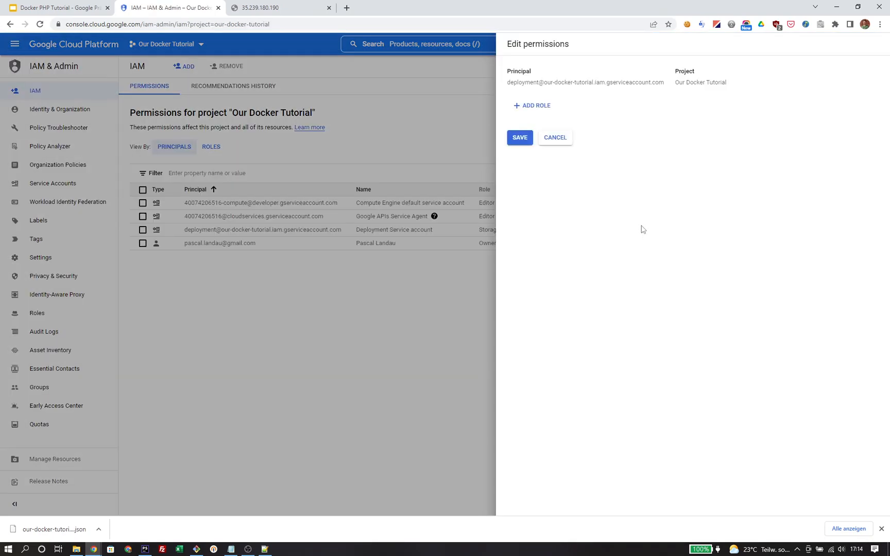
{"action": "left_click", "coordinate": [531, 105]}
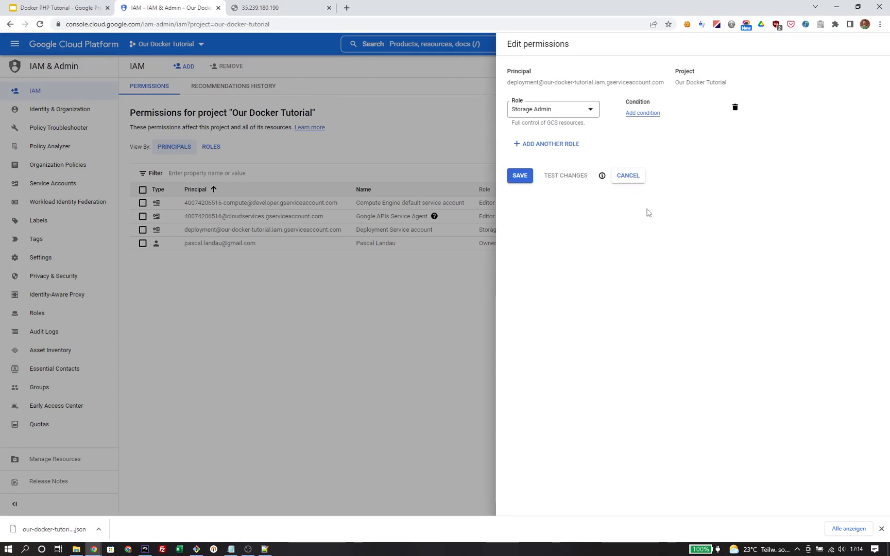
Step: Add the Compute Admin role beside Storage Admin and save the assignment
{"action": "left_click", "coordinate": [546, 143]}
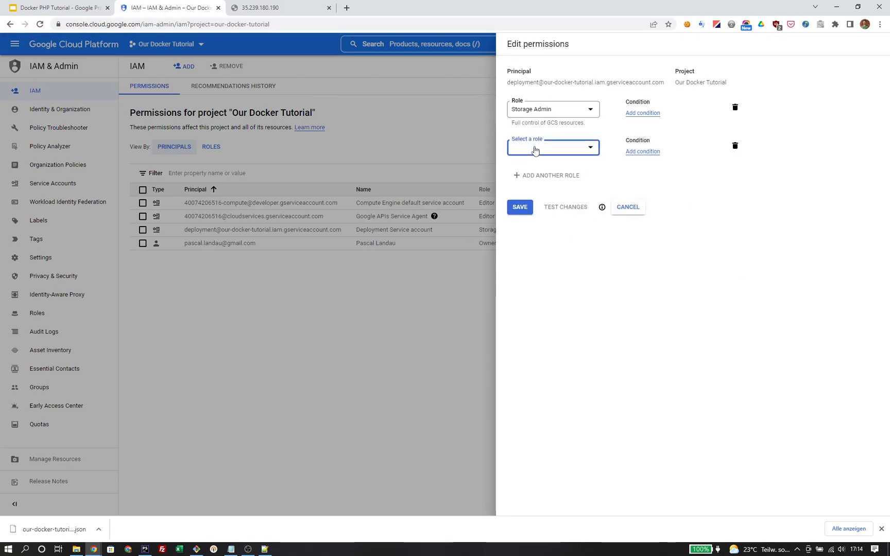
{"action": "left_click", "coordinate": [553, 148]}
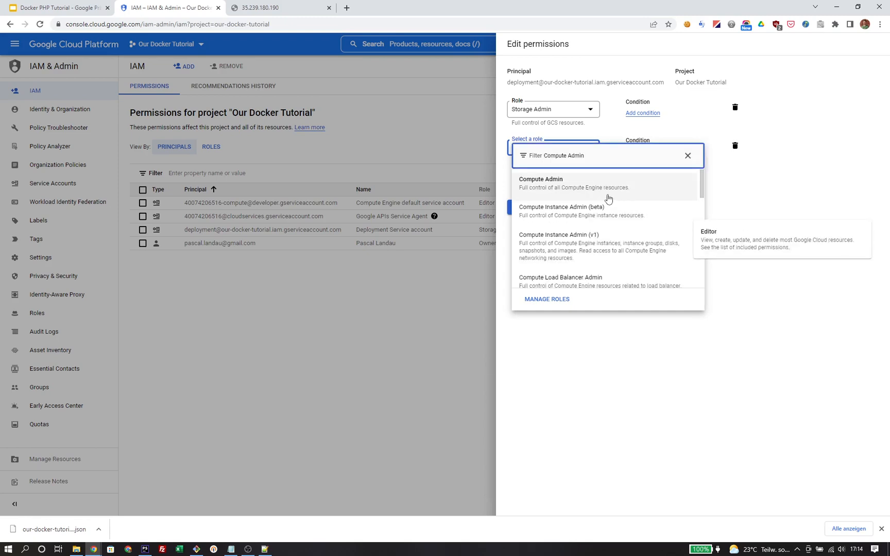
{"action": "left_click", "coordinate": [540, 183]}
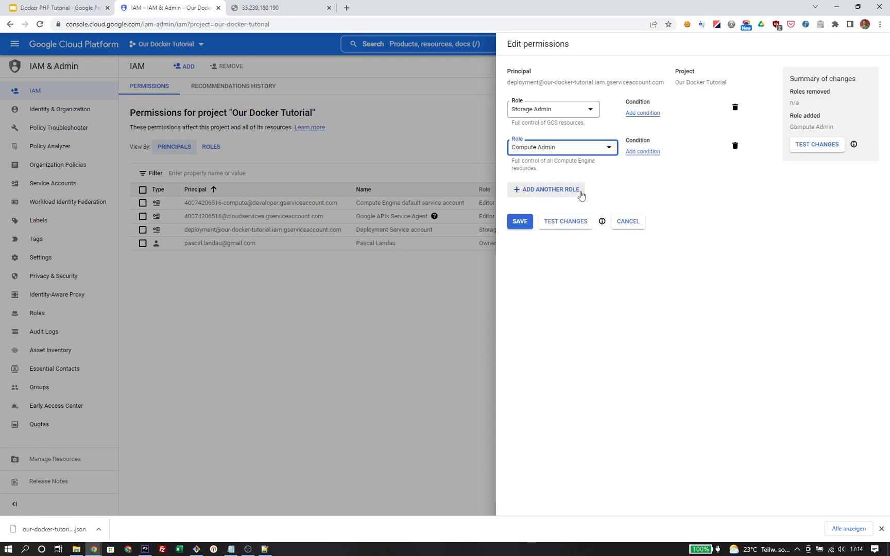
{"action": "left_click", "coordinate": [520, 222]}
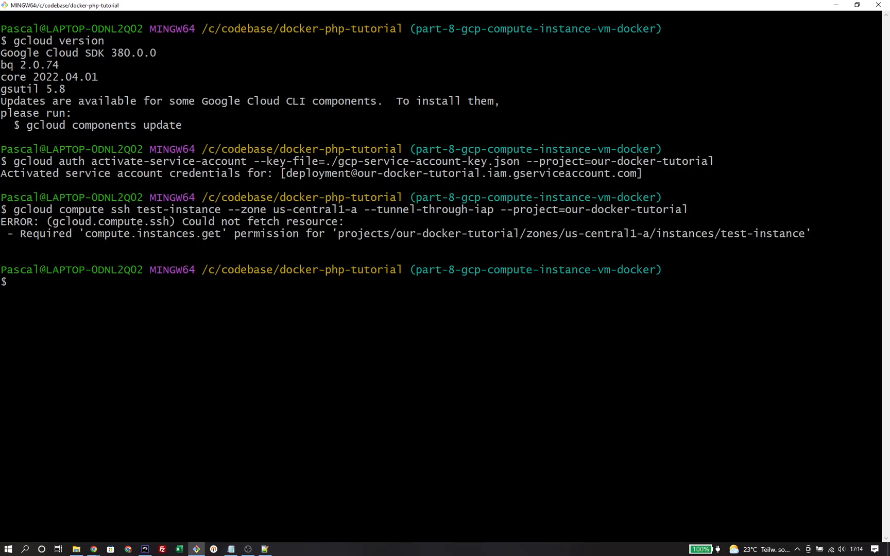
Step: Rerun gcloud compute ssh test-instance and copy the missing iam.serviceAccountUser role from the error
{"action": "type", "text": "gcloud compute ssh test-instance --zone us-central1-a --tunnel-through-iap --project=our-docker-tutorial"}
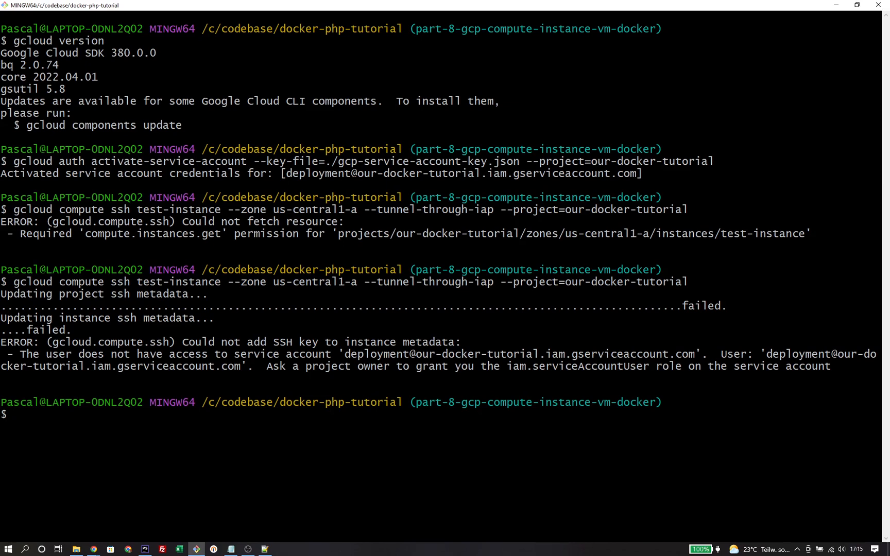
{"action": "double_click", "coordinate": [522, 355]}
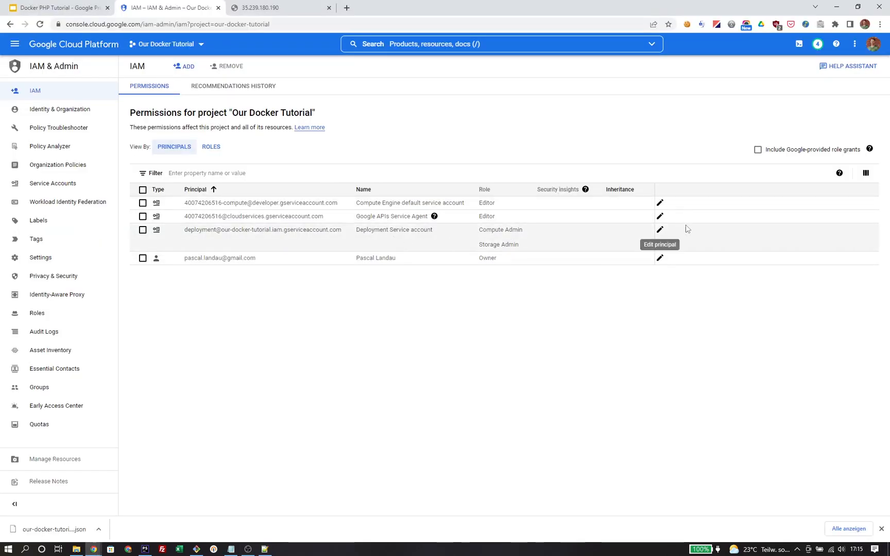
Step: Edit the deployment principal and add the Service Account User role
{"action": "left_click", "coordinate": [659, 230]}
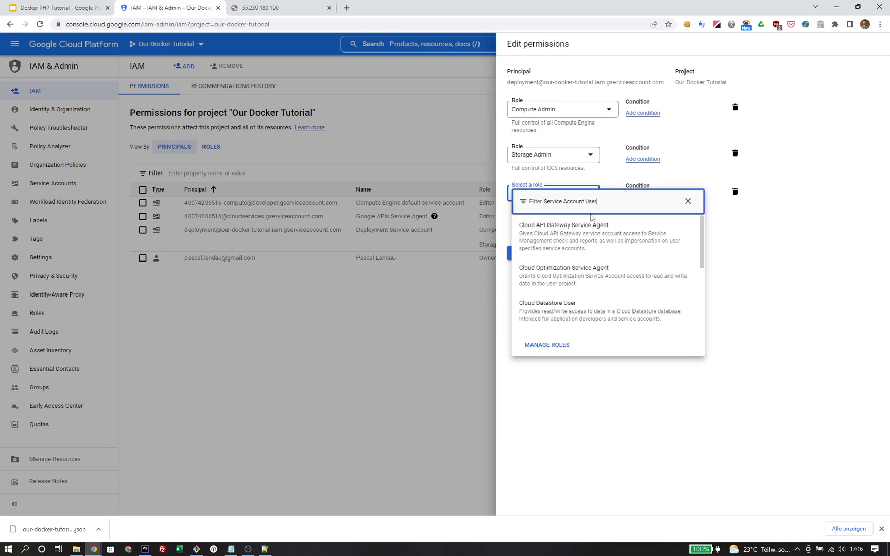
{"action": "scroll", "scroll_direction": "down", "scroll_amount": 3}
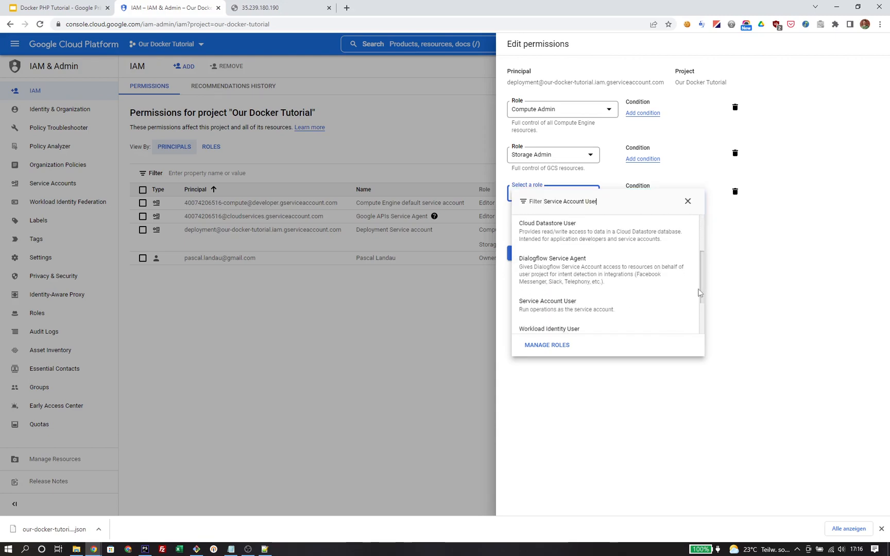
{"action": "left_click", "coordinate": [547, 305]}
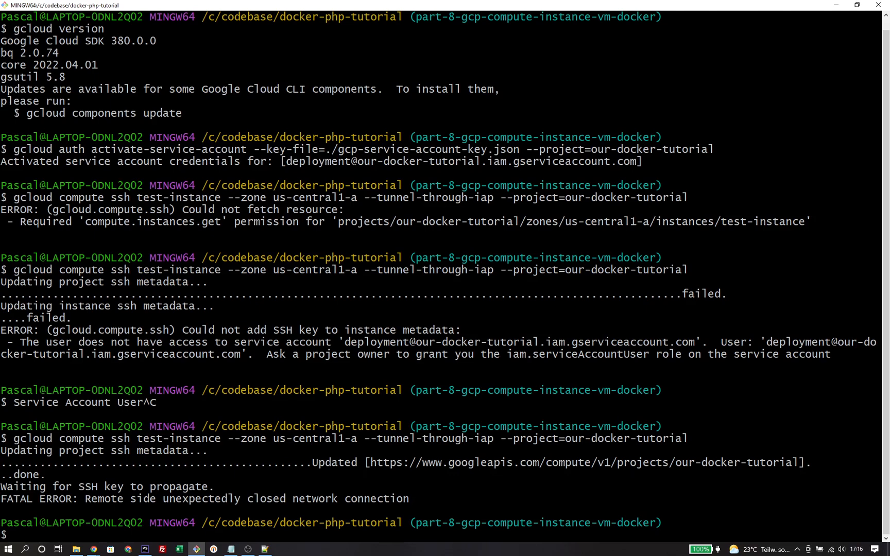
Step: Grant the deployment service account the IAP-secured Tunnel User role, save, and return to Git Bash
{"action": "key", "text": "alt+tab"}
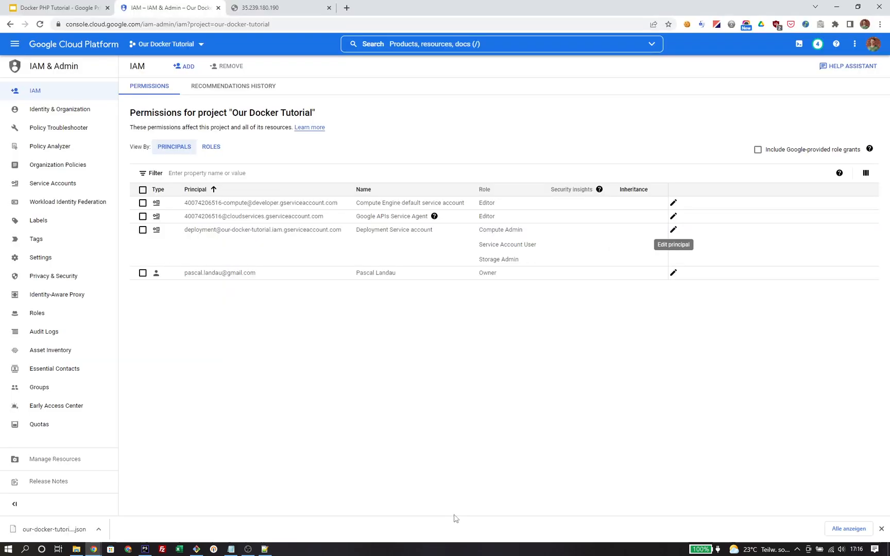
{"action": "left_click", "coordinate": [674, 230]}
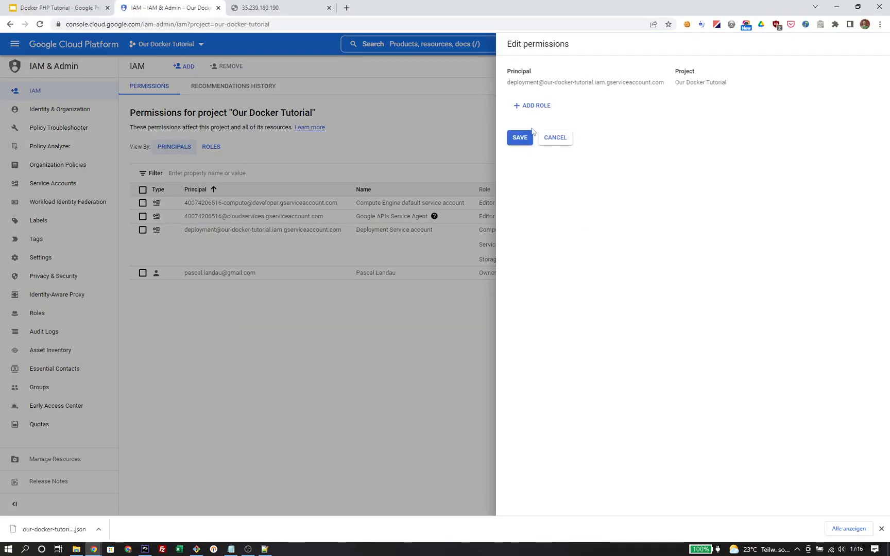
{"action": "left_click", "coordinate": [530, 105]}
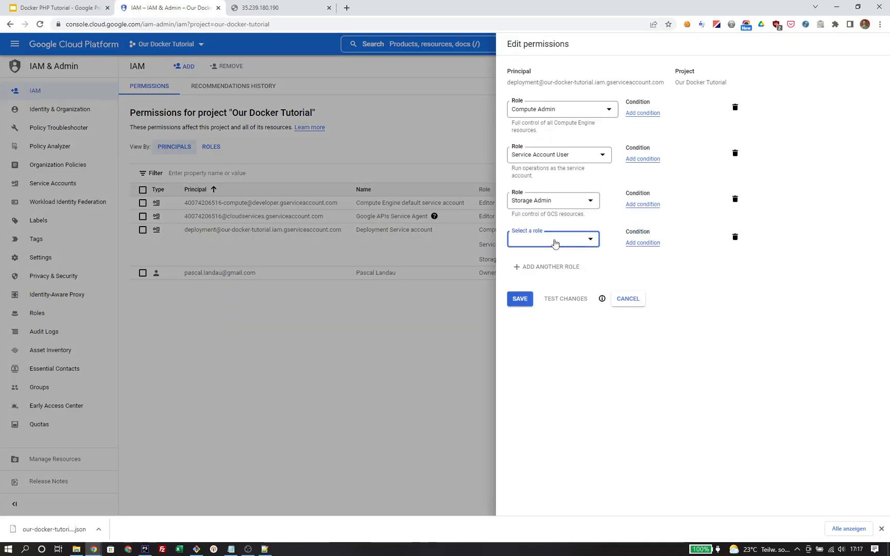
{"action": "left_click", "coordinate": [552, 238]}
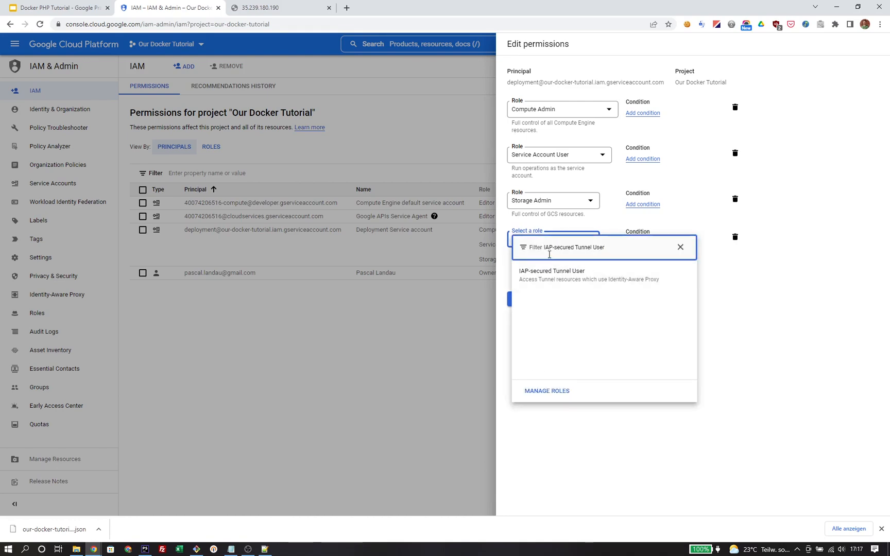
{"action": "mouse_move", "coordinate": [570, 275]}
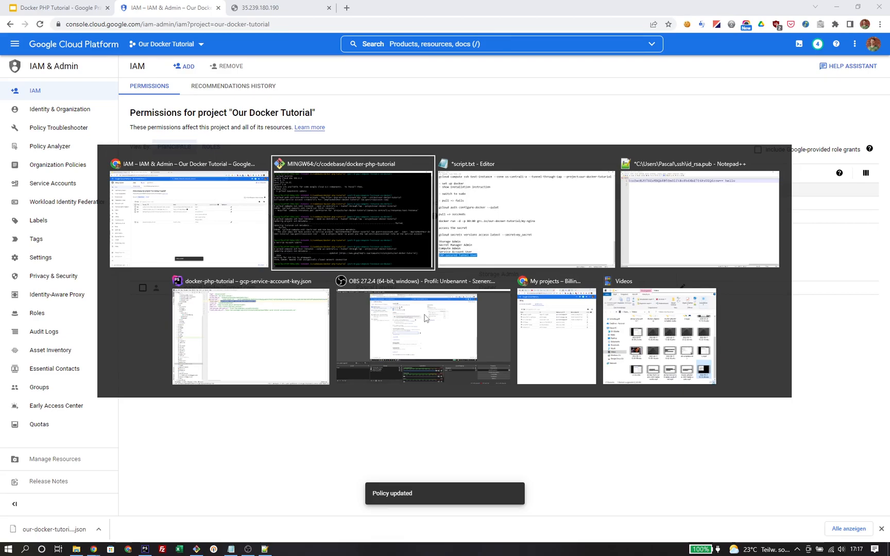
{"action": "left_click", "coordinate": [352, 215]}
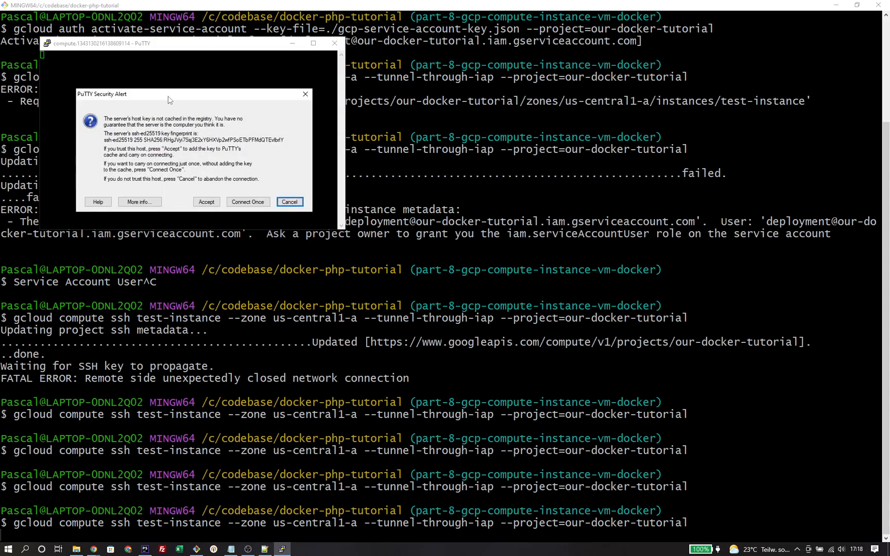
{"action": "mouse_move", "coordinate": [167, 102]}
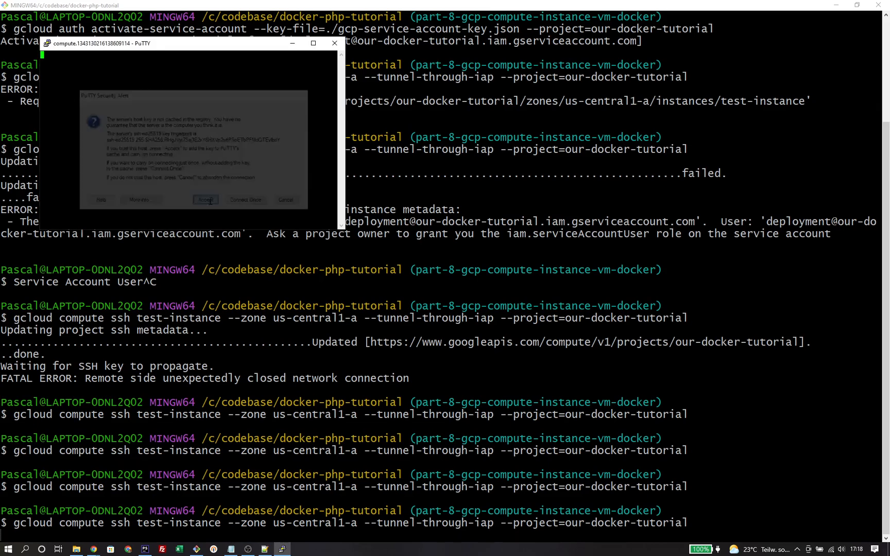
Step: Accept test-instance's host key in the PuTTY alert and run whoami in the new shell
{"action": "left_click", "coordinate": [205, 199]}
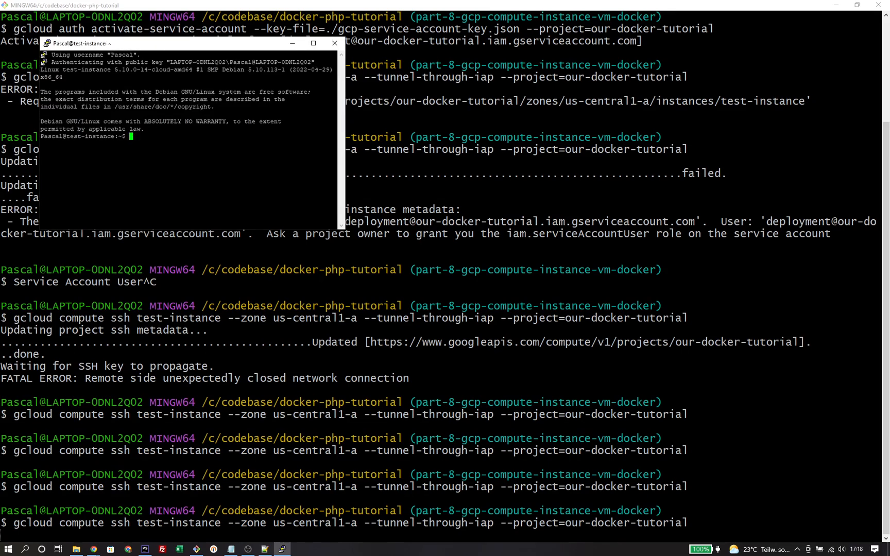
{"action": "type", "text": "whoami"}
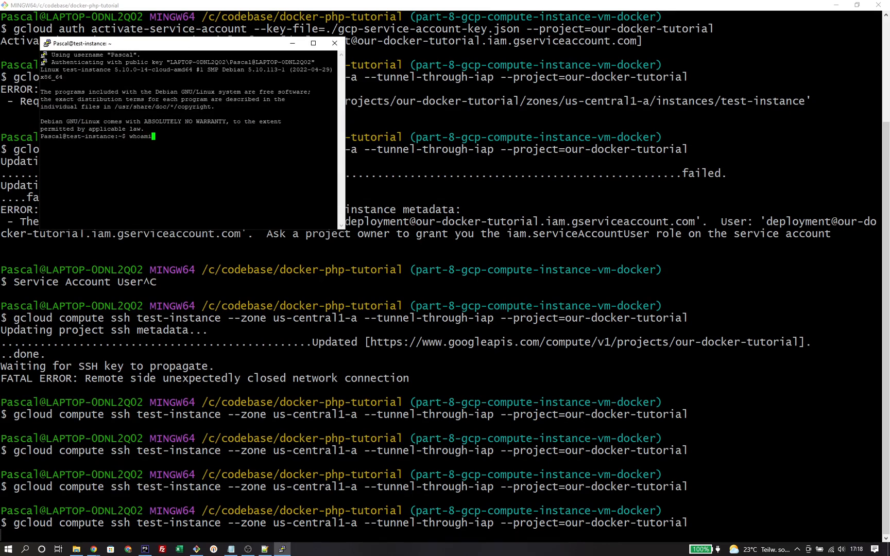
{"action": "left_click", "coordinate": [313, 44]}
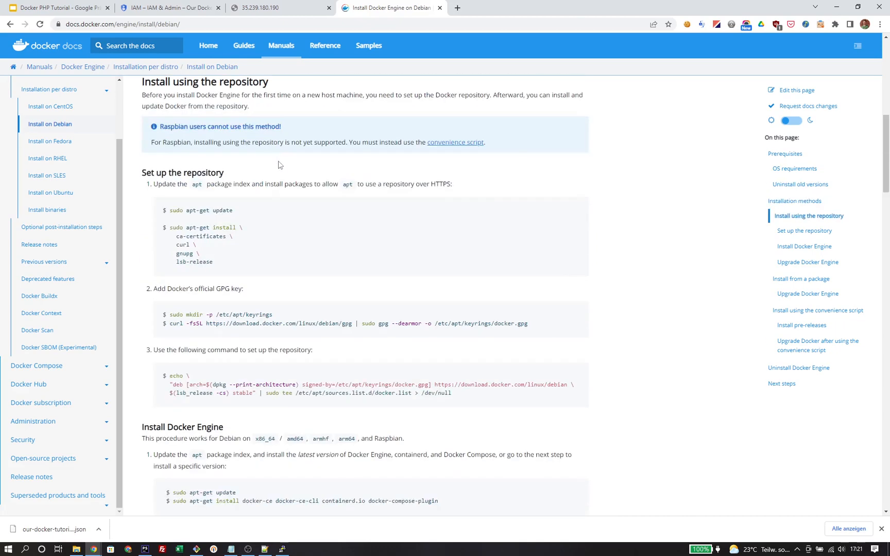
Step: Switch to gcp-service-account-key.json in PhpStorm and copy the client_email value
{"action": "key", "text": "alt+tab"}
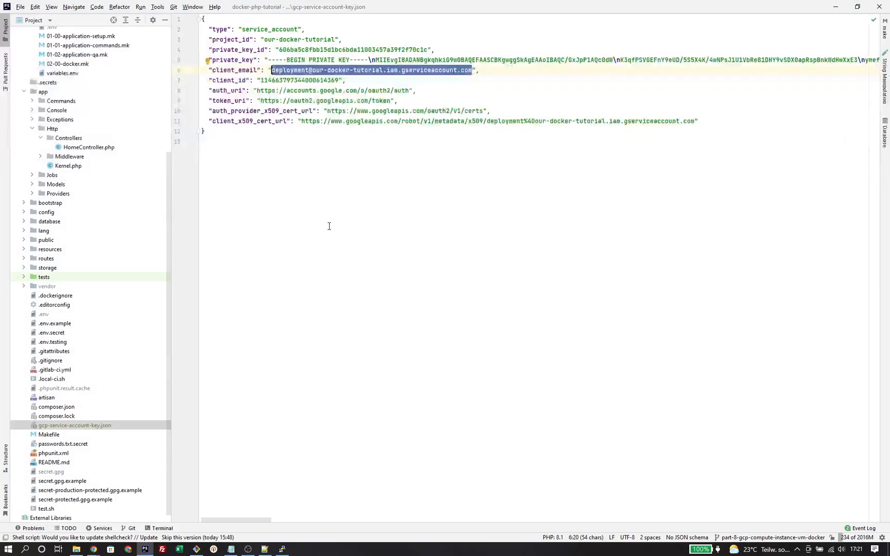
{"action": "key", "text": "alt+tab"}
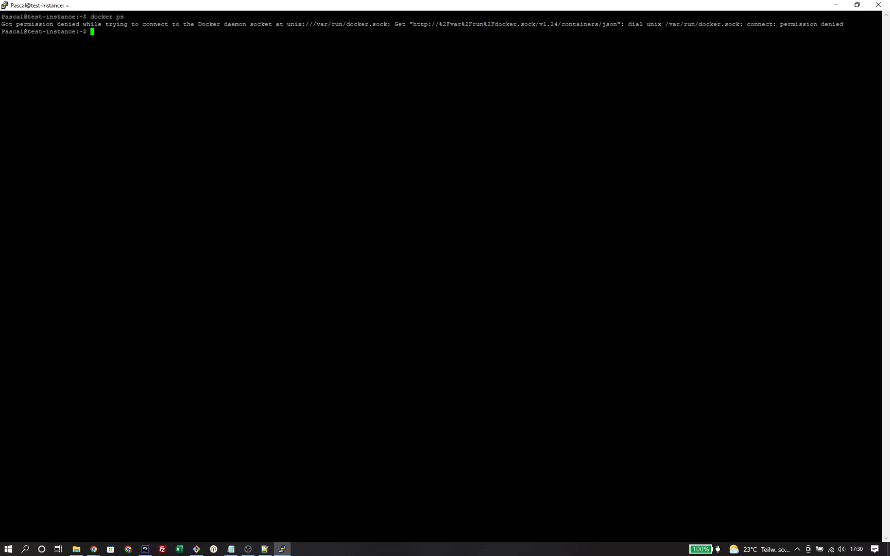
Step: Become root with sudo -i and pull gcr.io/our-docker-tutorial/my-nginx
{"action": "type", "text": "sudo -i"}
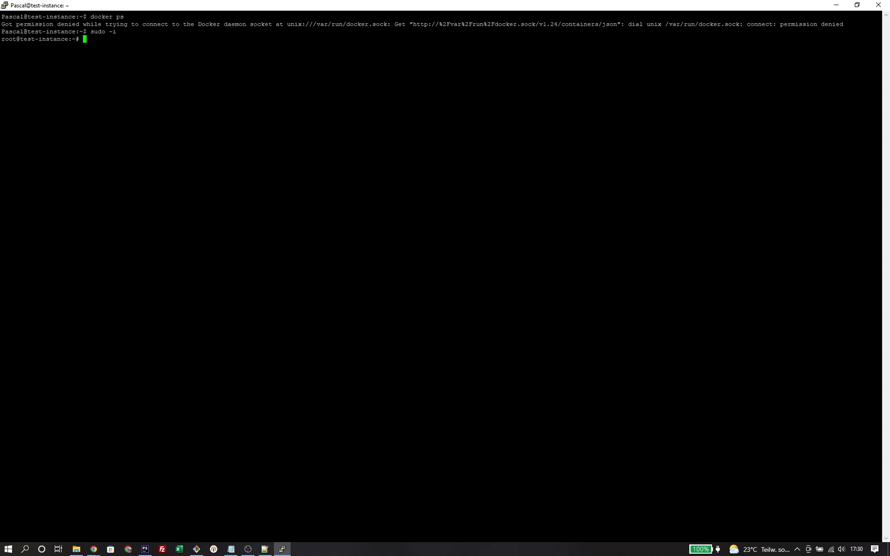
{"action": "type", "text": "docker ps"}
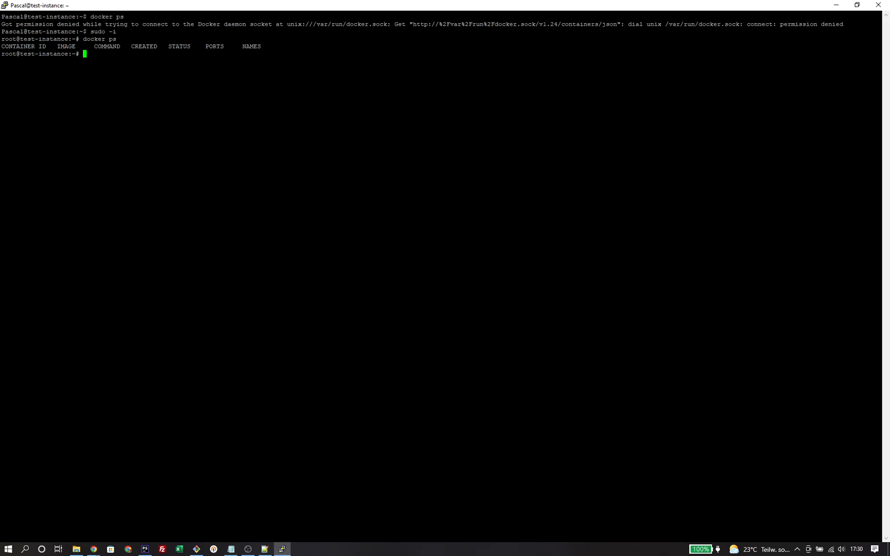
{"action": "type", "text": "docker pull gcr.io/our-docker-tutorial/my-nginx"}
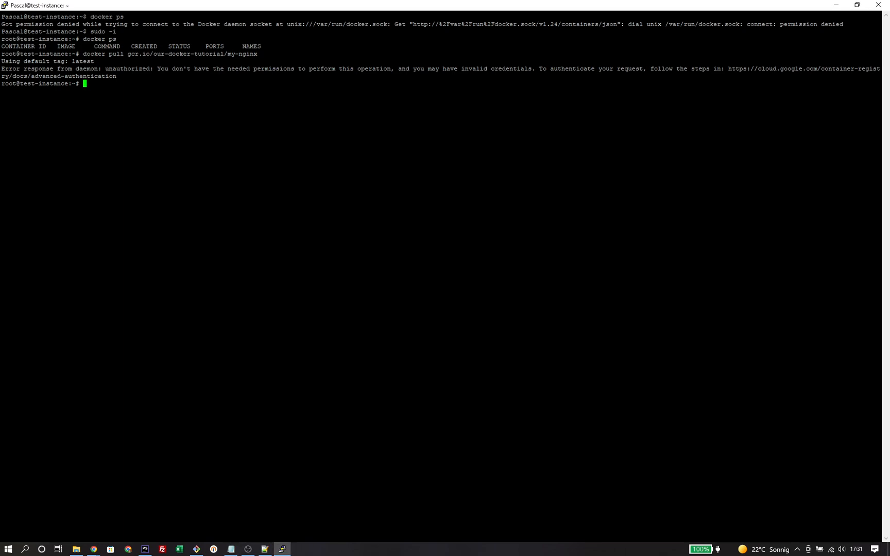
Step: Check gcloud version and info, then run gcloud auth configure-docker --quiet
{"action": "type", "text": "gcloud"}
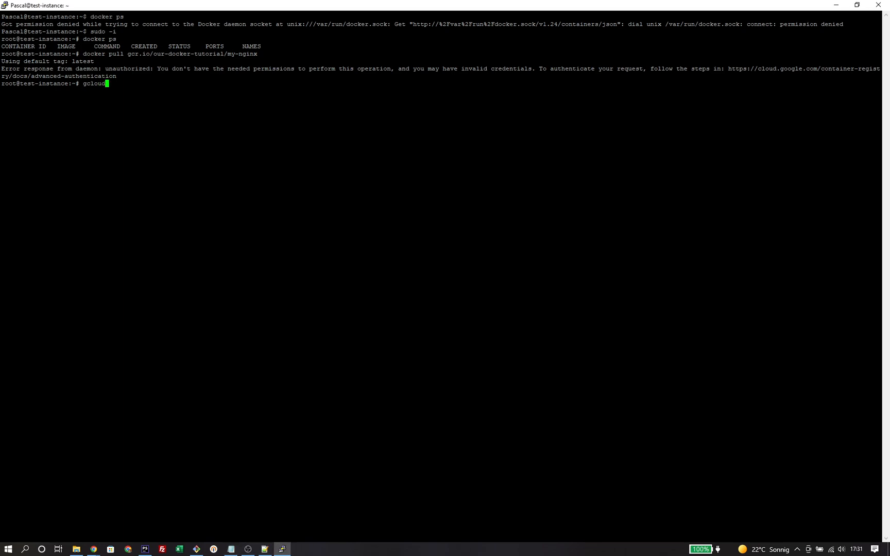
{"action": "type", "text": "version"}
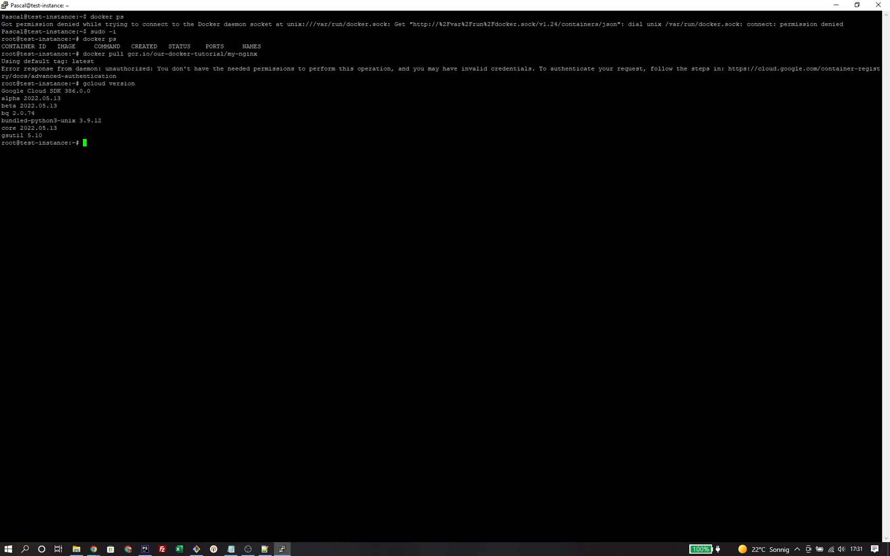
{"action": "type", "text": "gcloud info"}
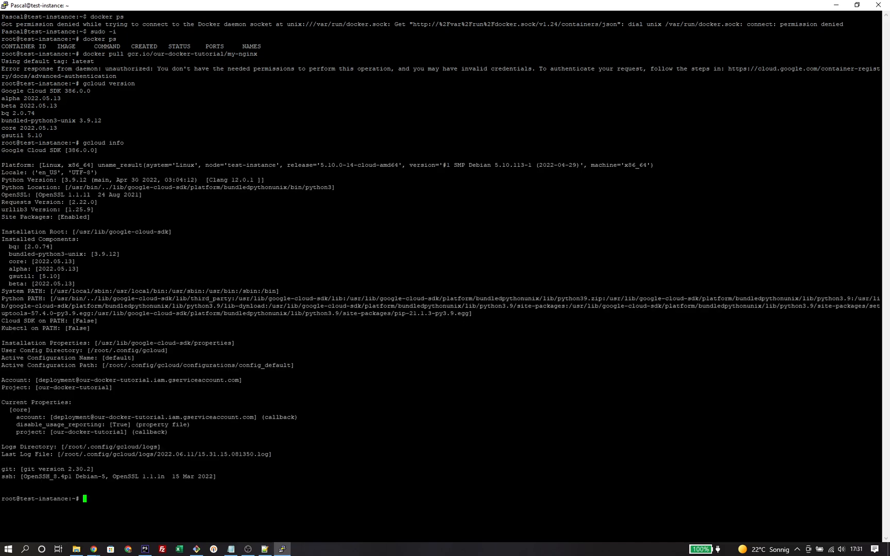
{"action": "double_click", "coordinate": [62, 417]}
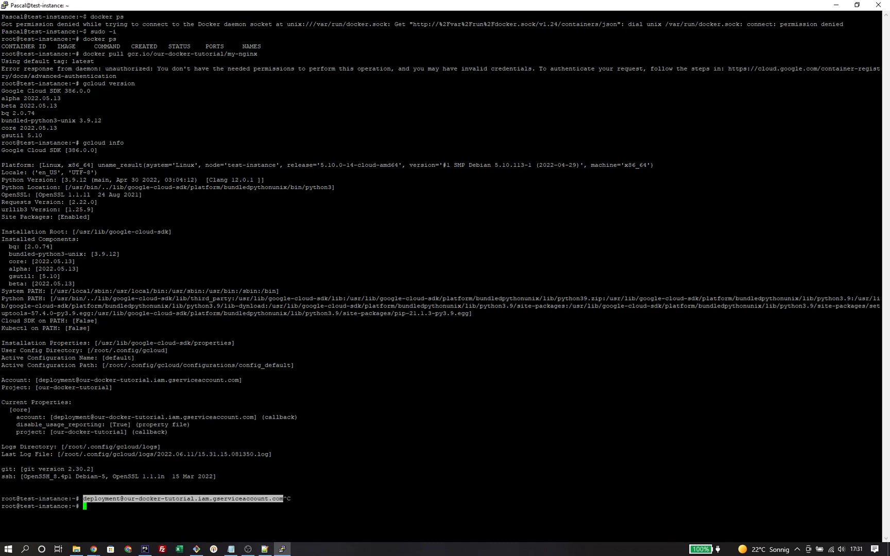
{"action": "type", "text": "gcloud auth configure-docker --quiet"}
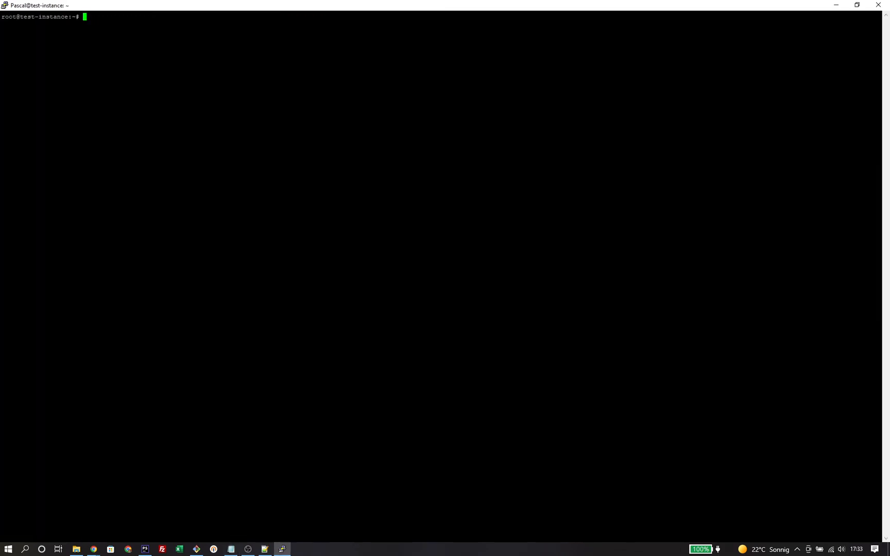
Step: Run the my-nginx image detached with docker run -d -p 80:80
{"action": "type", "text": "docker run -d -p 80:80 gcr.io/our-docker-tutorial/my-nginx"}
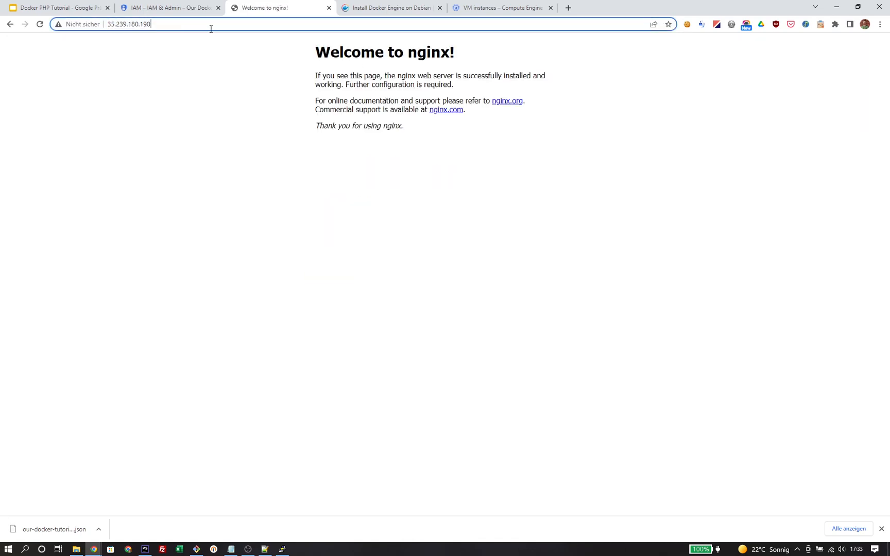
Step: Load 35.239.180.190/hello.html from the server's external IP in Chrome
{"action": "type", "text": "/hello"}
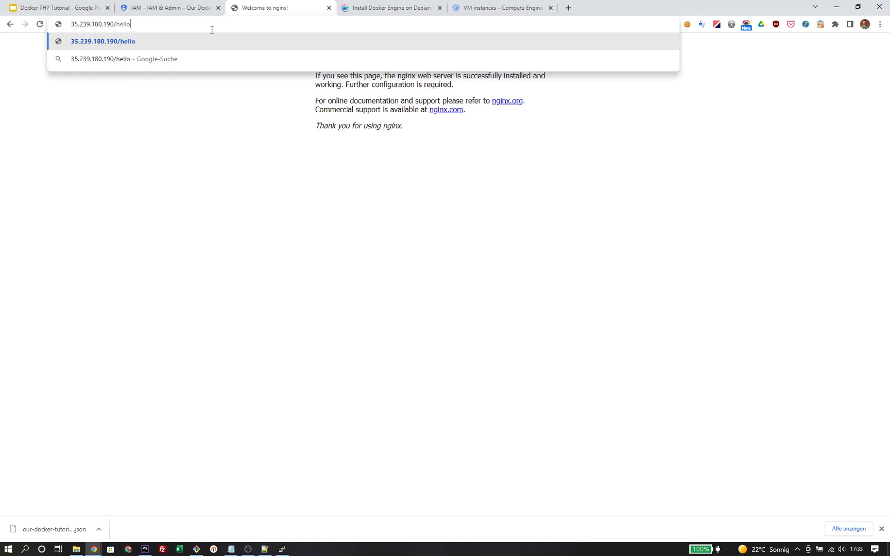
{"action": "type", "text": "-.html"}
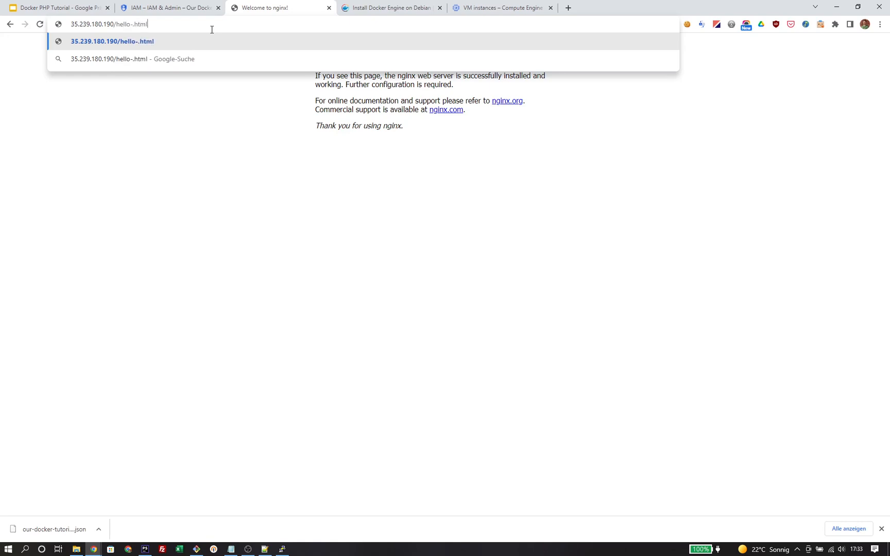
{"action": "key", "text": "Enter"}
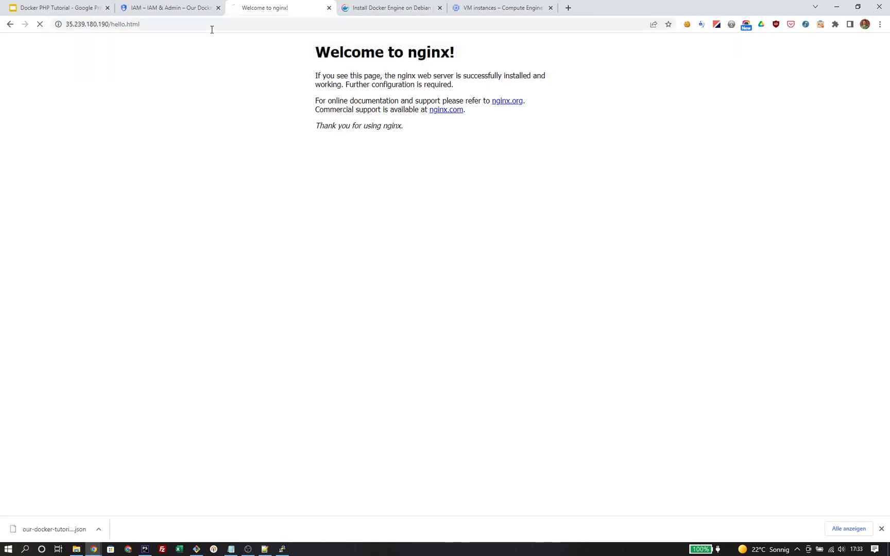
{"action": "left_click", "coordinate": [502, 7]}
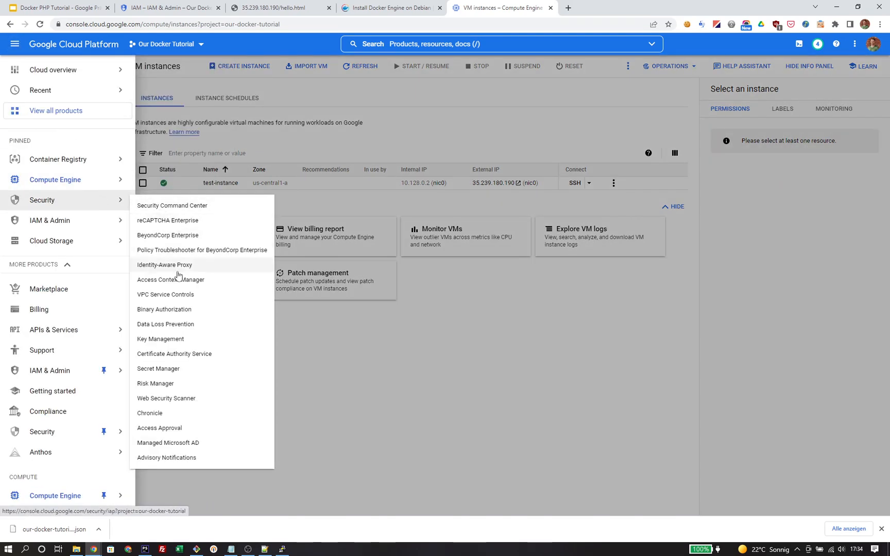
{"action": "left_click", "coordinate": [157, 369]}
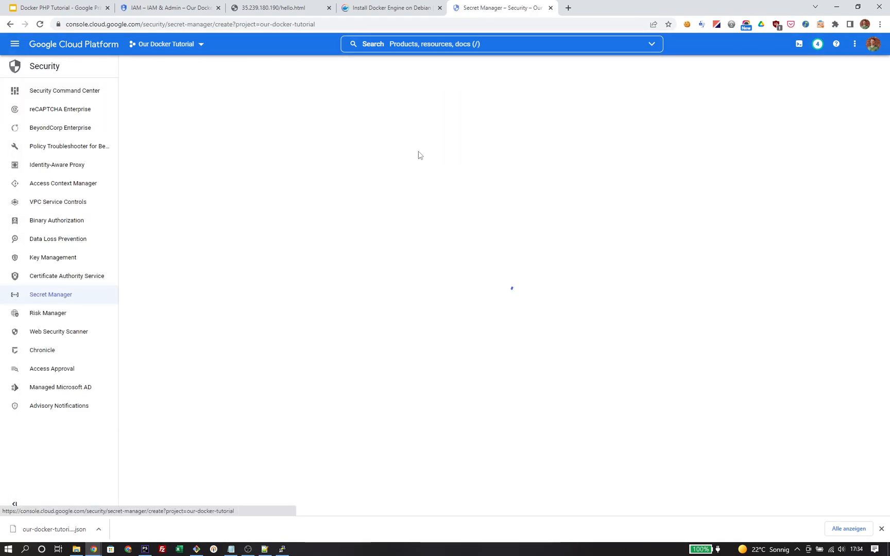
{"action": "type", "text": "my_"}
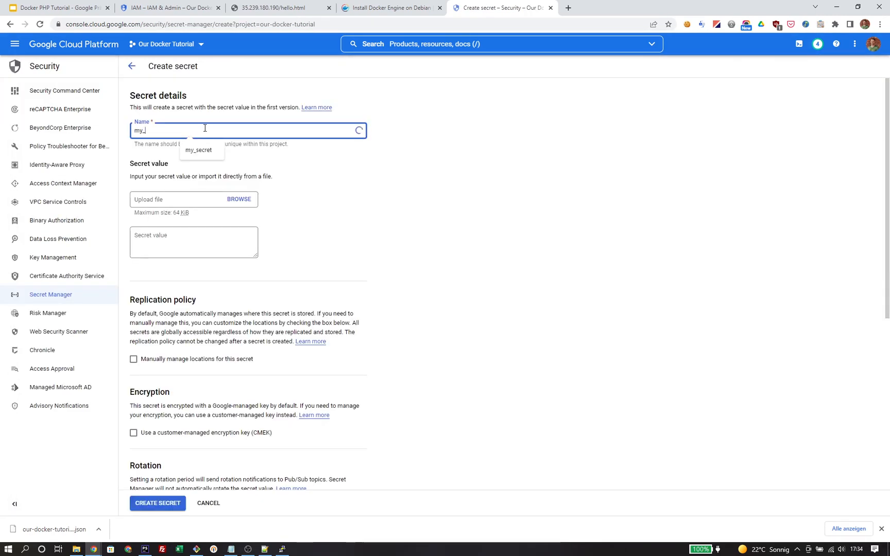
{"action": "left_click", "coordinate": [199, 150]}
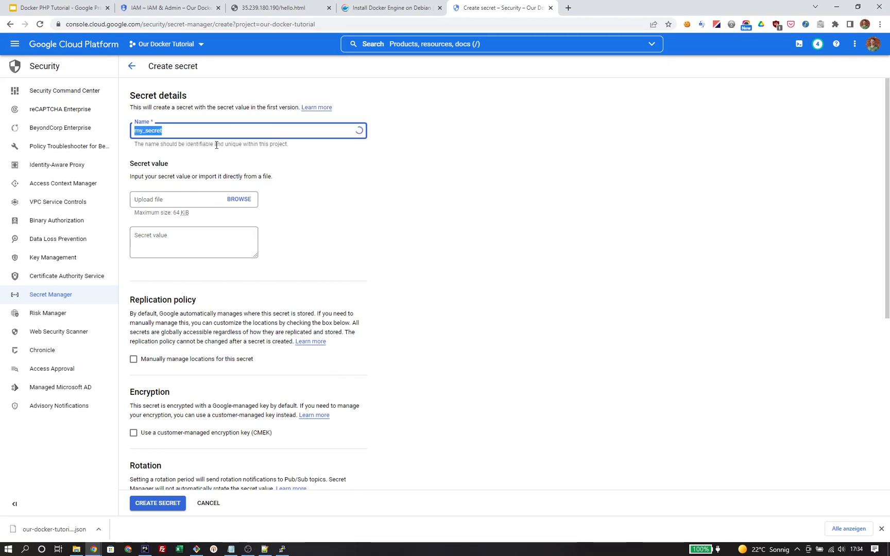
{"action": "type", "text": "my_secret_"}
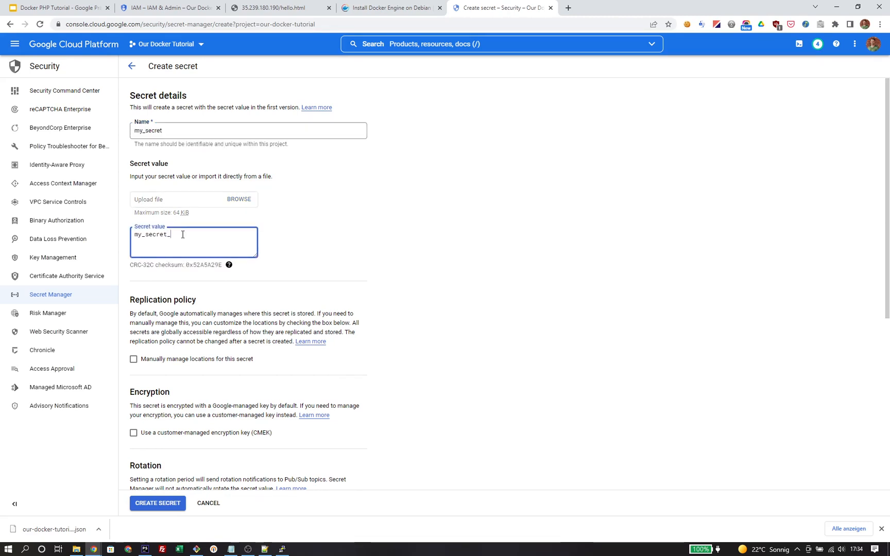
{"action": "left_click", "coordinate": [158, 503]}
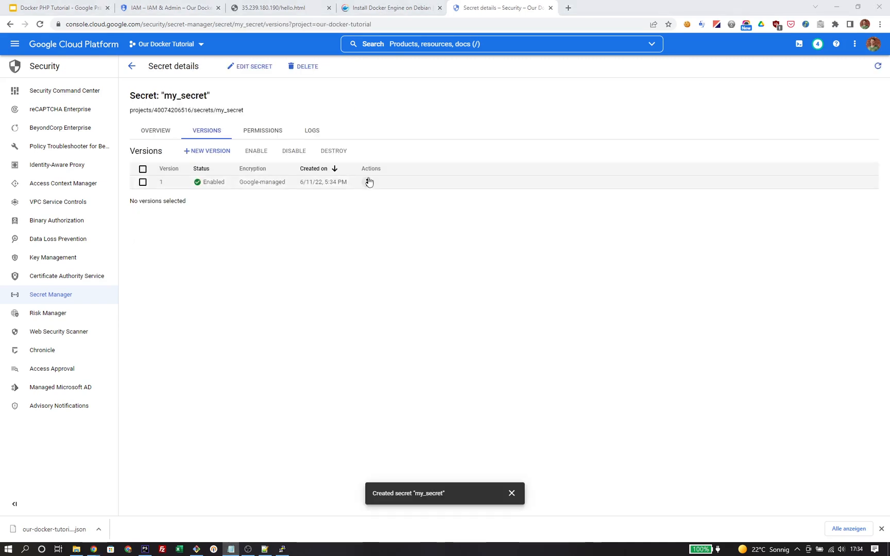
Step: View version 1's stored secret value from its Actions menu and close it
{"action": "left_click", "coordinate": [366, 181]}
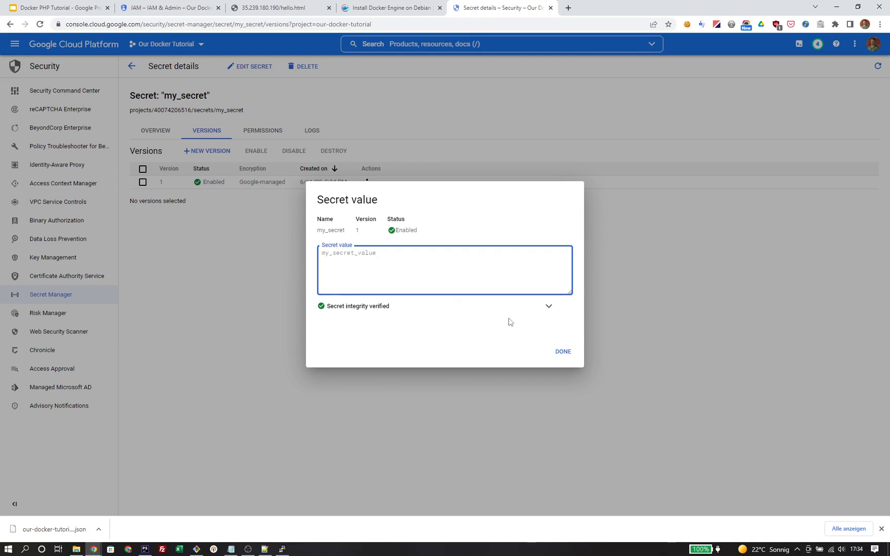
{"action": "left_click", "coordinate": [563, 352]}
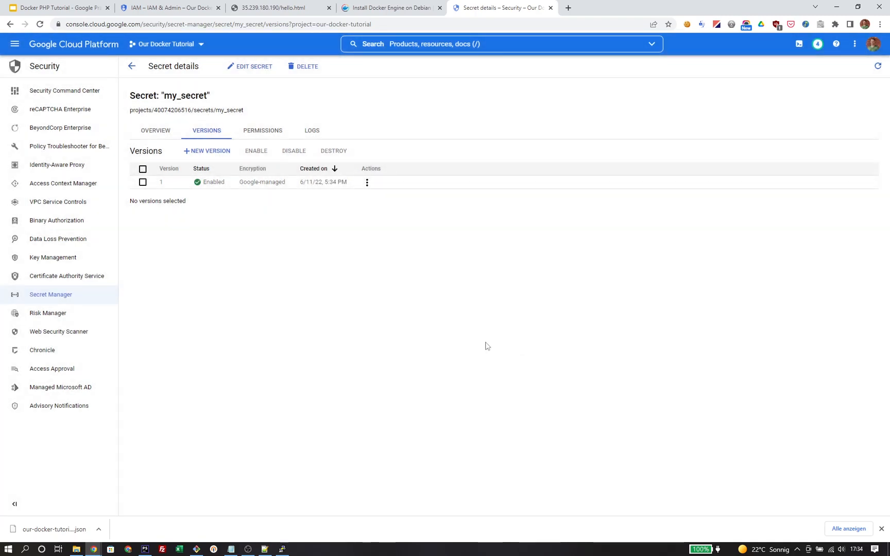
Step: Run gcloud secrets versions access latest --secret=my_secret, which fails with PERMISSION_DENIED
{"action": "left_click", "coordinate": [281, 549]}
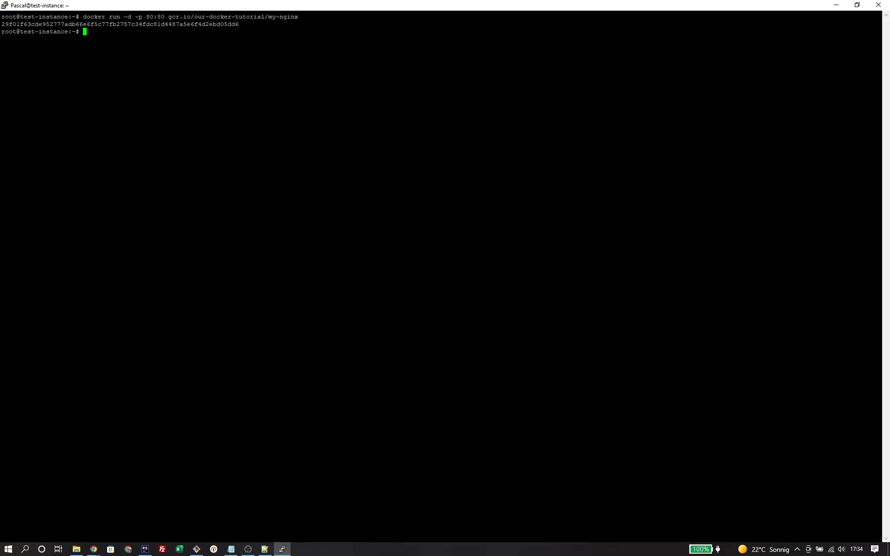
{"action": "type", "text": "gcloud secrets versions access latest --secret=my_secret"}
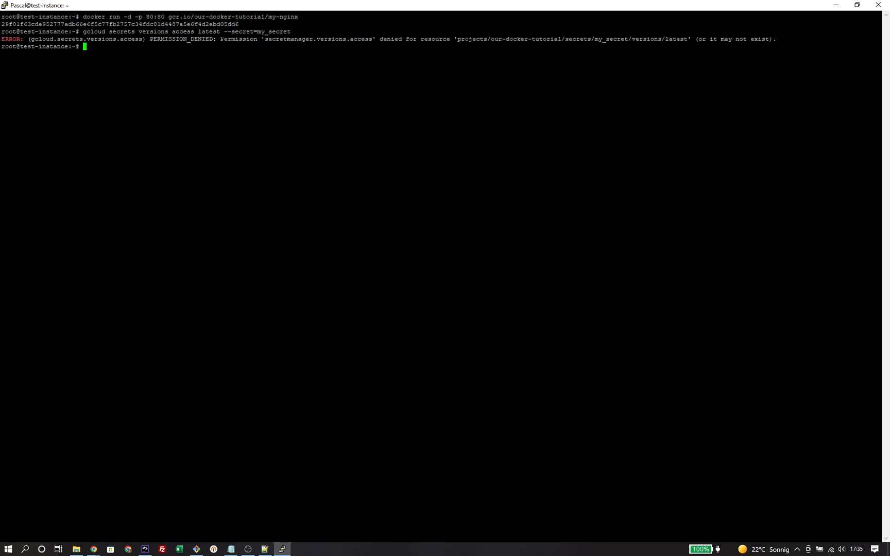
{"action": "double_click", "coordinate": [304, 38]}
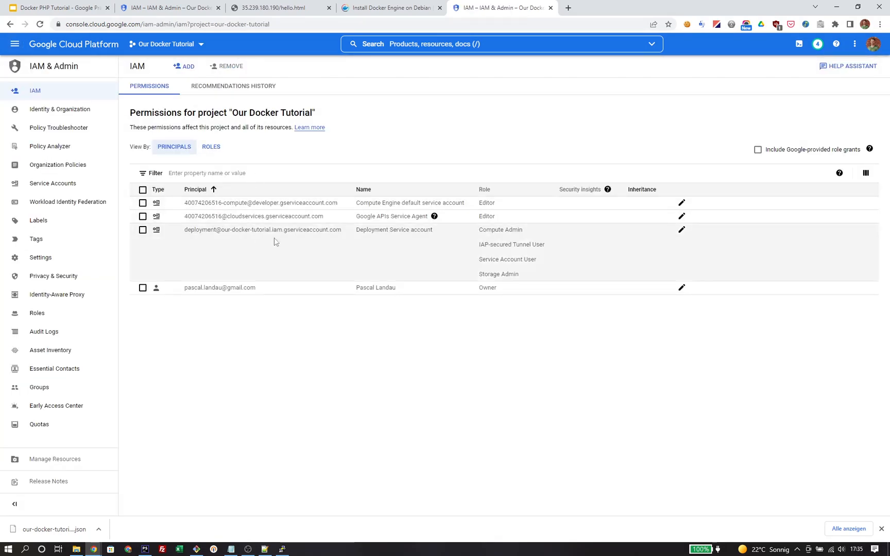
Step: Add the Secret Manager Admin role to the Deployment Service account and save
{"action": "left_click", "coordinate": [682, 230]}
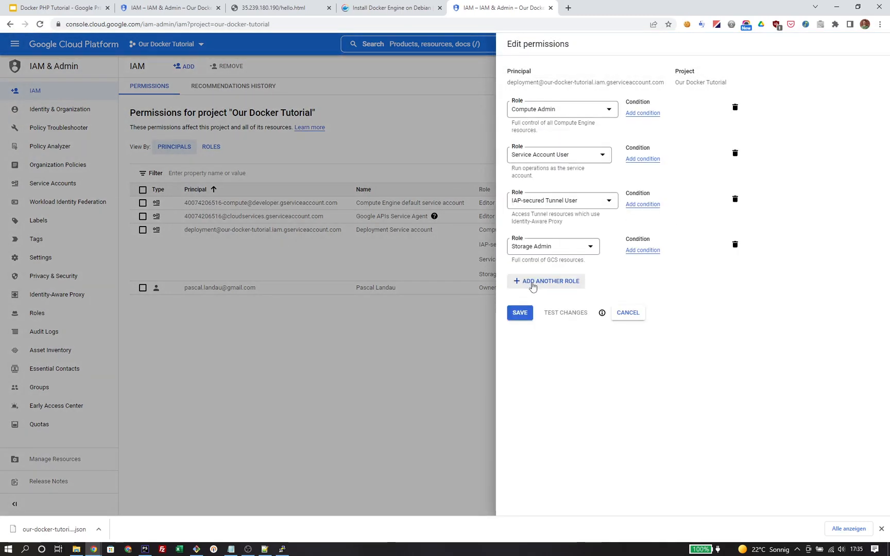
{"action": "type", "text": "Secret Manager Admin"}
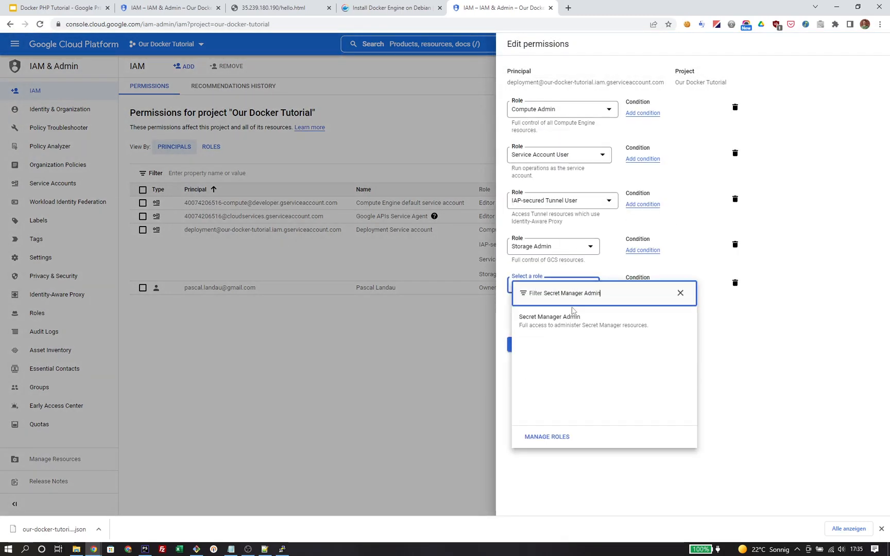
{"action": "left_click", "coordinate": [519, 359]}
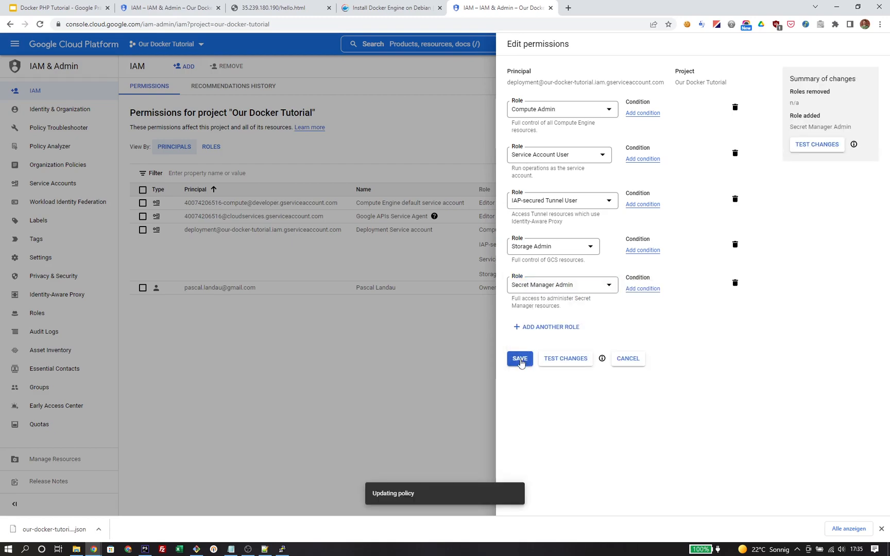
{"action": "left_click", "coordinate": [519, 359]}
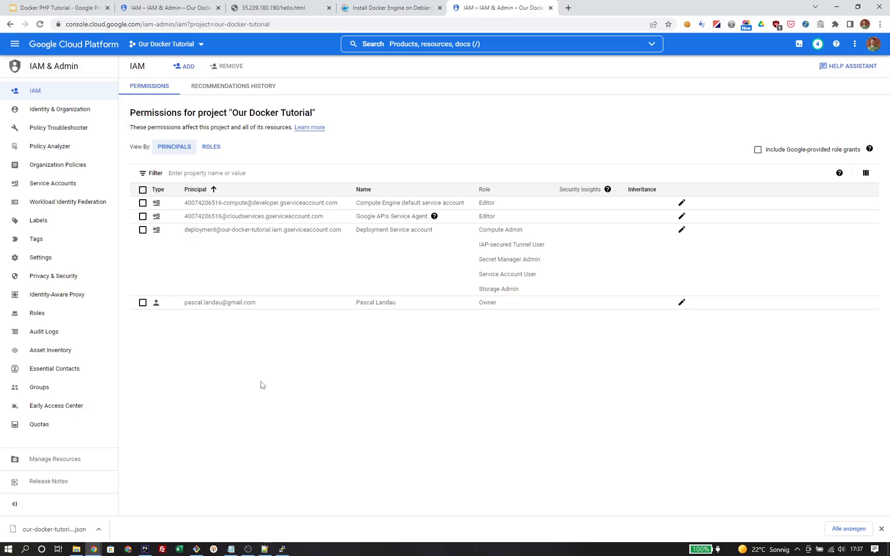
Step: Shut down project our-docker-tutorial from Settings, confirming its ID and the deletion notice
{"action": "left_click", "coordinate": [40, 258]}
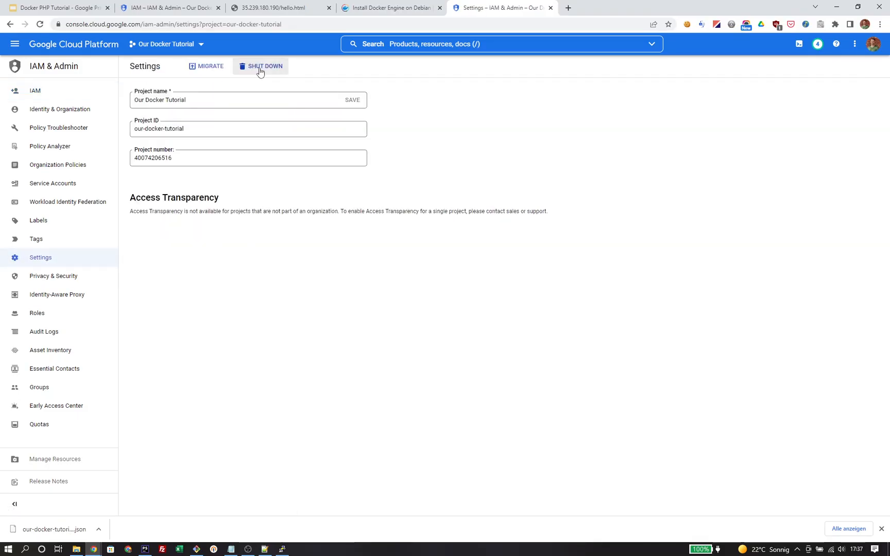
{"action": "left_click", "coordinate": [263, 66]}
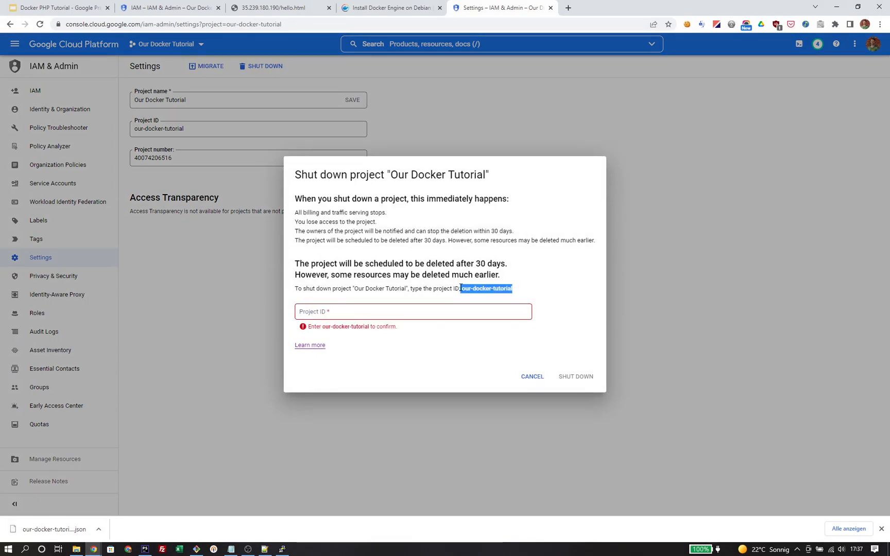
{"action": "type", "text": "our-docker-tutorial"}
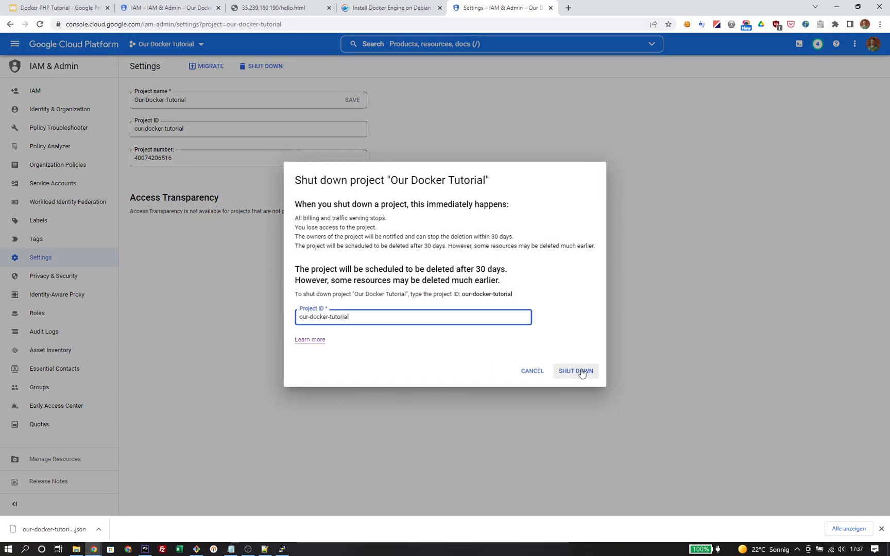
{"action": "left_click", "coordinate": [575, 371]}
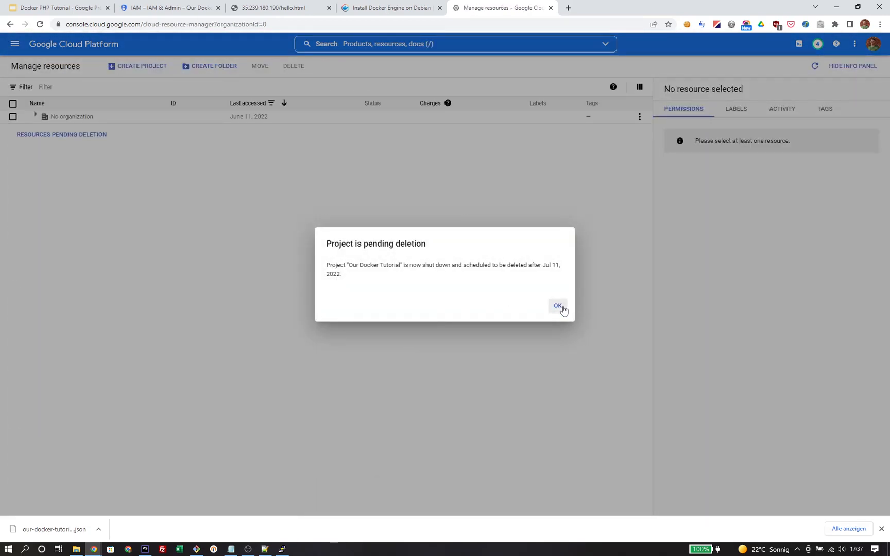
{"action": "left_click", "coordinate": [557, 306]}
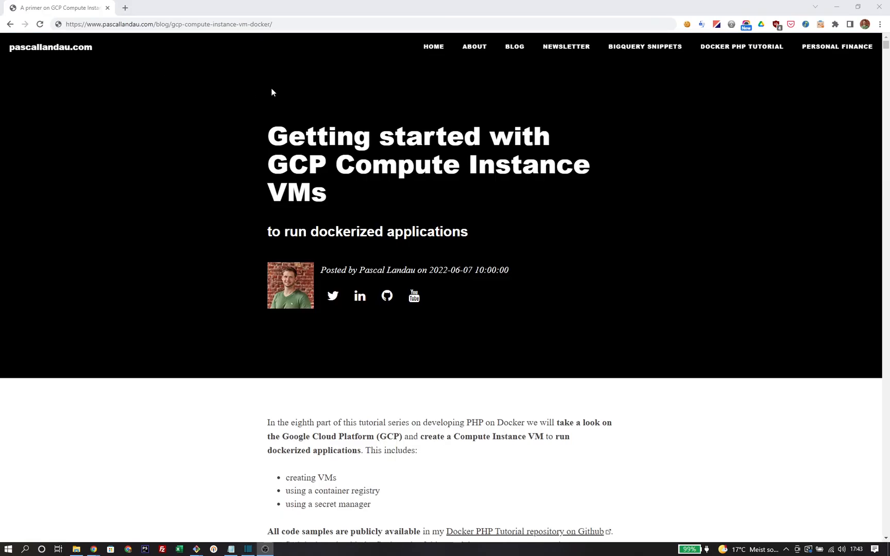
{"action": "mouse_move", "coordinate": [119, 52]}
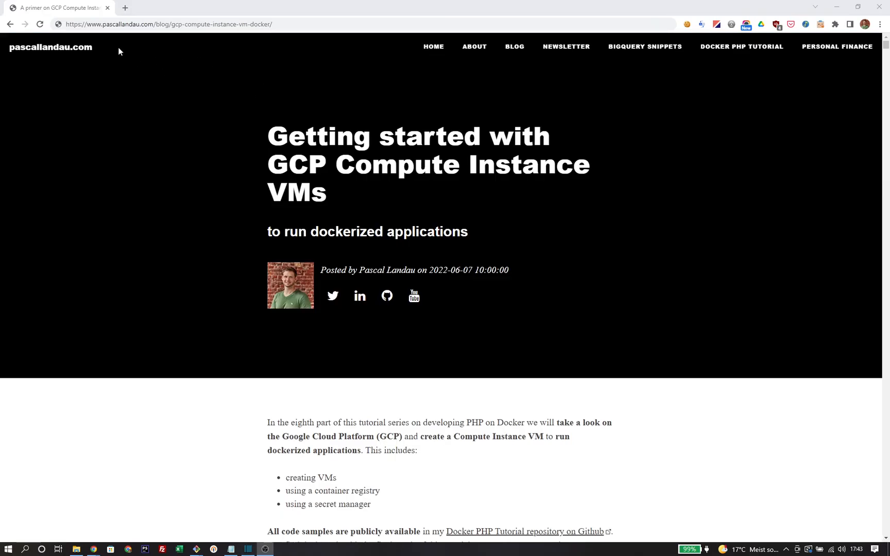
{"action": "mouse_move", "coordinate": [175, 37]}
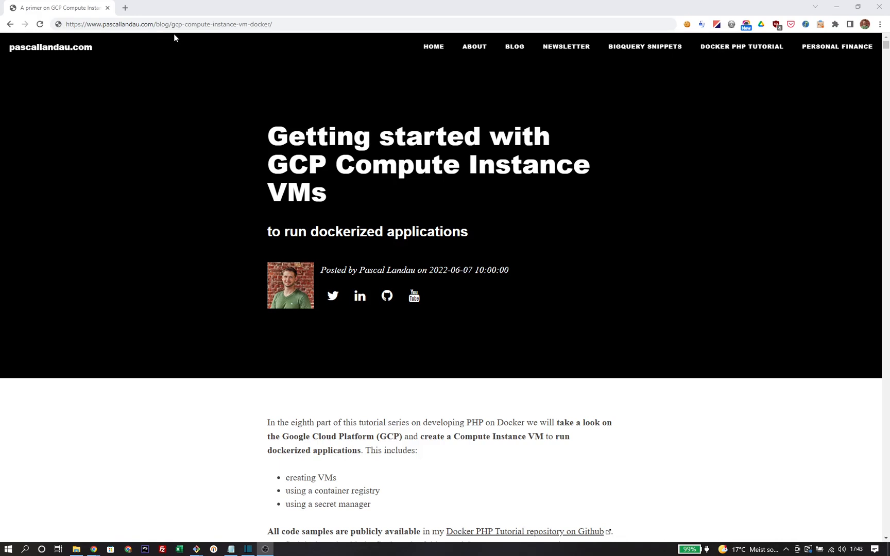
{"action": "mouse_move", "coordinate": [261, 40]}
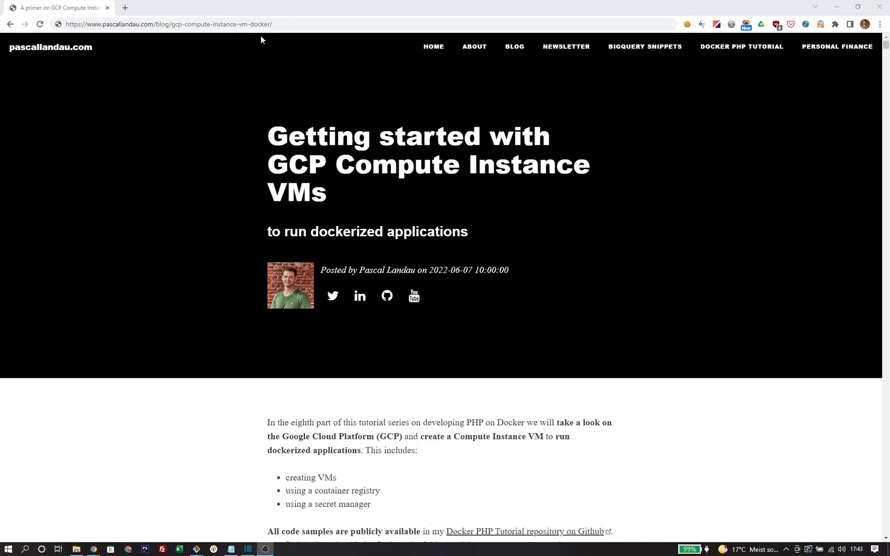
{"action": "mouse_move", "coordinate": [269, 84]}
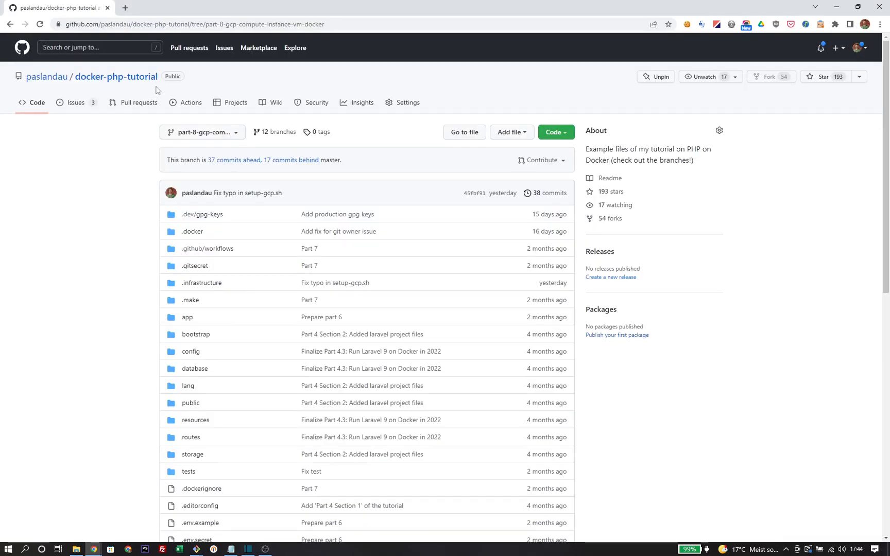
{"action": "mouse_move", "coordinate": [177, 149]}
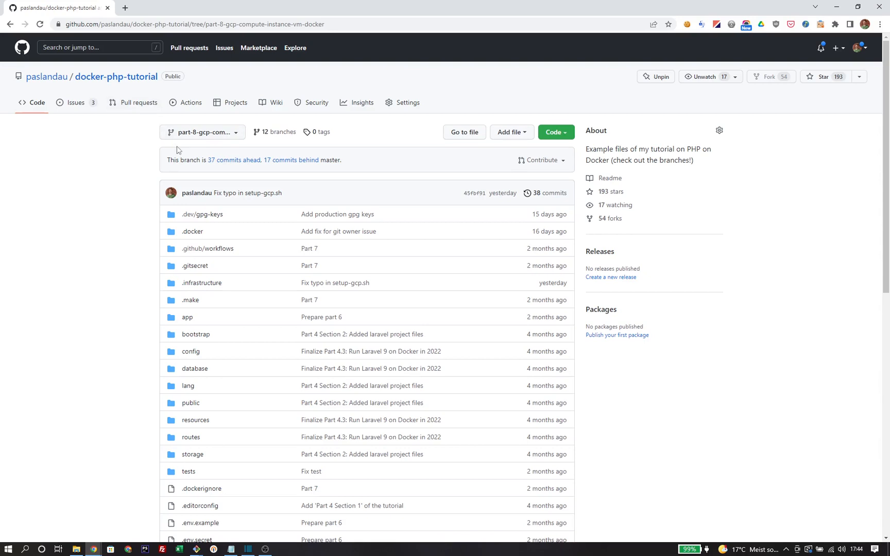